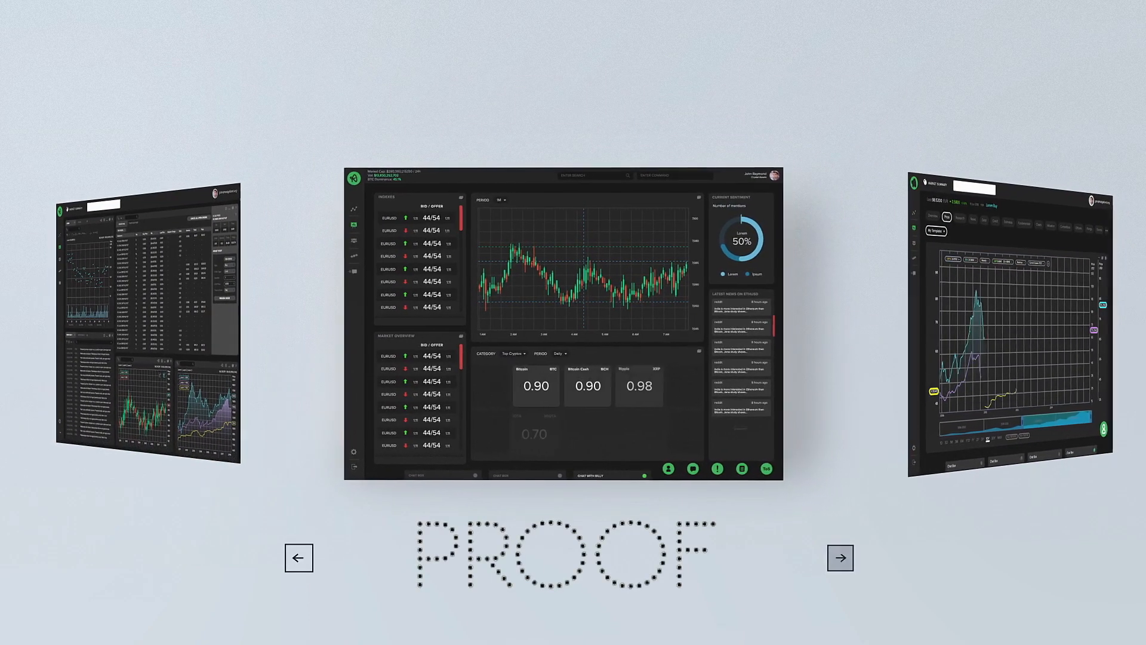
- Review Aave's asset market table, highlighting the amount of ETH locked, then reach dYdX ETH-DAI margin
click(839, 557)
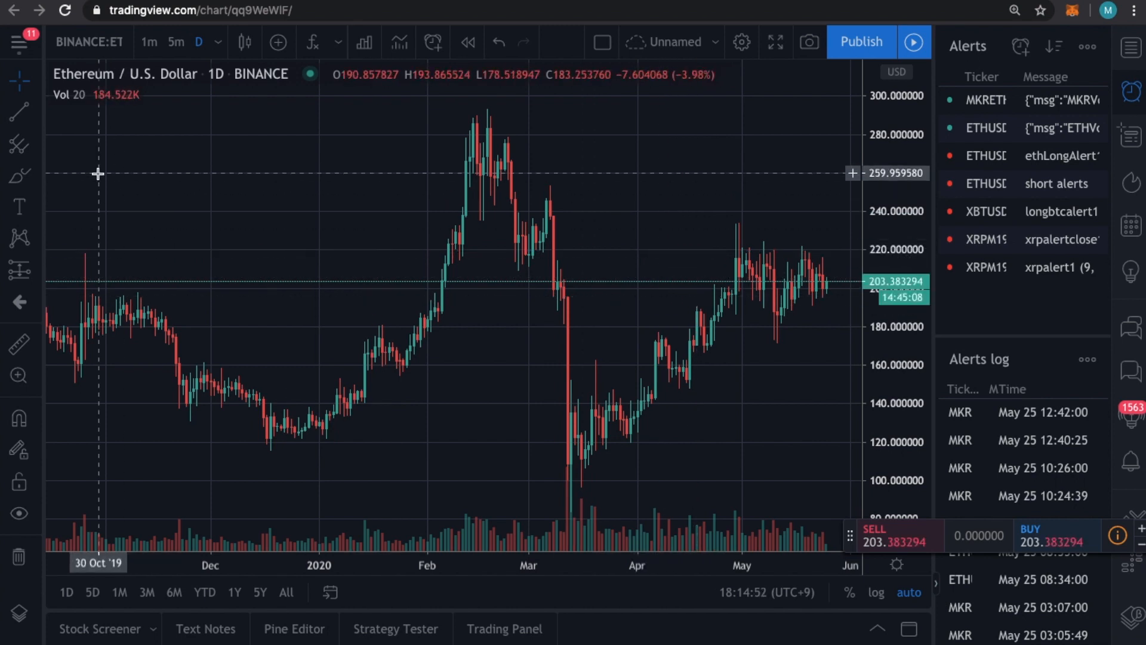
mouse_move(161, 364)
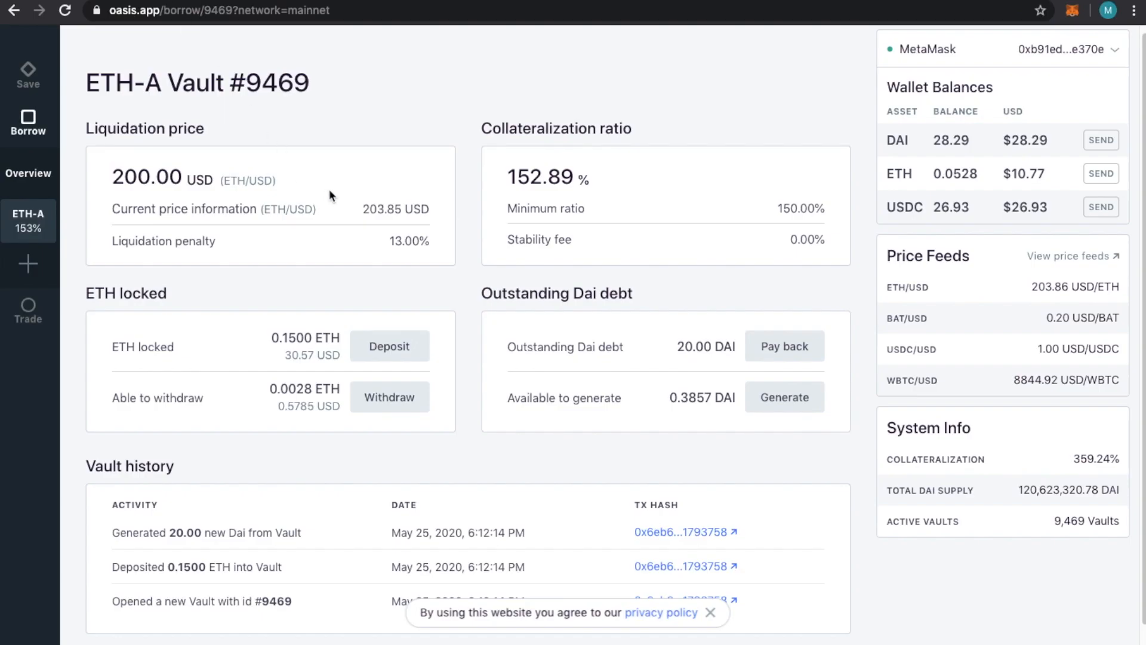
mouse_move(462, 312)
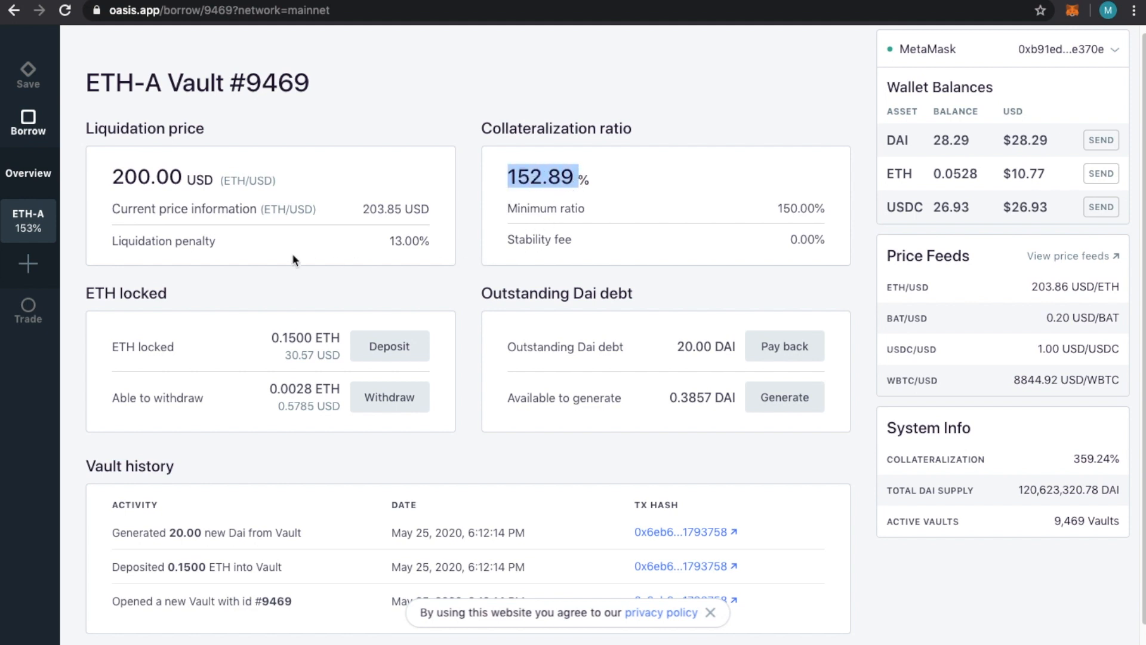
mouse_move(744, 401)
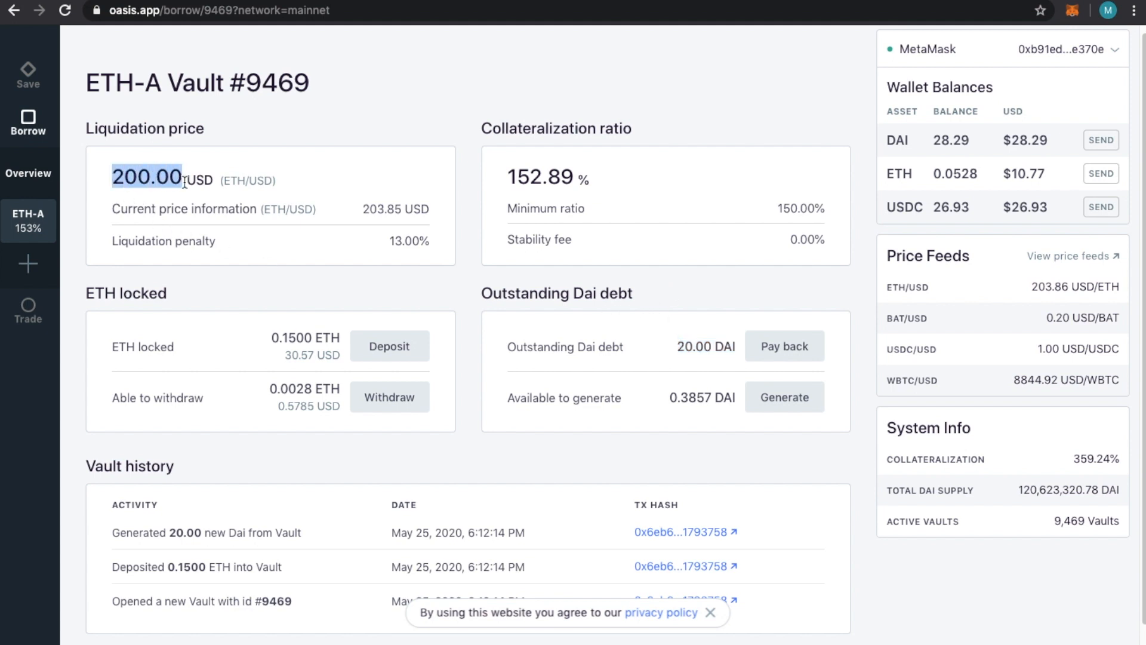
mouse_move(395, 276)
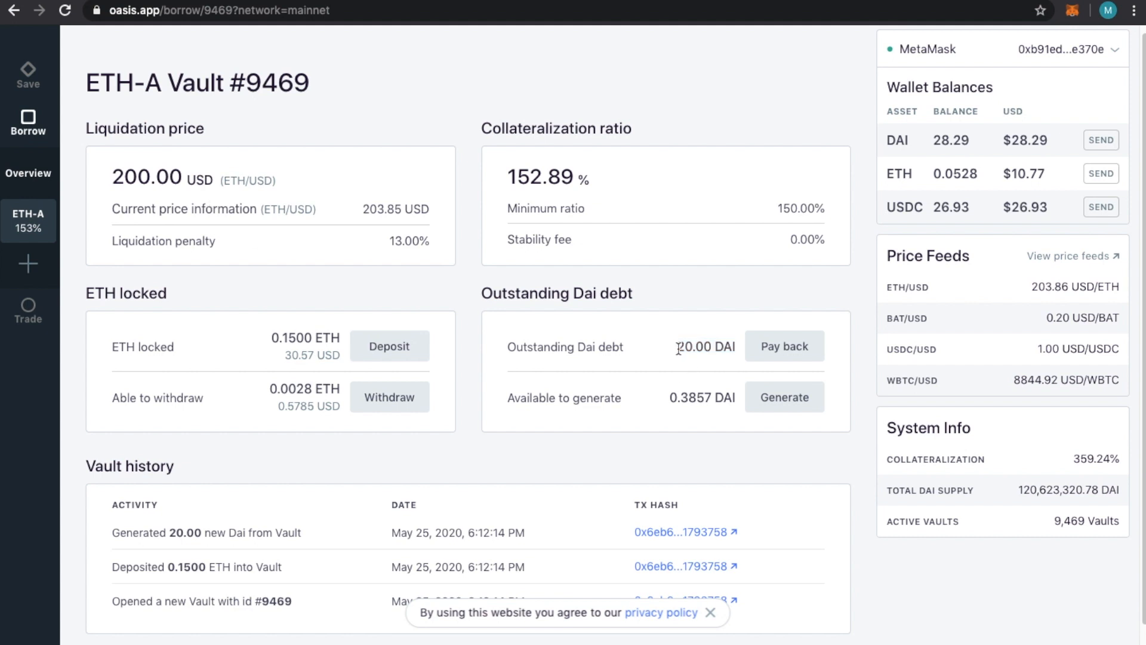
double_click(692, 346)
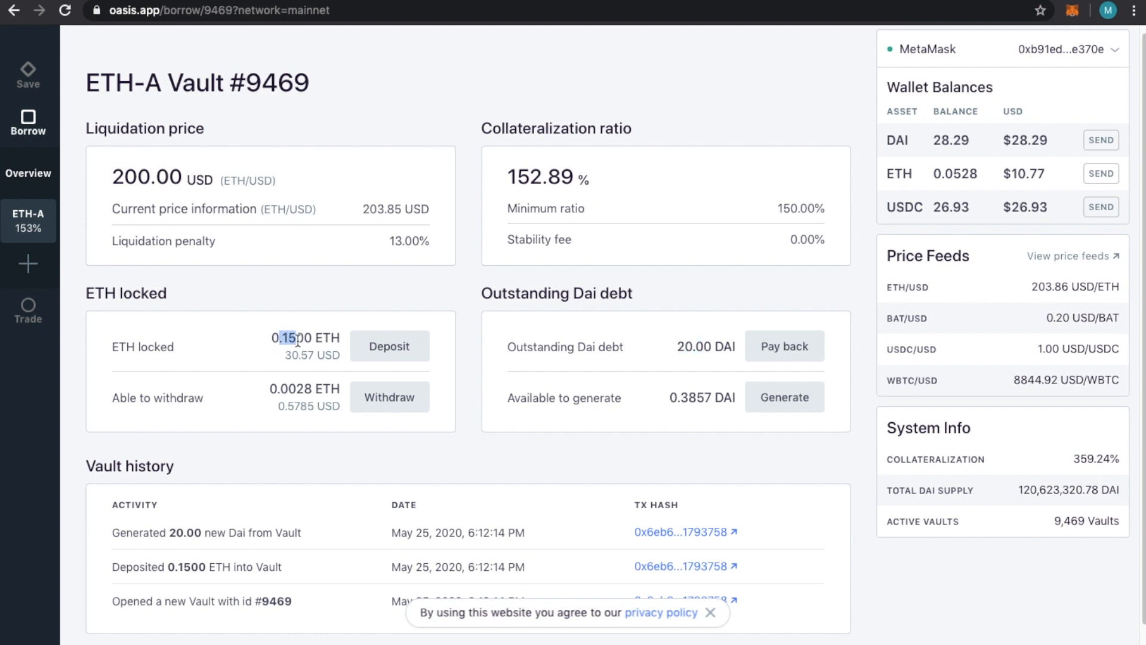
mouse_move(297, 382)
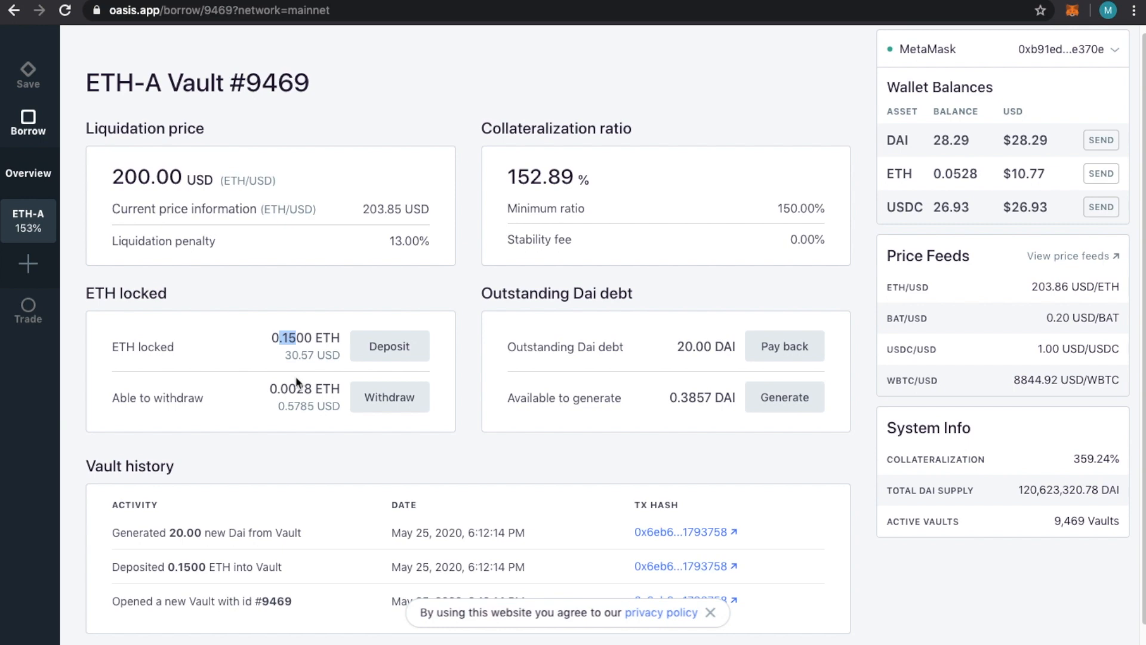
mouse_move(297, 385)
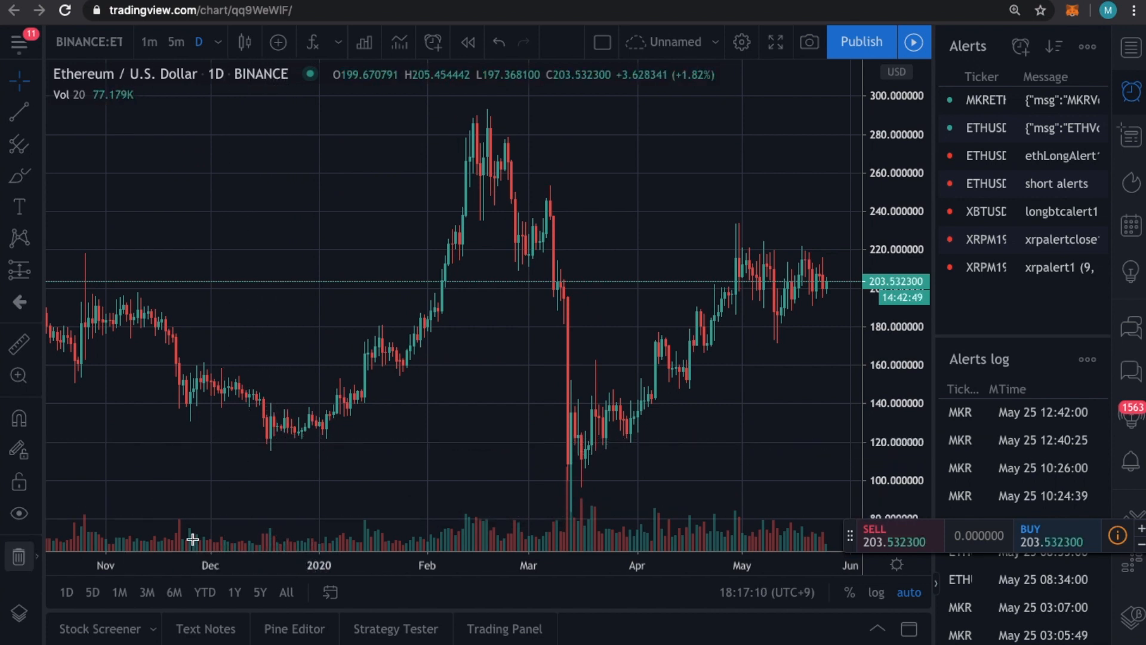
mouse_move(285, 444)
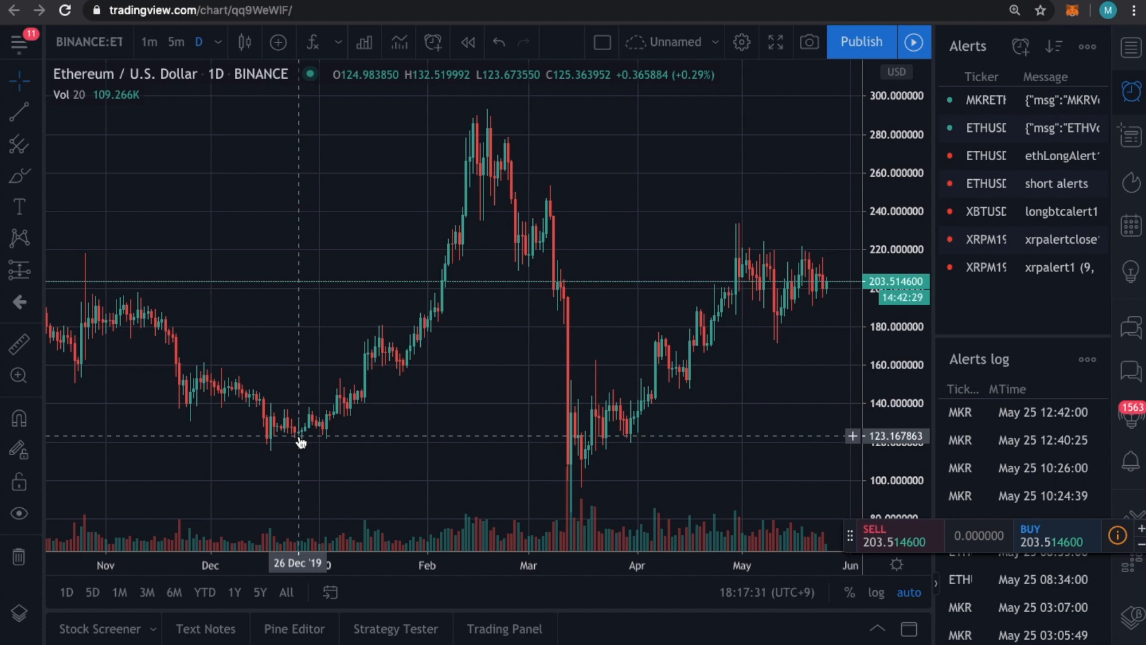
mouse_move(420, 388)
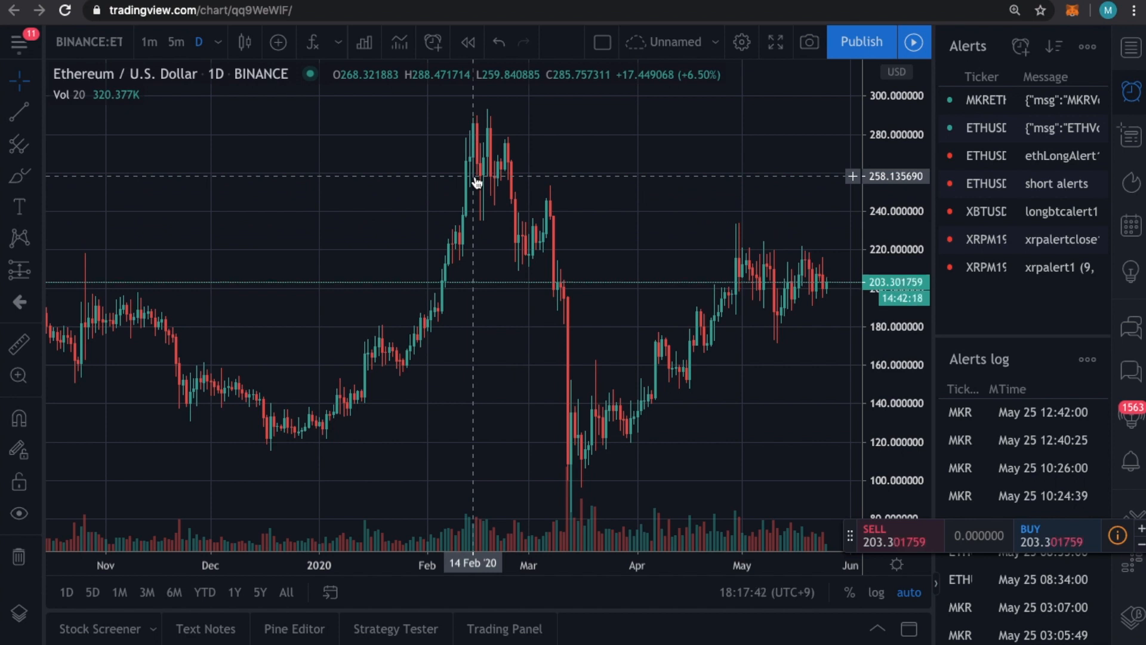
mouse_move(310, 419)
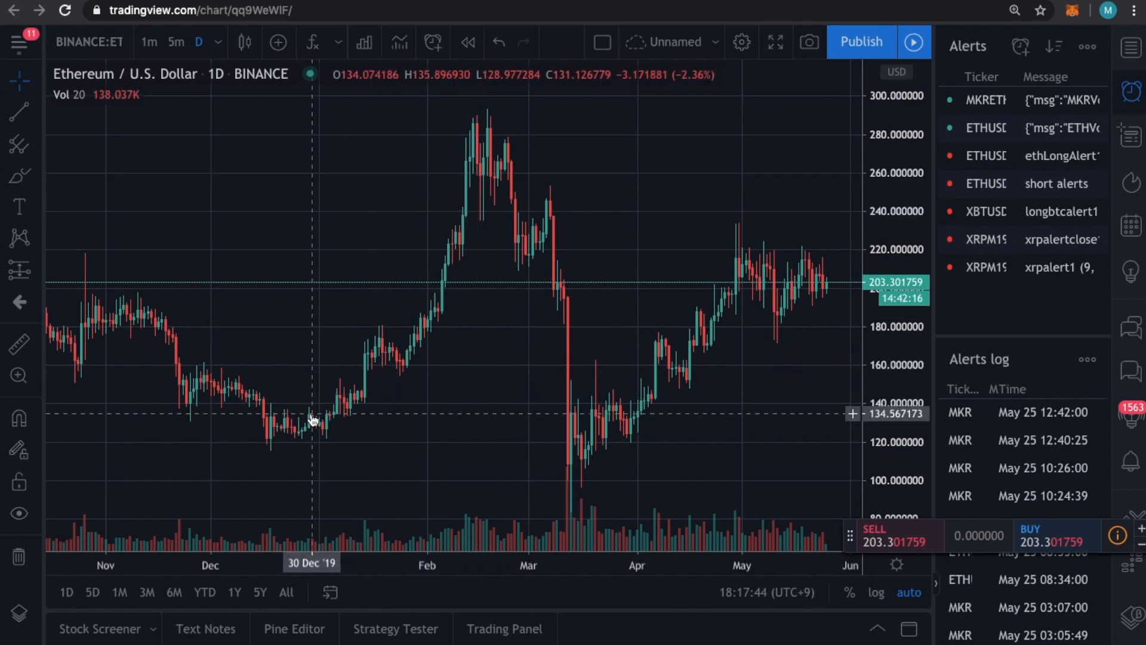
mouse_move(468, 146)
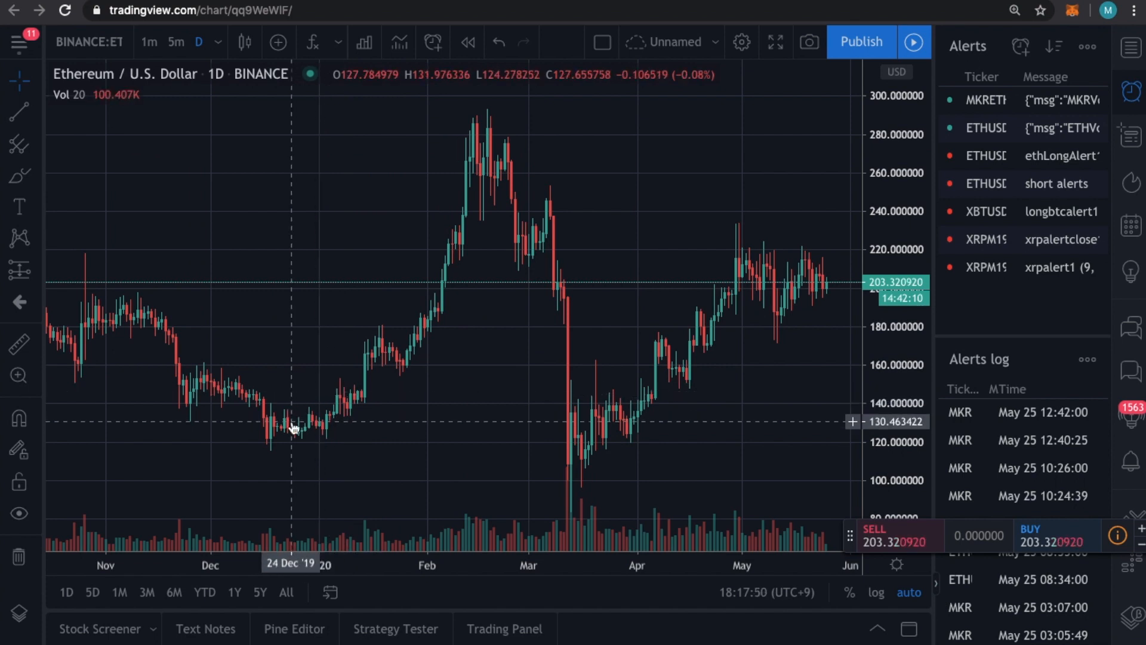
mouse_move(393, 346)
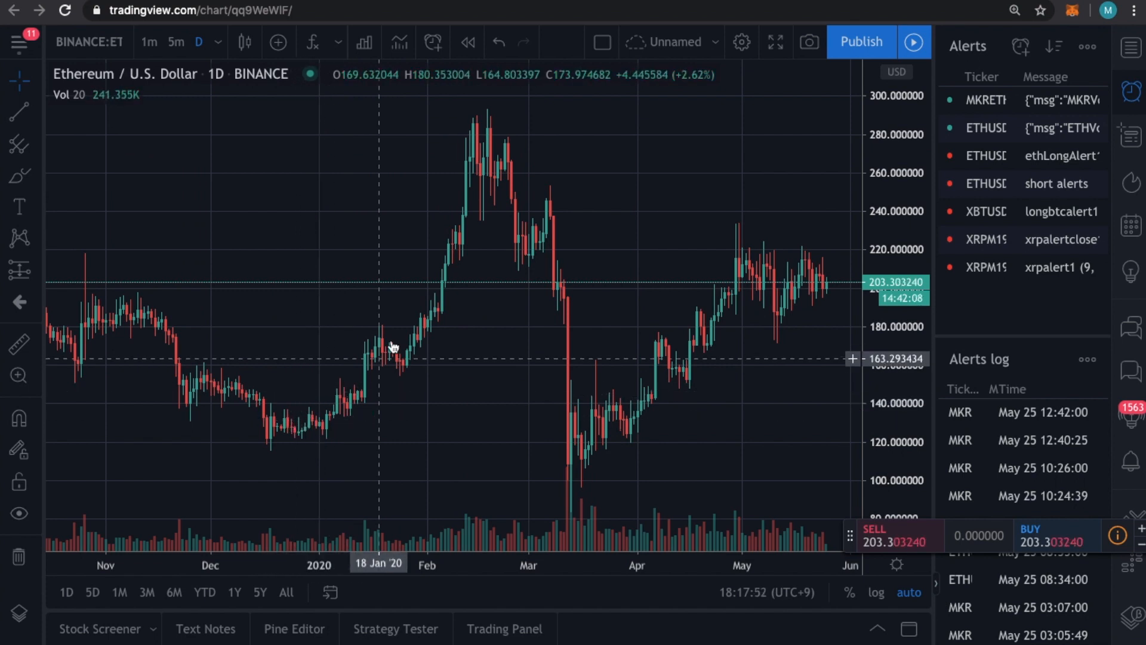
mouse_move(483, 171)
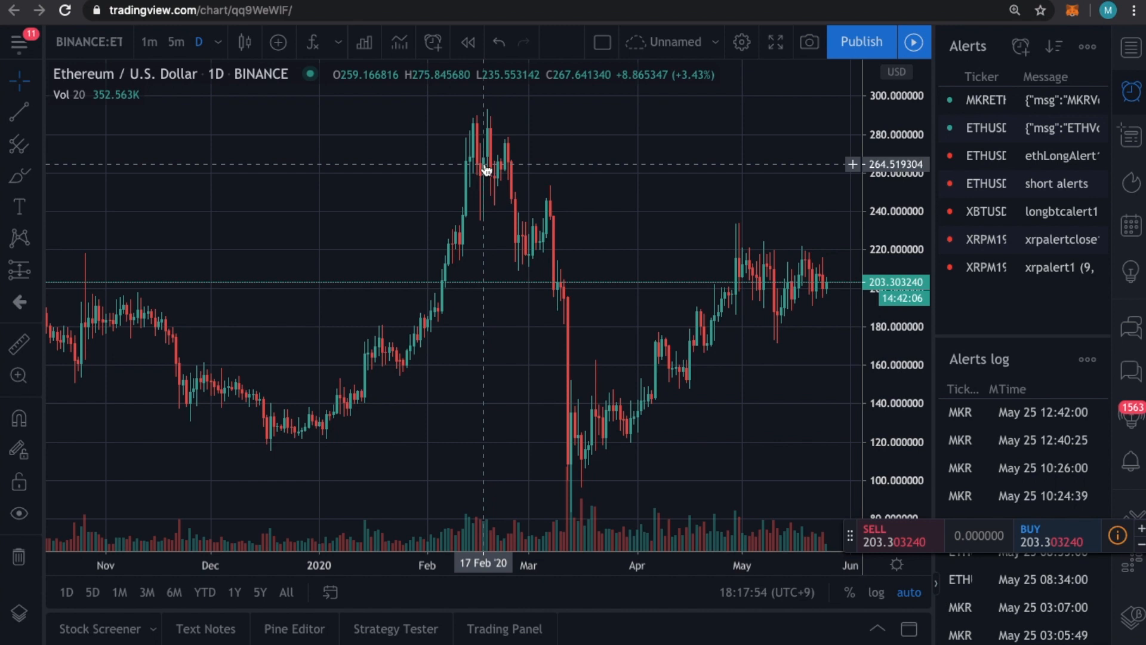
mouse_move(526, 393)
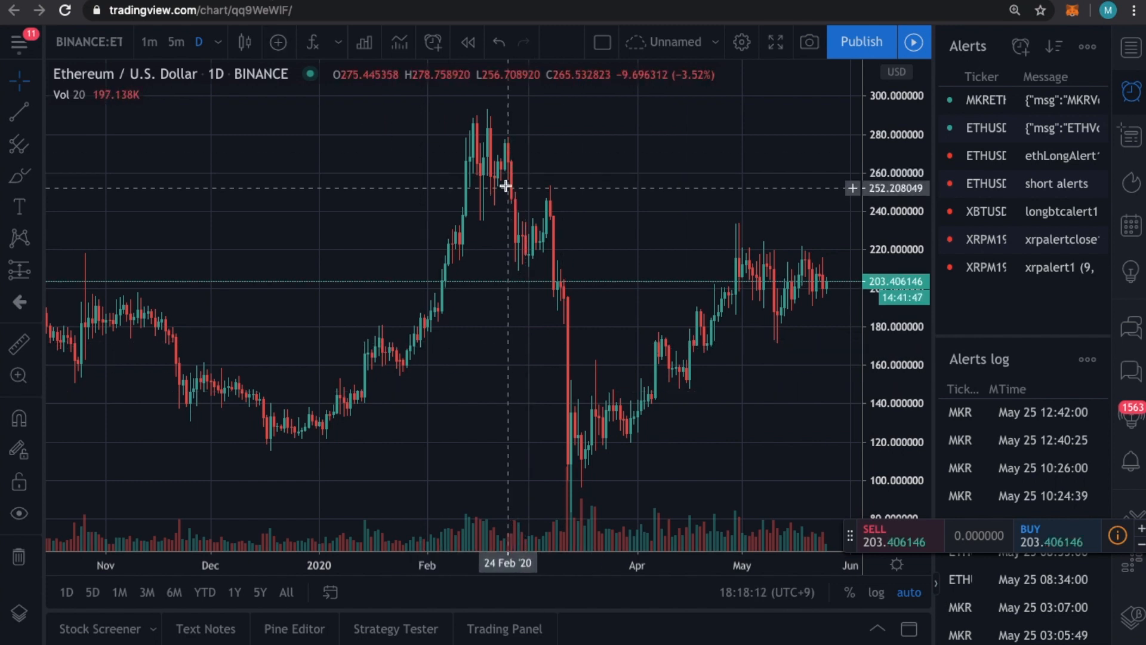
mouse_move(499, 162)
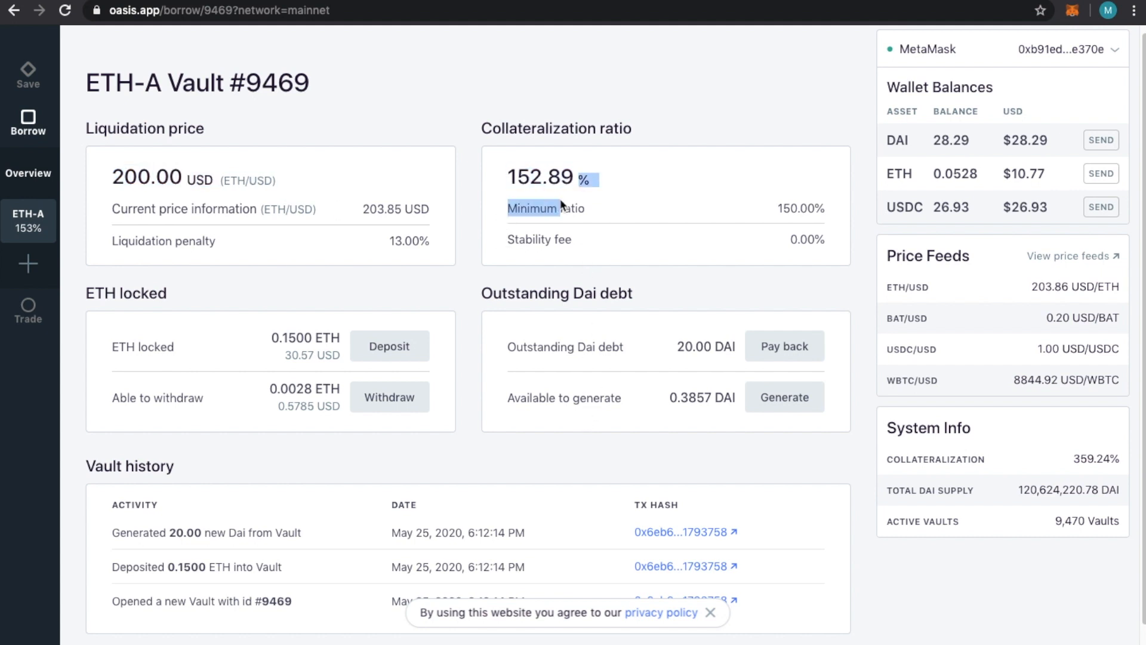
mouse_move(689, 179)
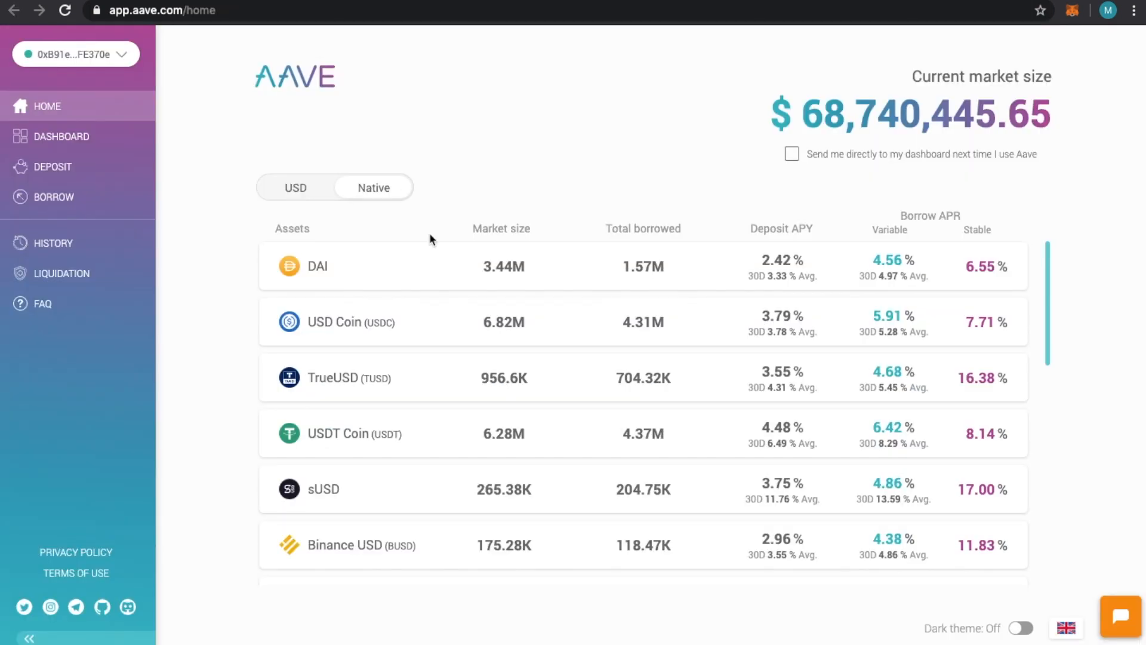
mouse_move(594, 190)
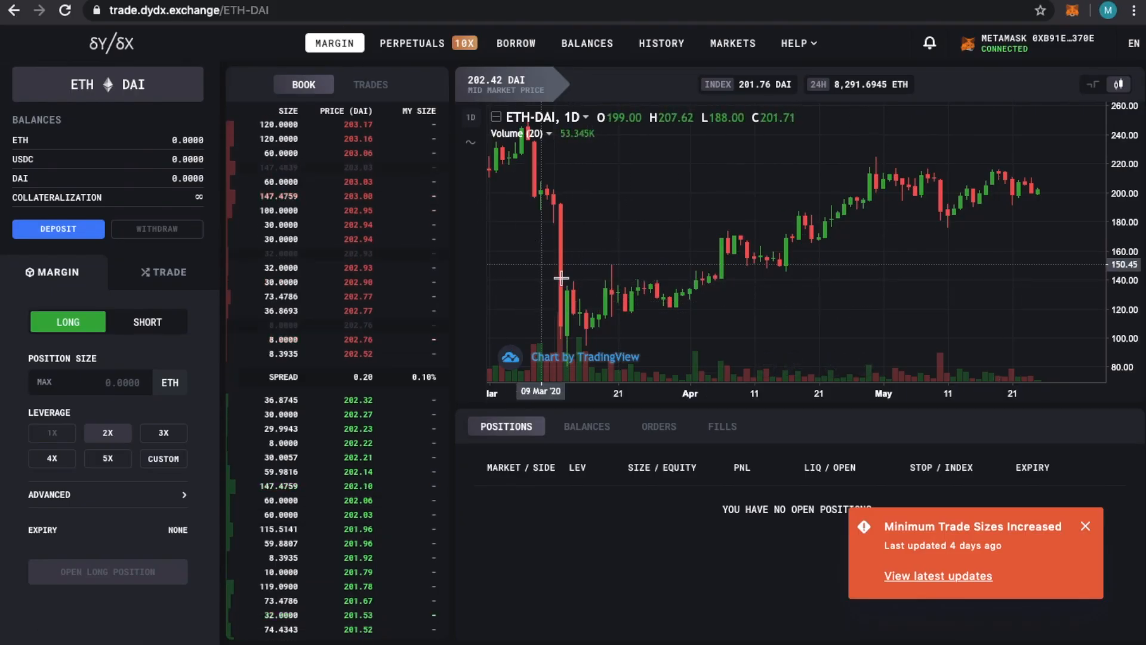
mouse_move(473, 315)
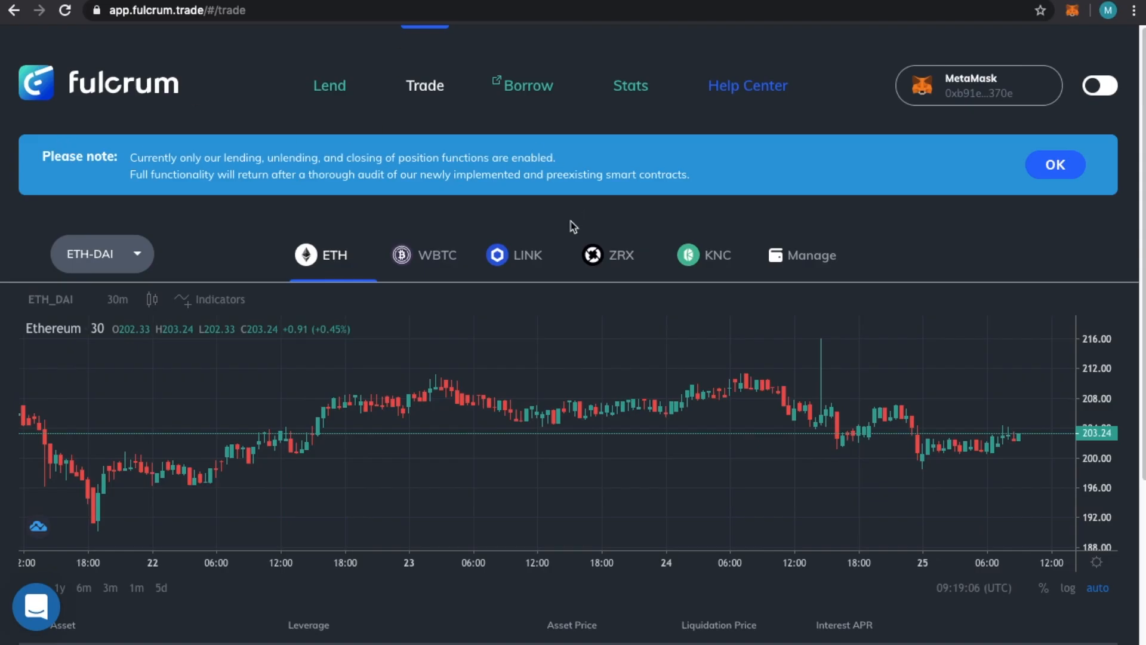
mouse_move(983, 471)
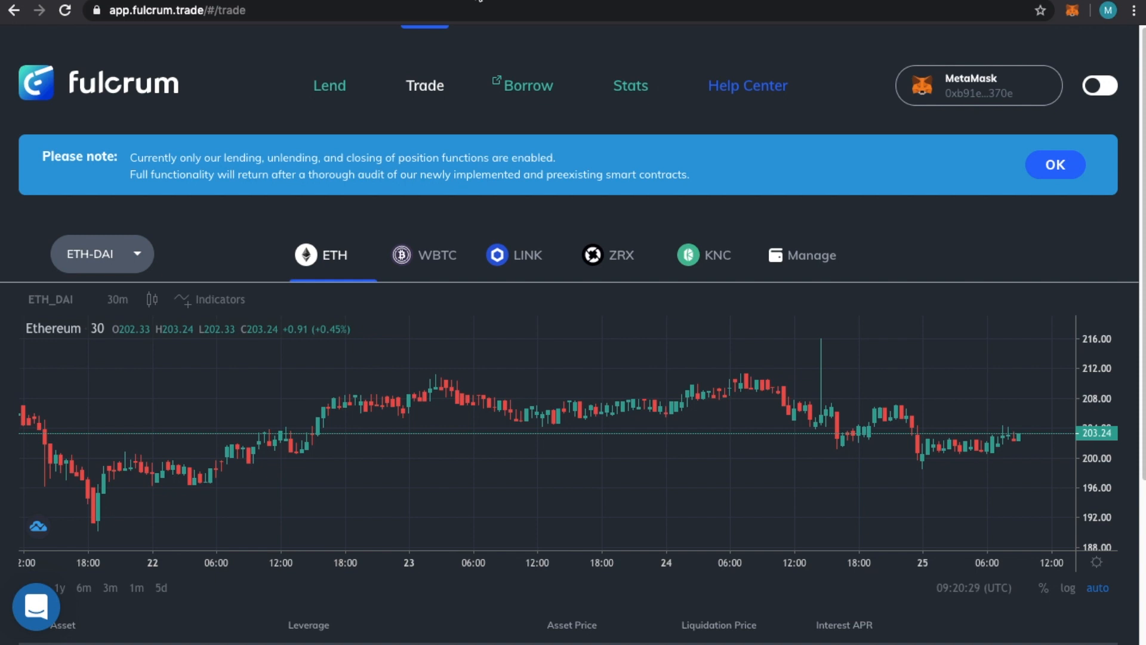
- Navigate from Fulcrum's ETH-DAI trade page to uniswap.exchange/swap
text(uniswap.exchange/swap)
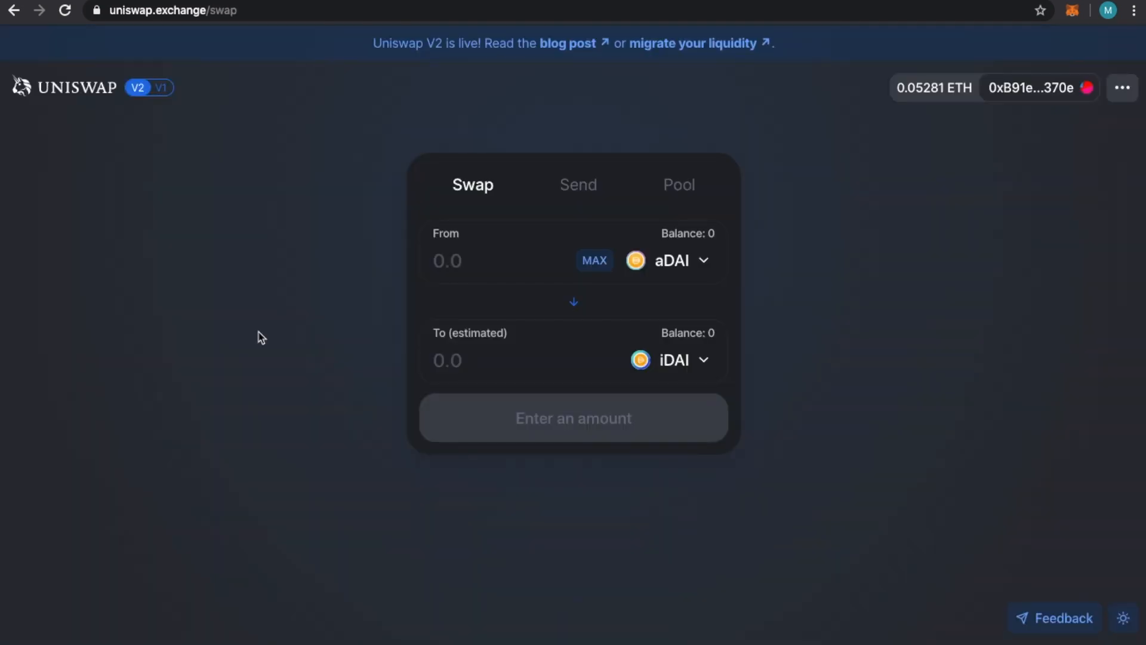
mouse_move(512, 269)
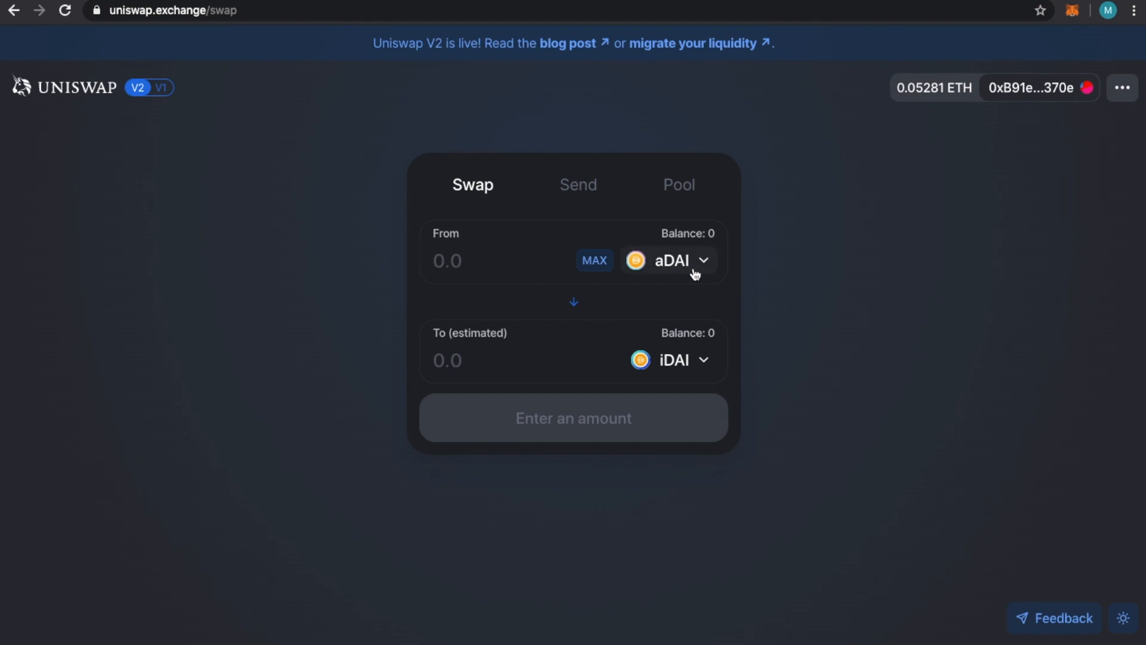
mouse_move(695, 348)
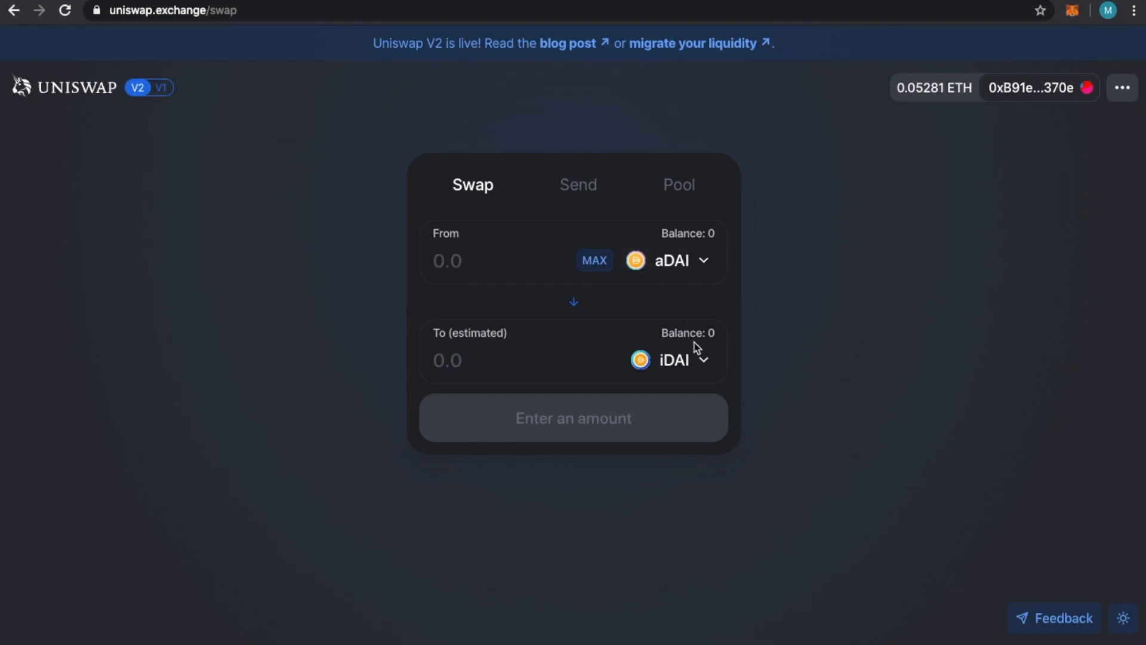
mouse_move(672, 361)
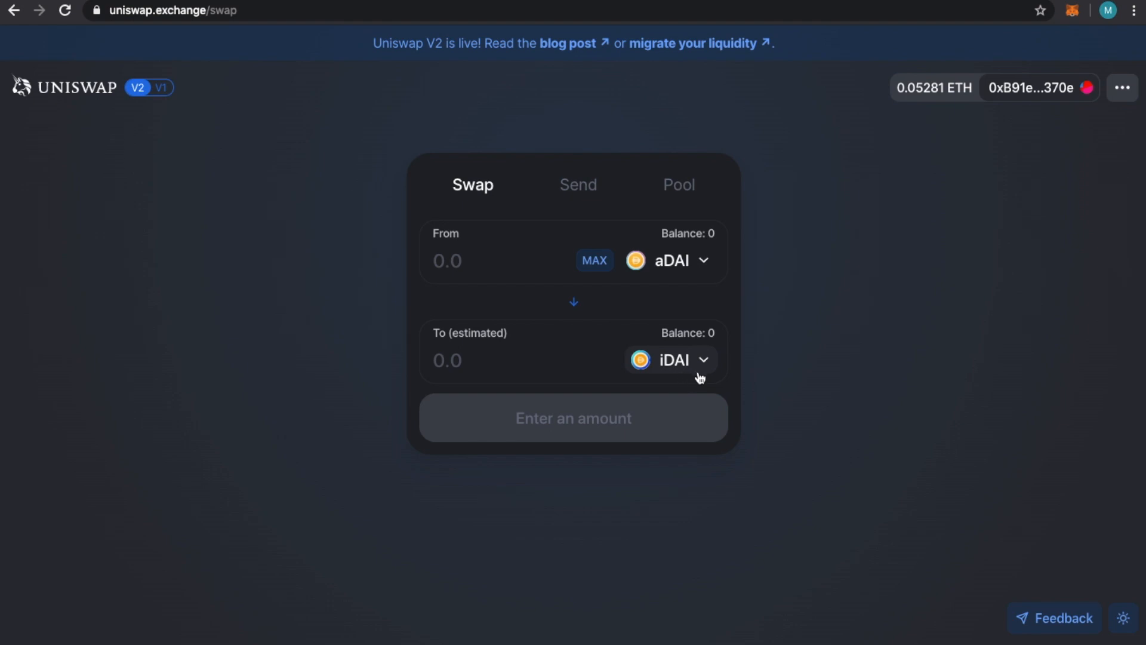
mouse_move(509, 300)
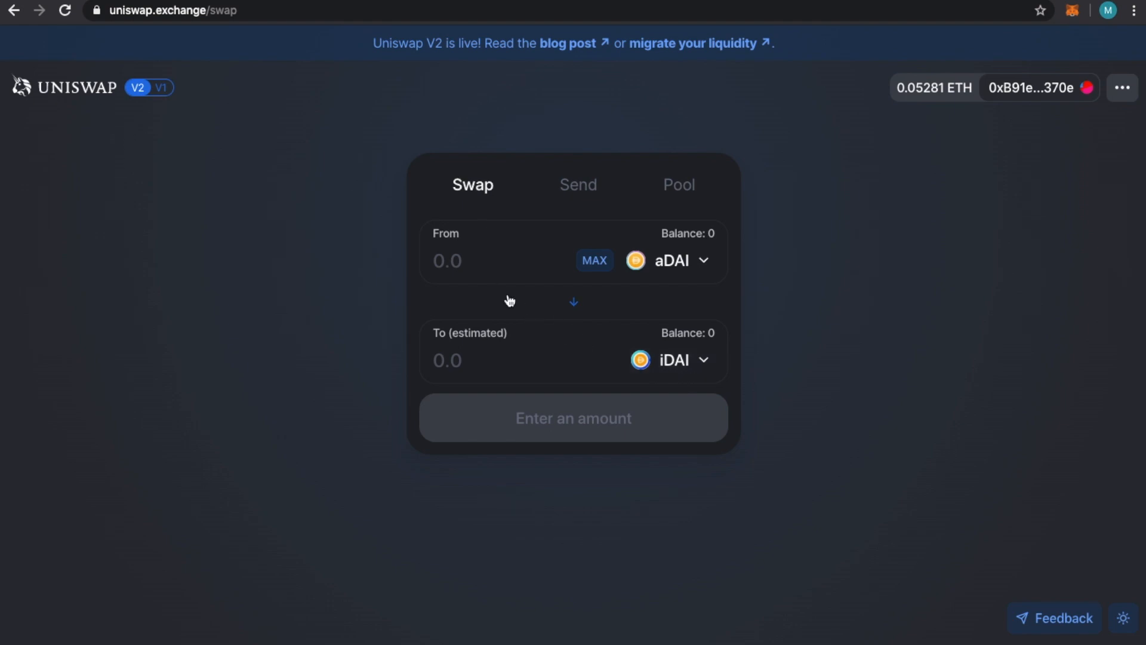
- Pair aDAI as the From token with iDAI as the To token on Uniswap's swap screen
click(475, 261)
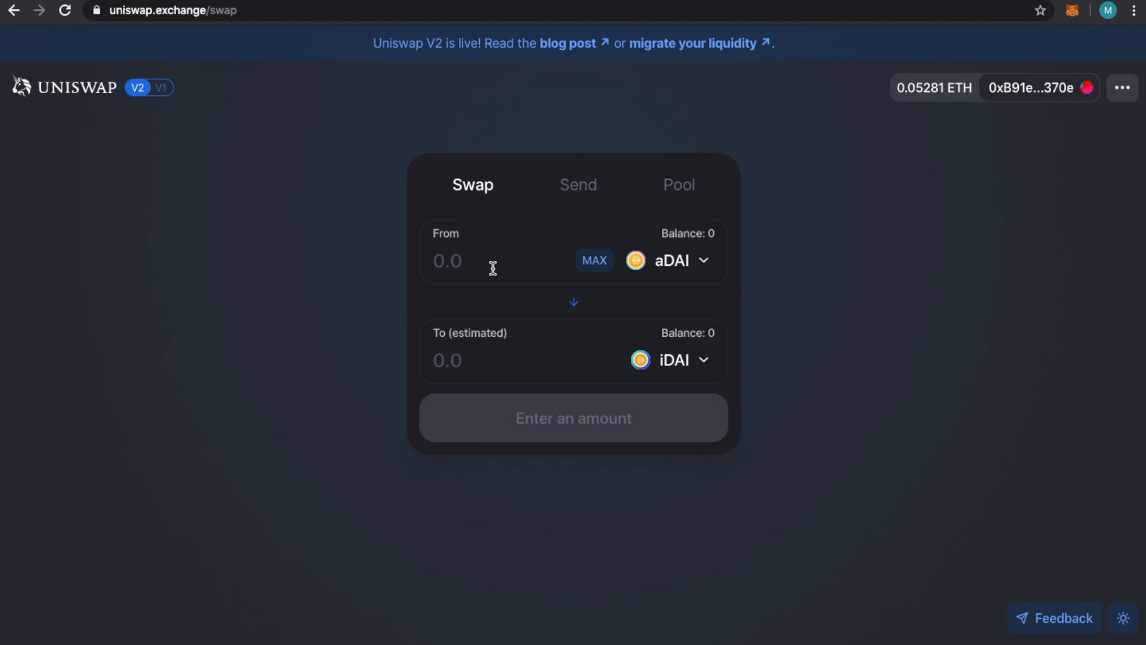
- Enter 10 aDAI to swap for iDAI, revealing insufficient liquidity for the trade
click(447, 261)
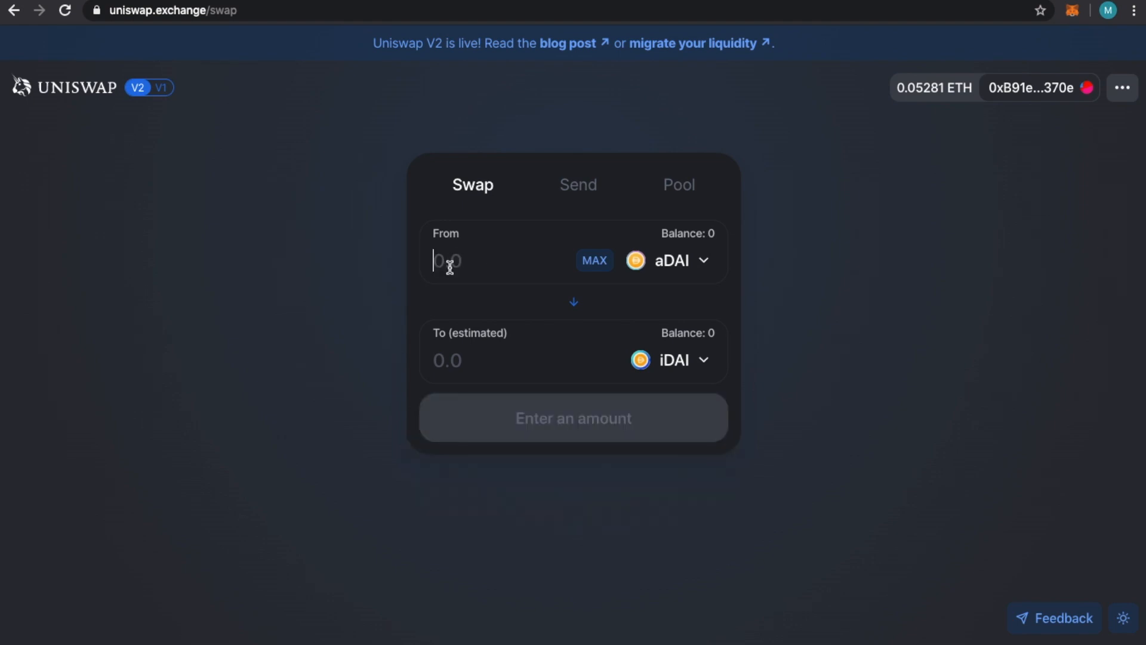
text(1)
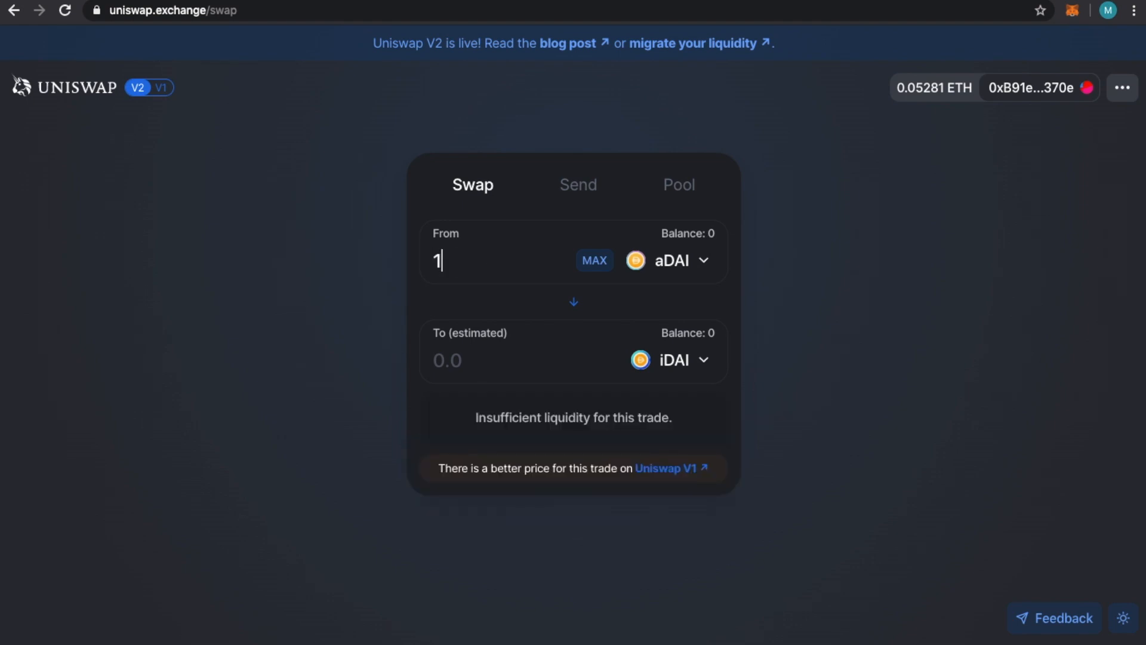
text(0)
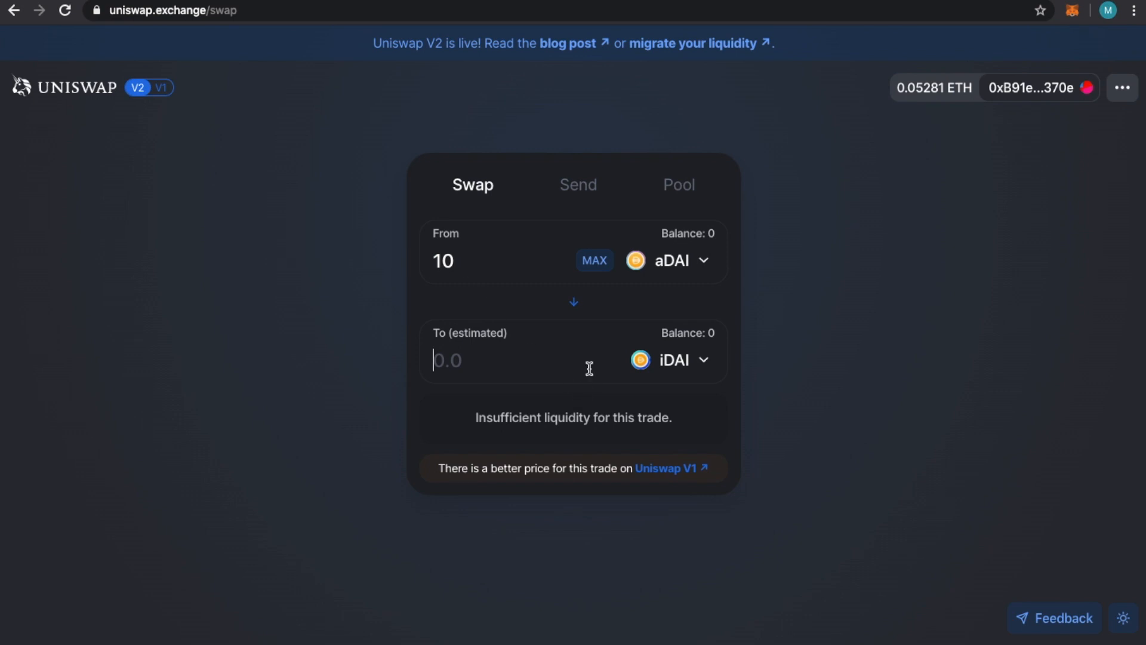
mouse_move(820, 414)
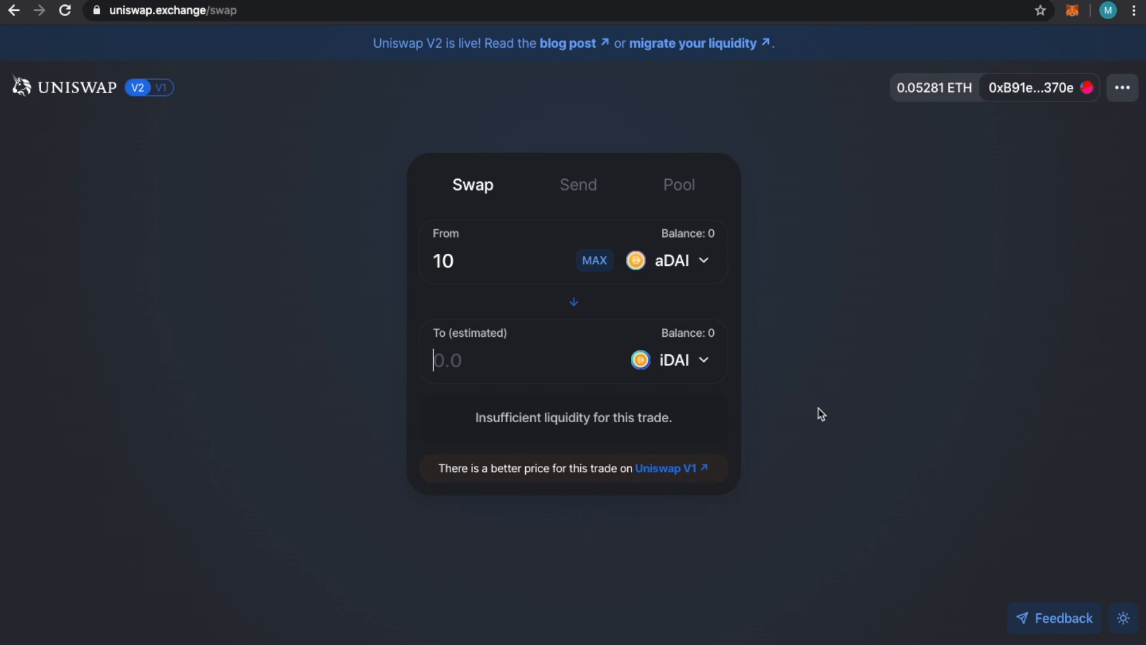
mouse_move(745, 330)
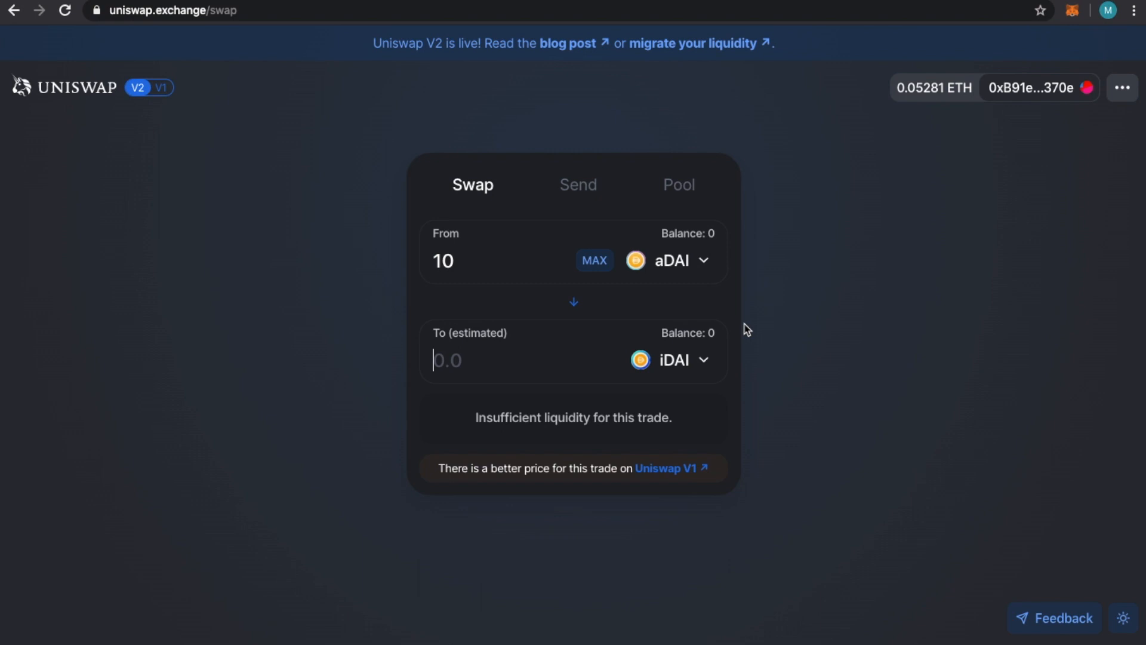
mouse_move(180, 282)
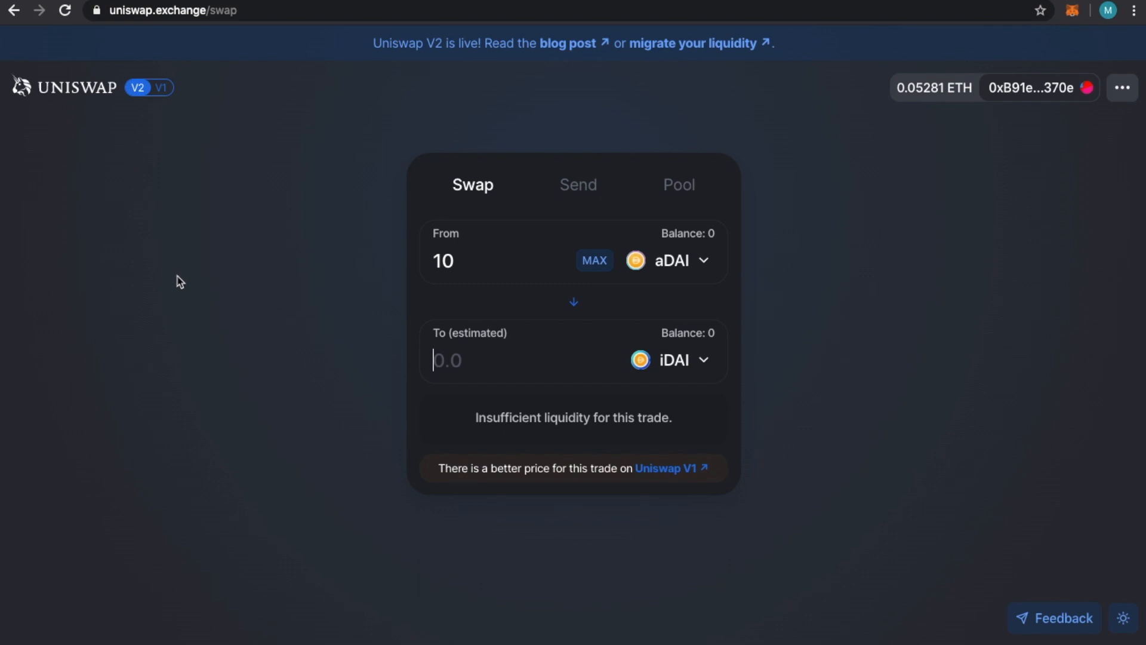
click(678, 184)
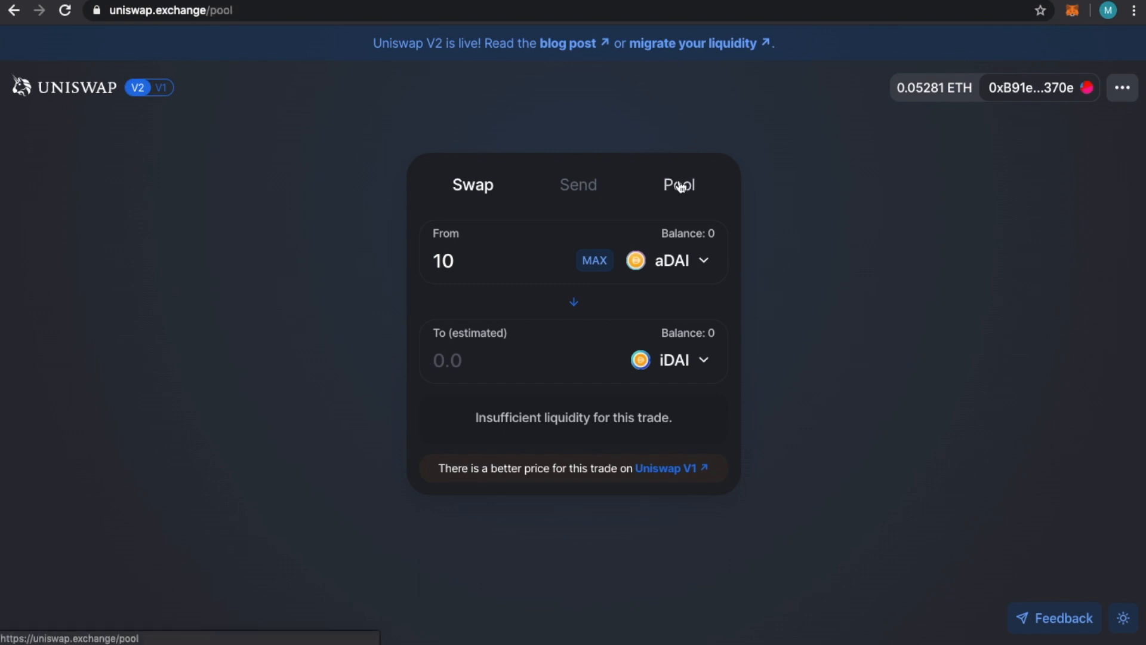
- Go to Uniswap's Pool overview and start creating a new pool paired with ETH
click(678, 184)
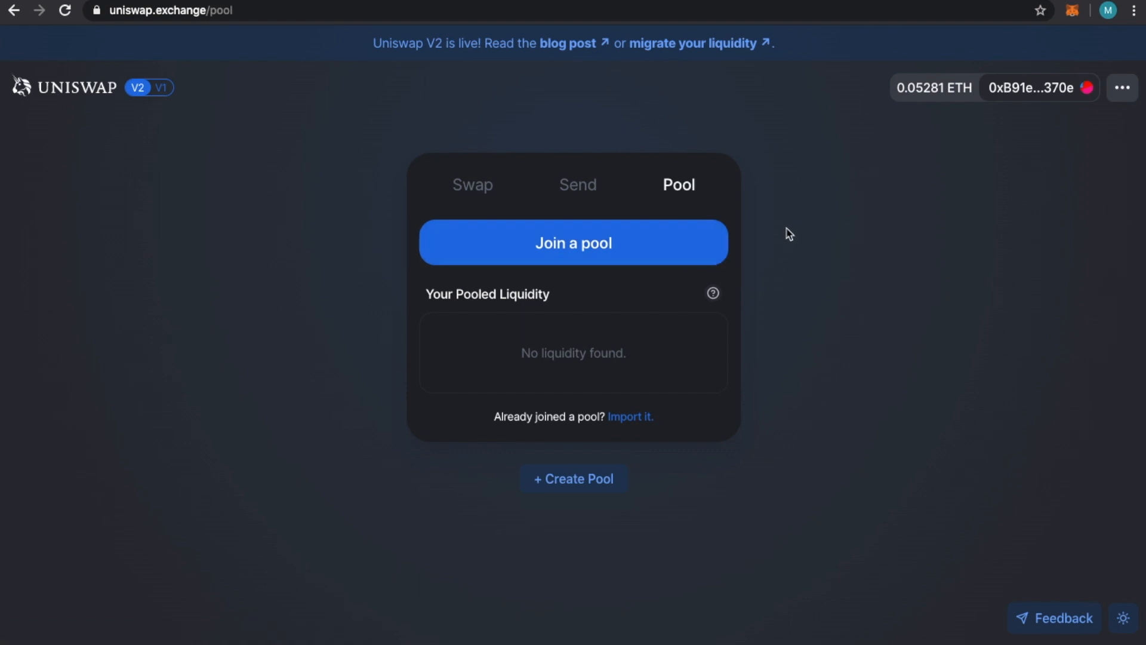
mouse_move(783, 338)
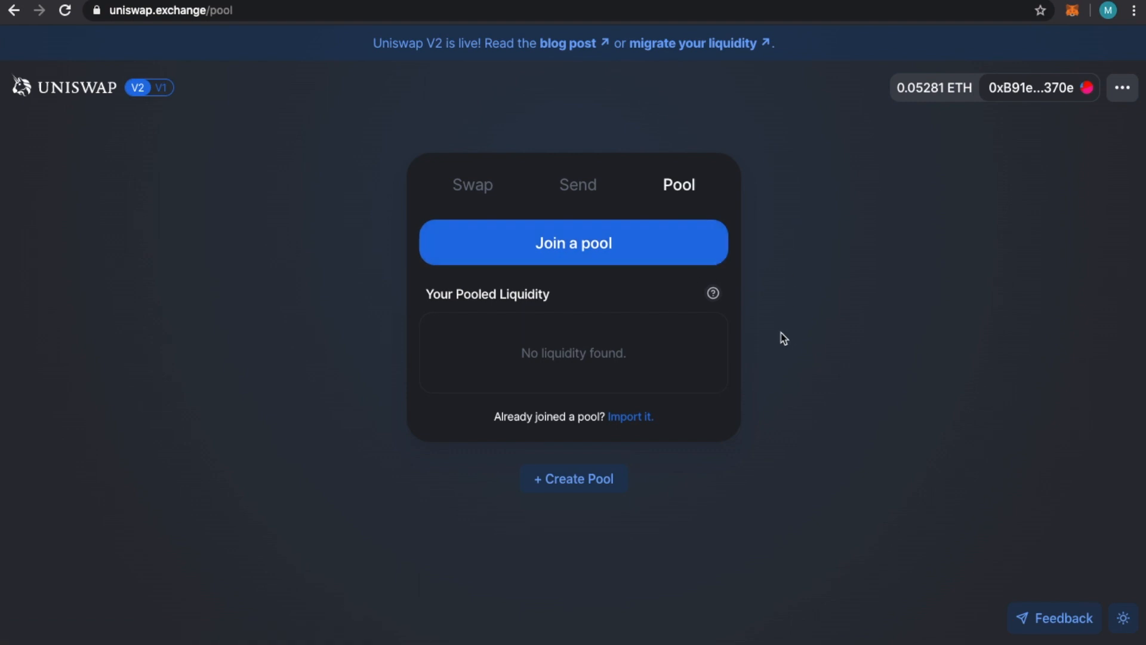
click(573, 478)
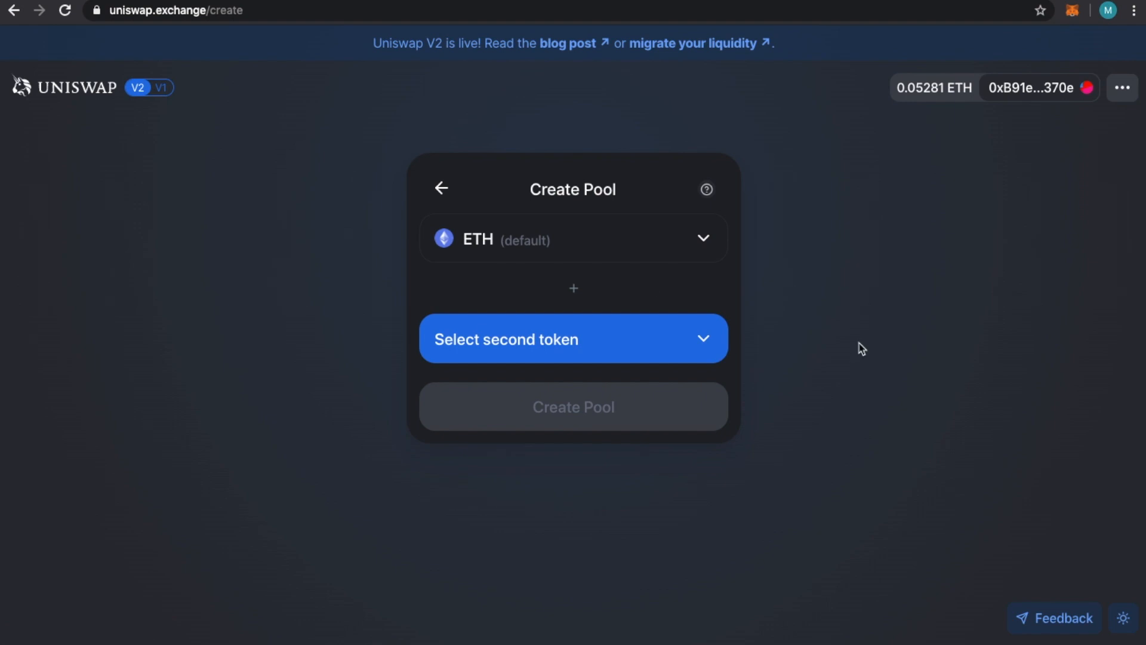
mouse_move(786, 321)
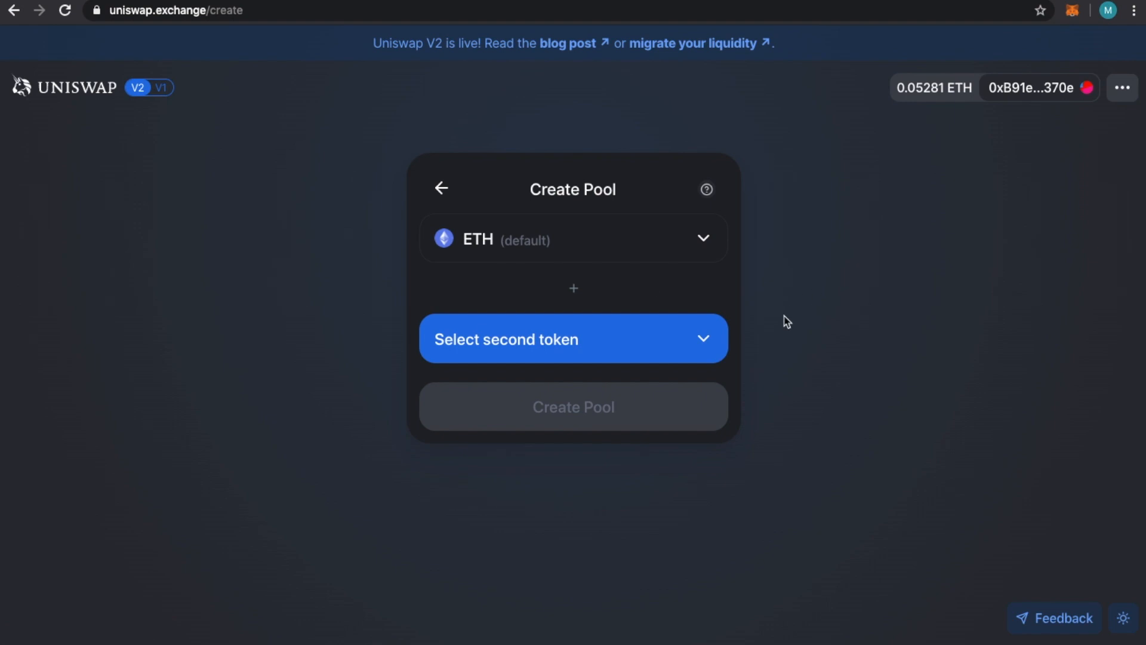
mouse_move(701, 300)
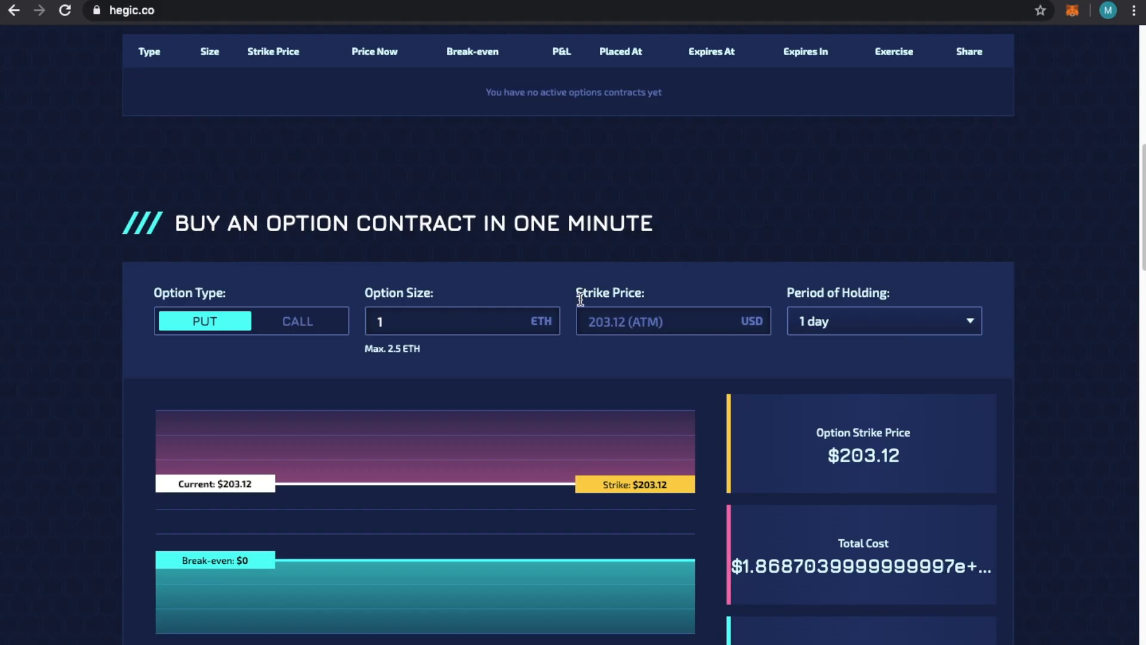
mouse_move(1017, 308)
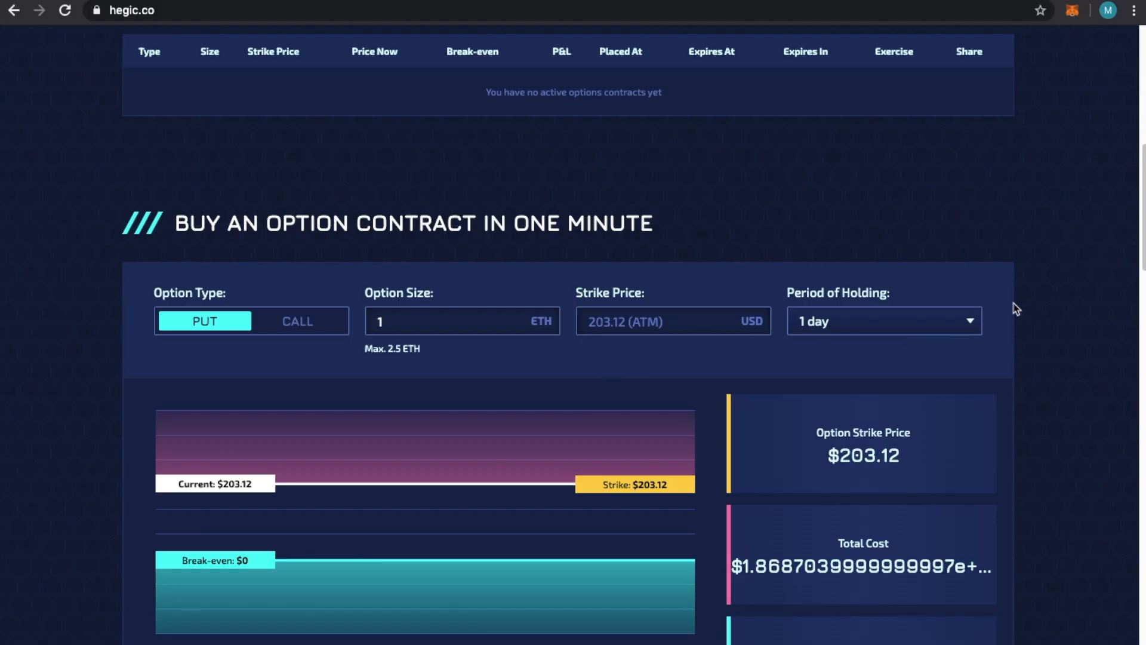
- Scroll Hegic down to the 'Buy an option contract in one minute' ETH put form
scroll(down, 3)
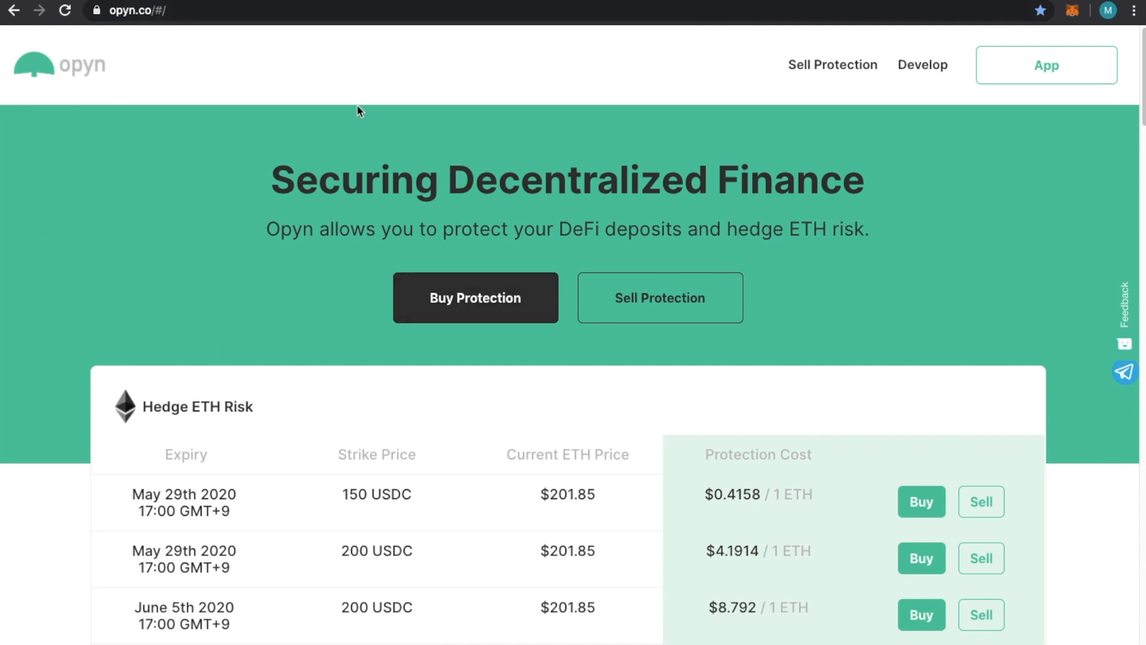
- Scroll Opyn past the Hedge ETH Risk table to the Insure Compound Deposits section
scroll(down, 3)
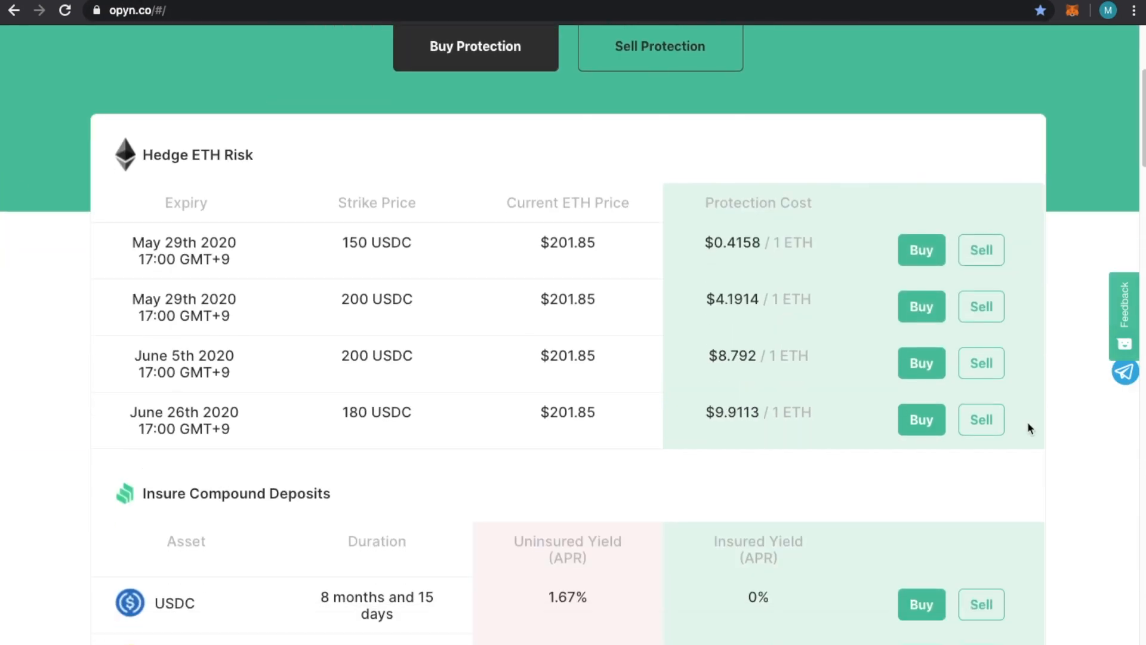
mouse_move(764, 5)
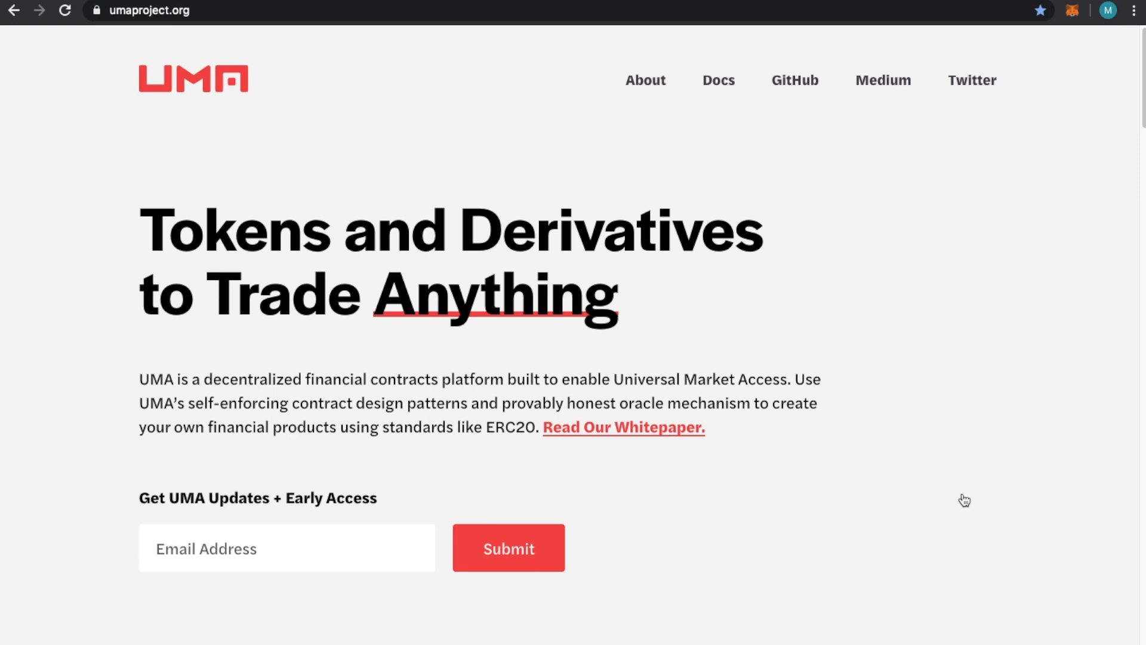
text(hegic.co)
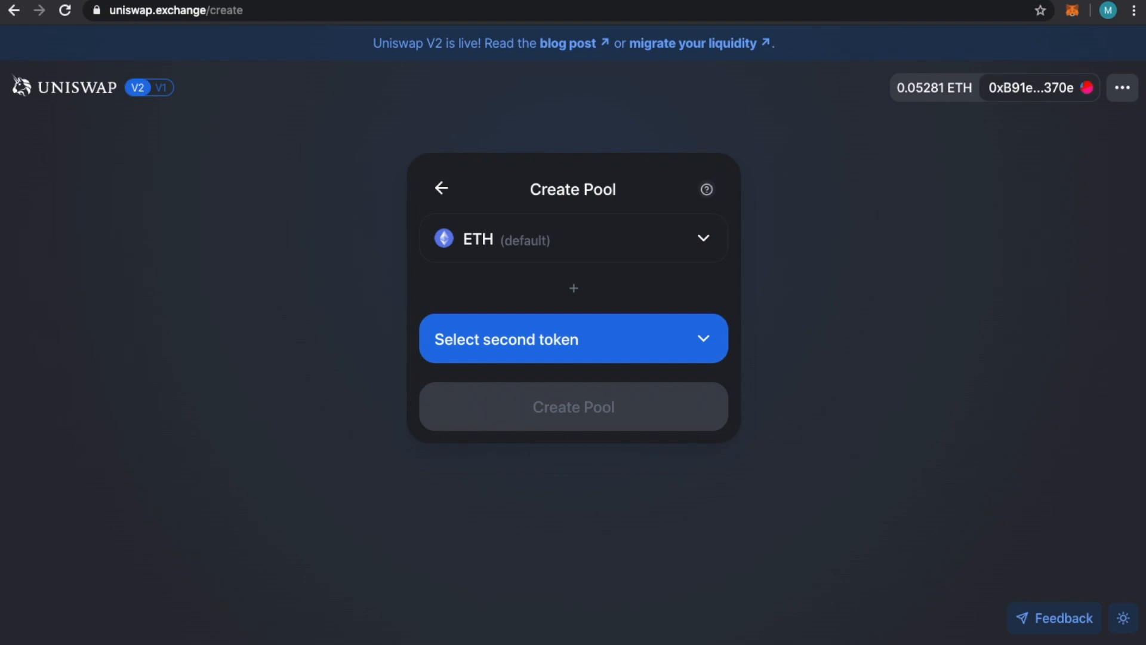
mouse_move(743, 291)
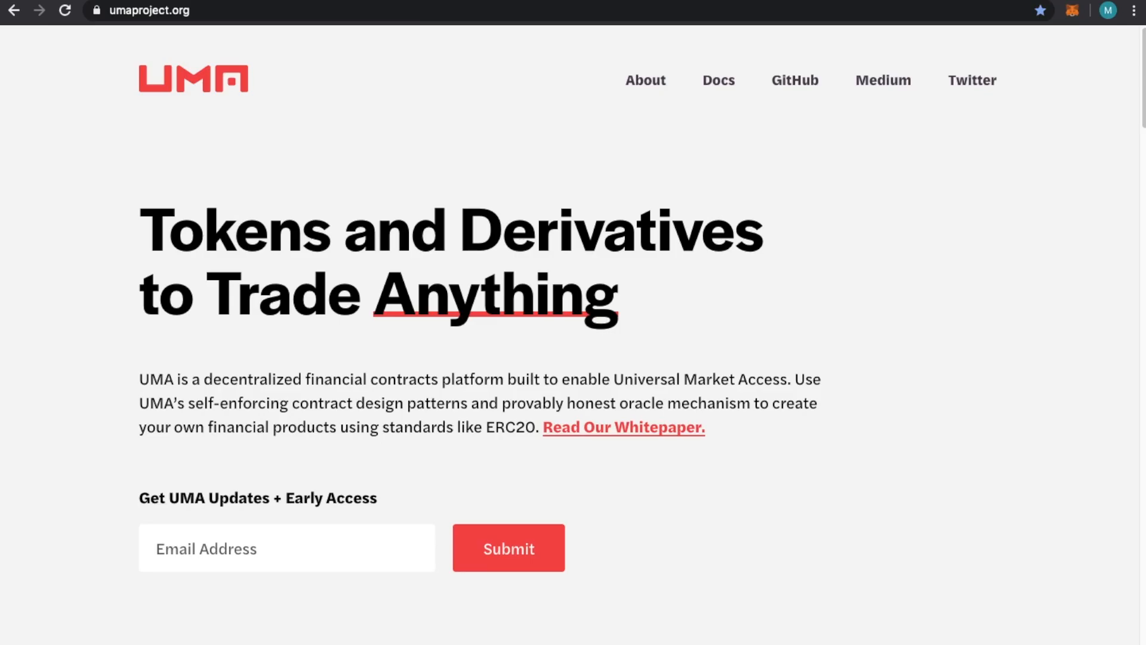
mouse_move(874, 223)
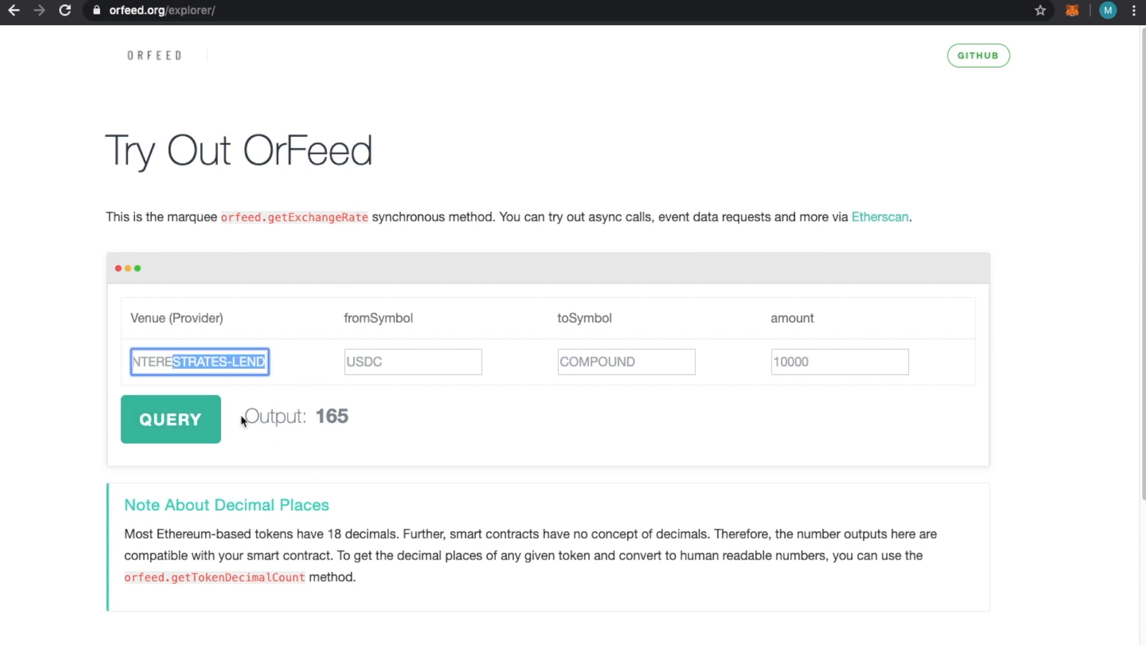
- Query INTERESTRATES-LEND for 100000 DAI on FULCRUM, returning 199
click(199, 361)
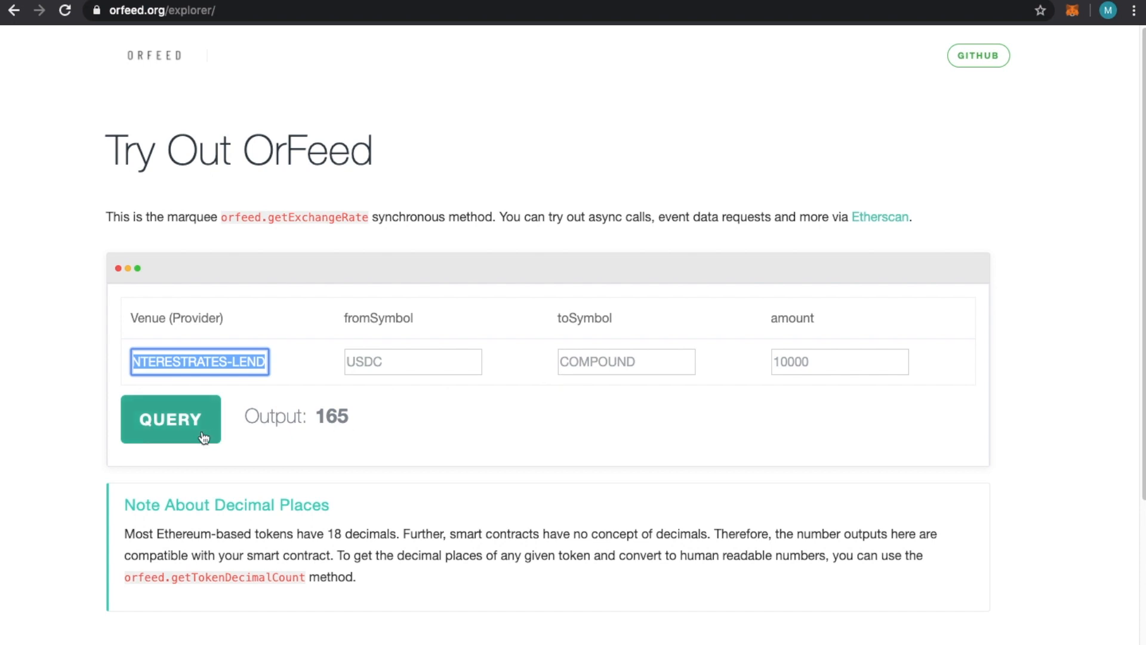
click(171, 419)
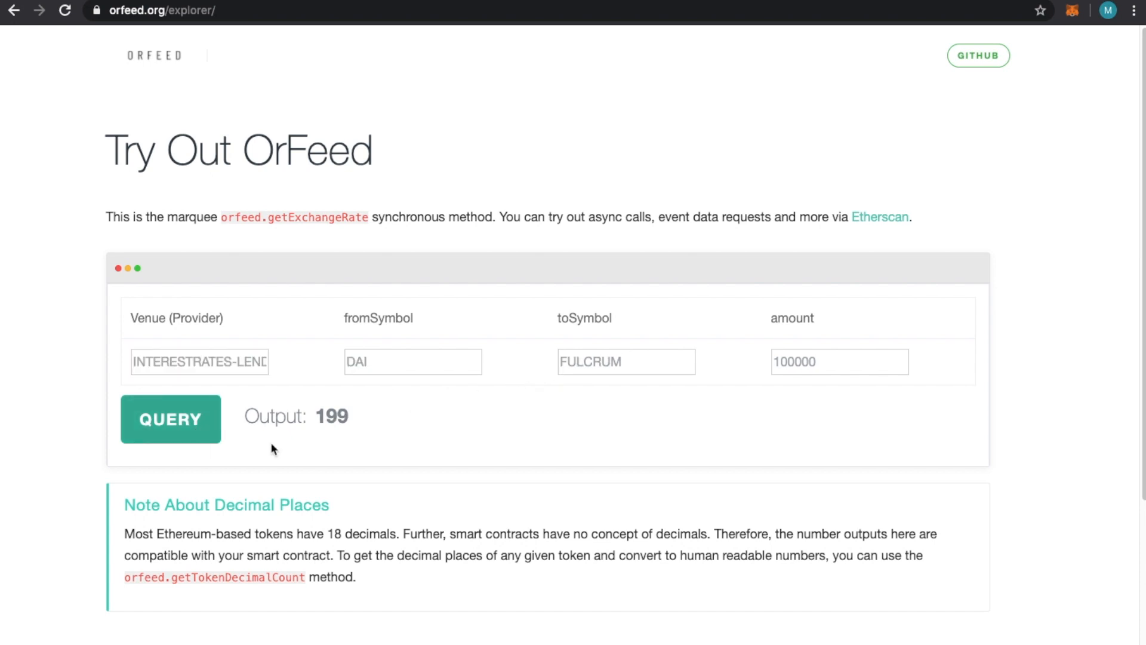
mouse_move(418, 390)
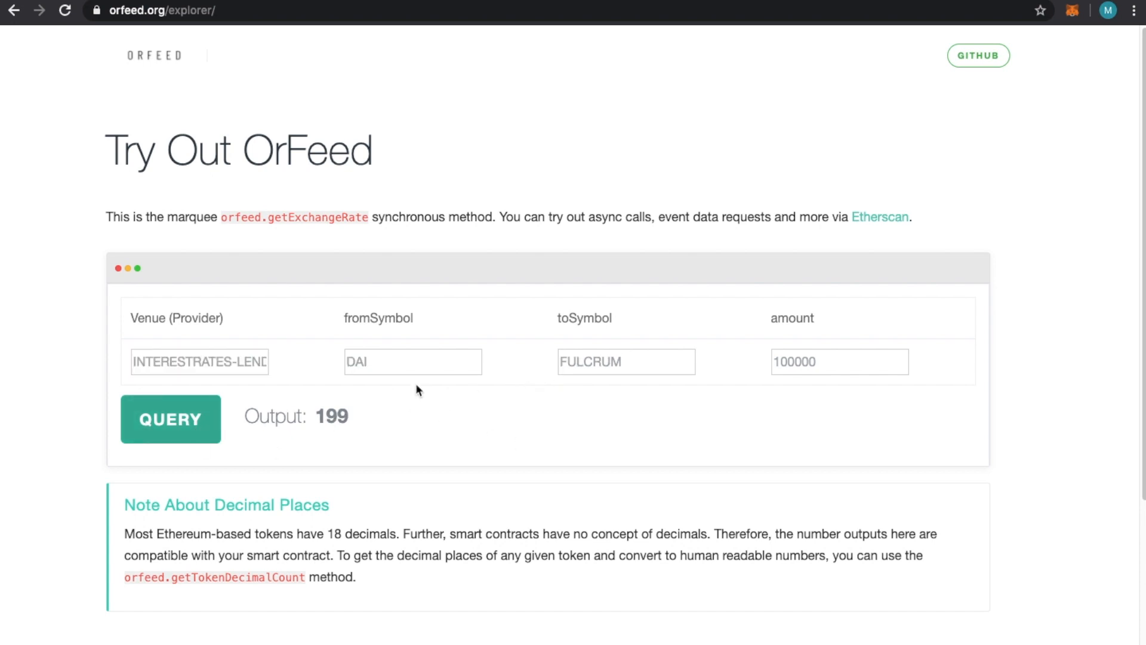
mouse_move(417, 365)
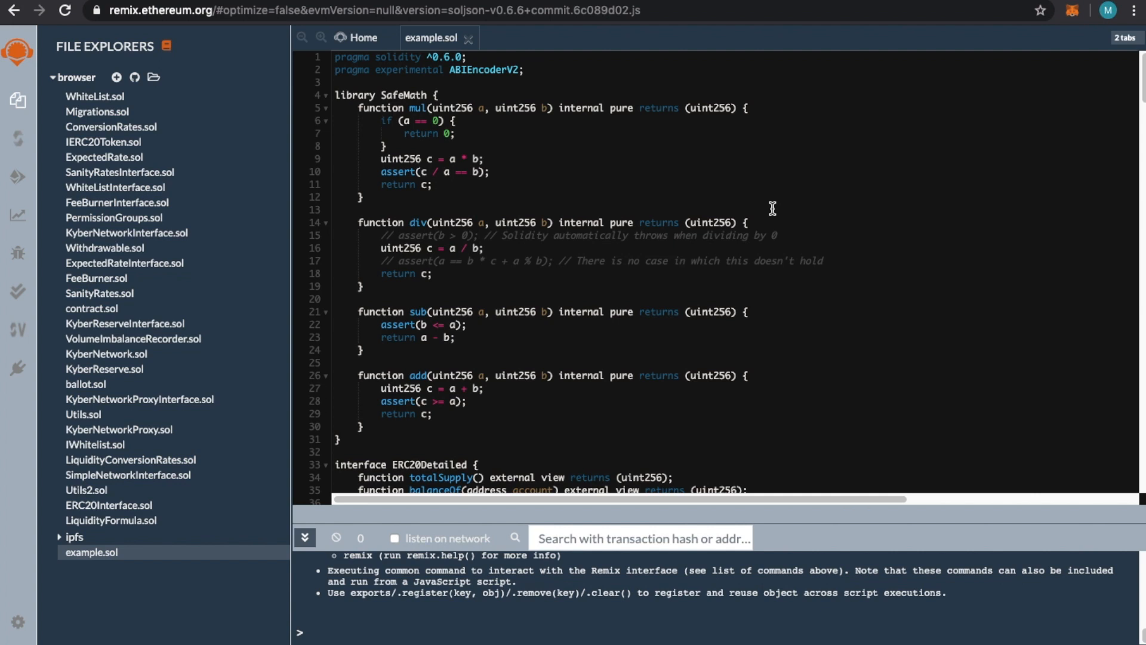
mouse_move(747, 357)
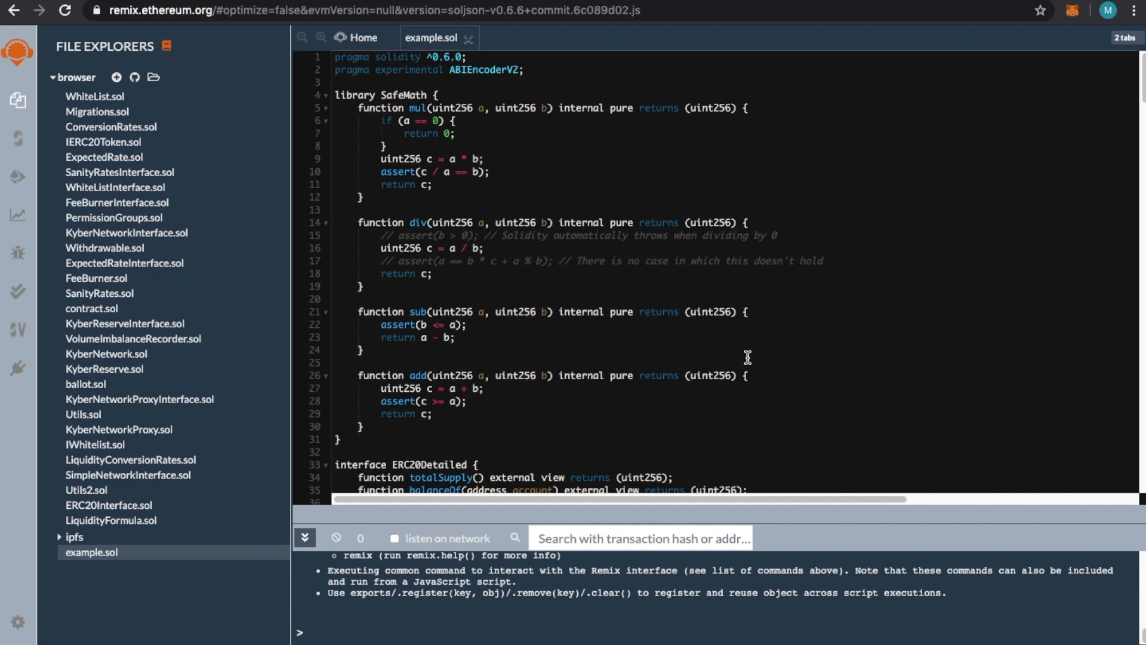
- Scroll example.sol past SafeMath to the Compound, Fulcrum, DyDx and OrFeedInterface declarations
scroll(down, 3)
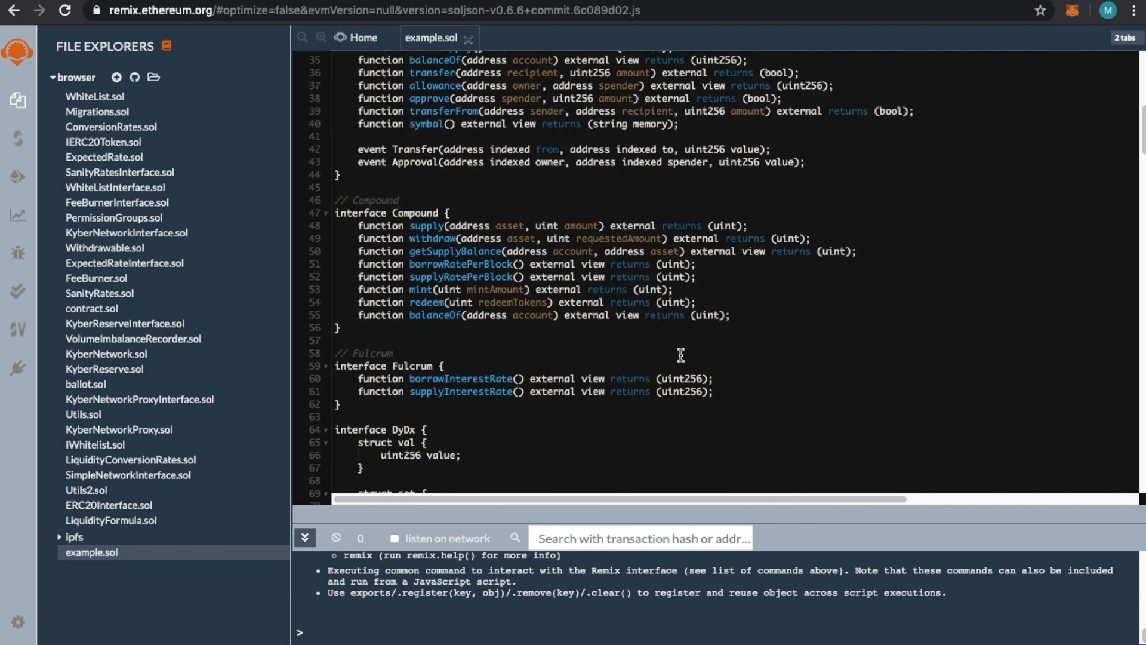
click(438, 212)
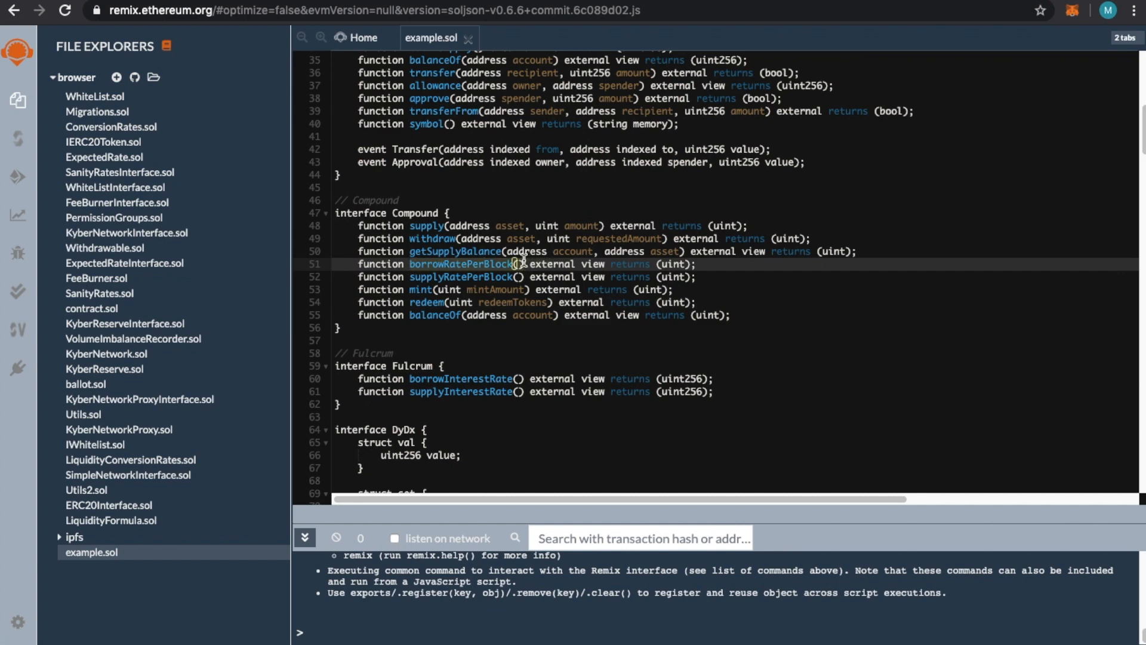
mouse_move(544, 306)
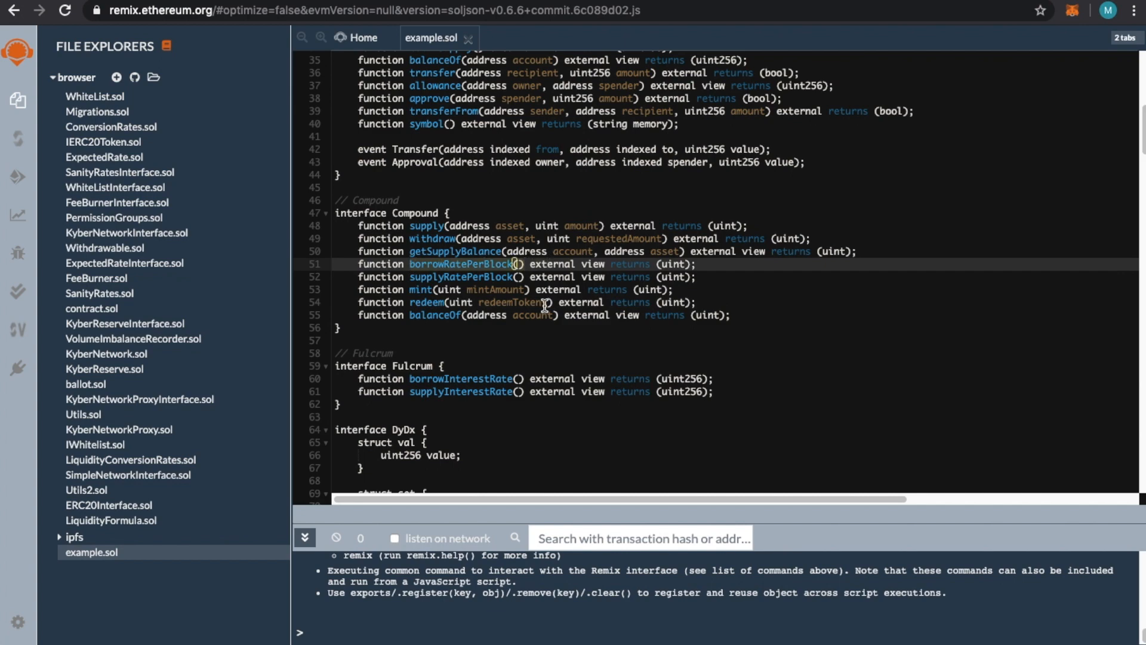
scroll(down, 3)
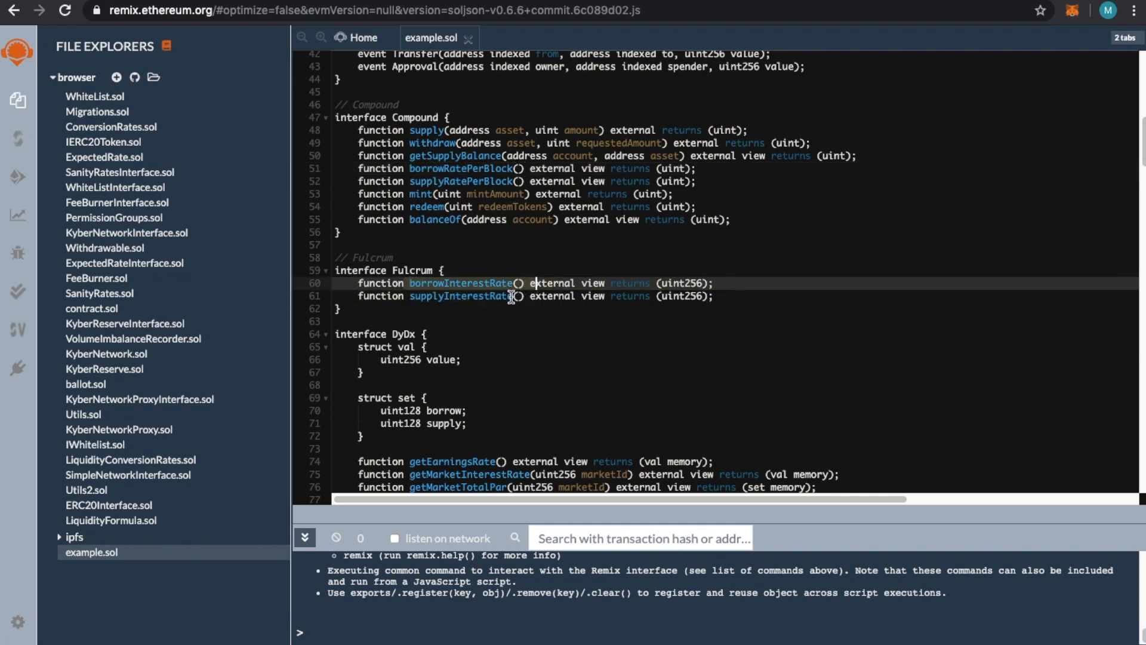
mouse_move(451, 306)
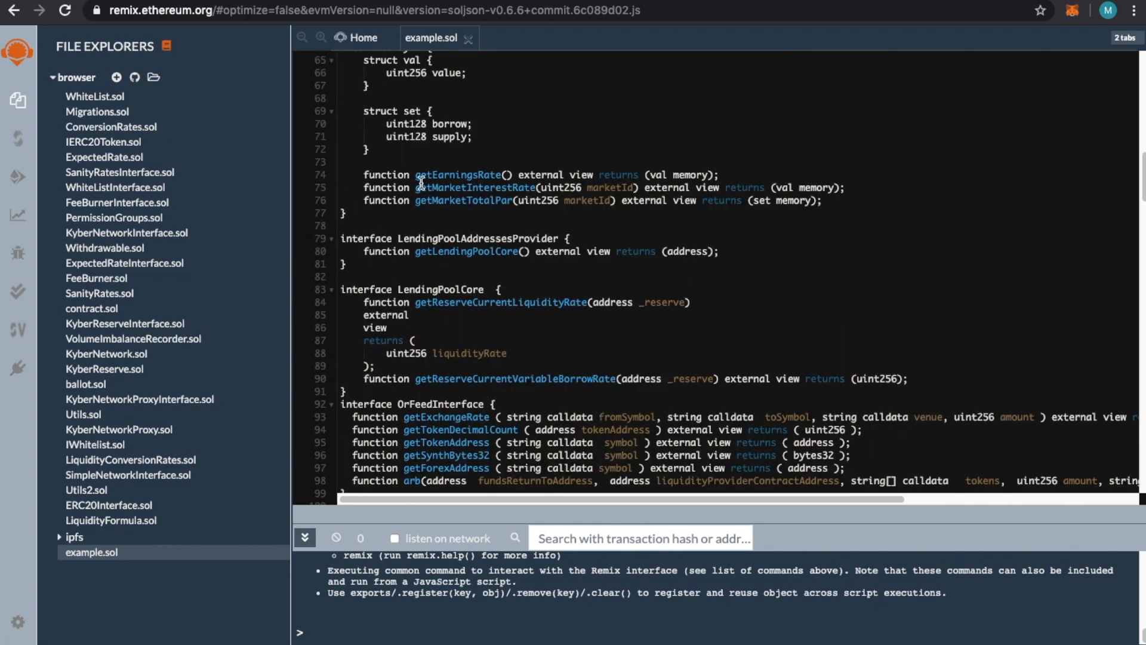
scroll(down, 3)
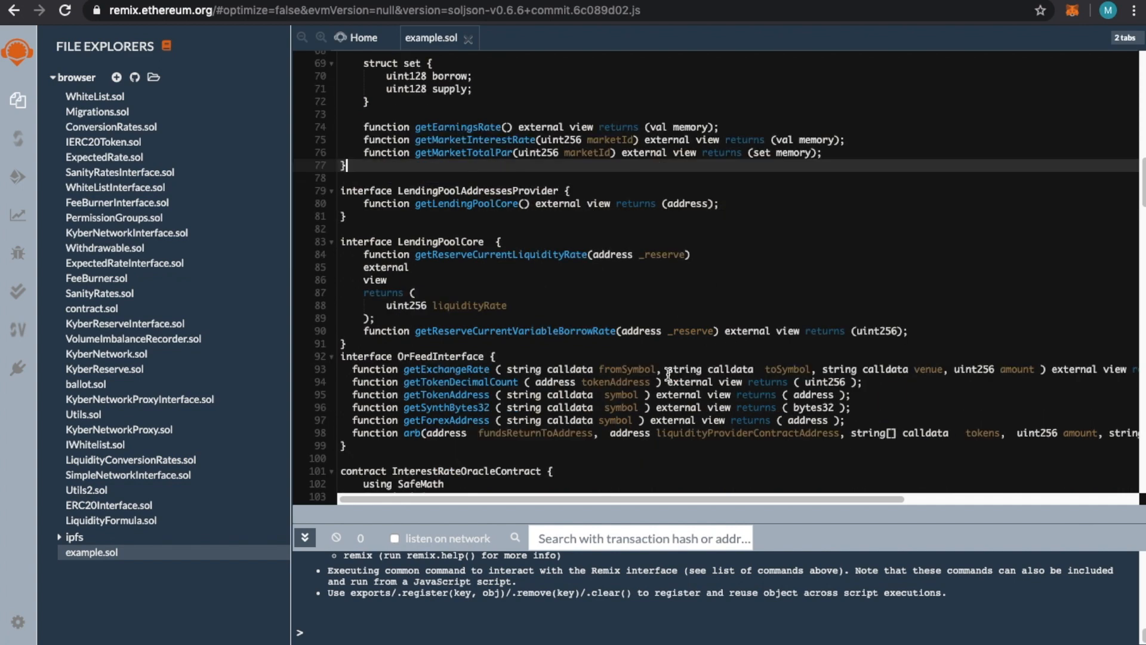
scroll(down, 3)
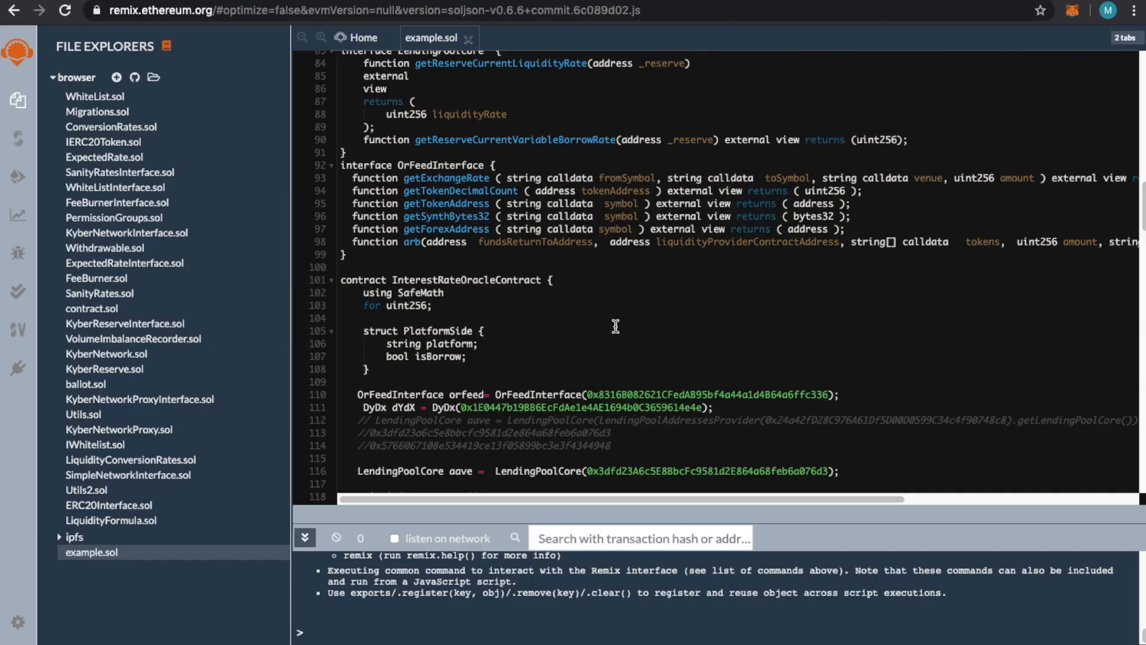
mouse_move(561, 294)
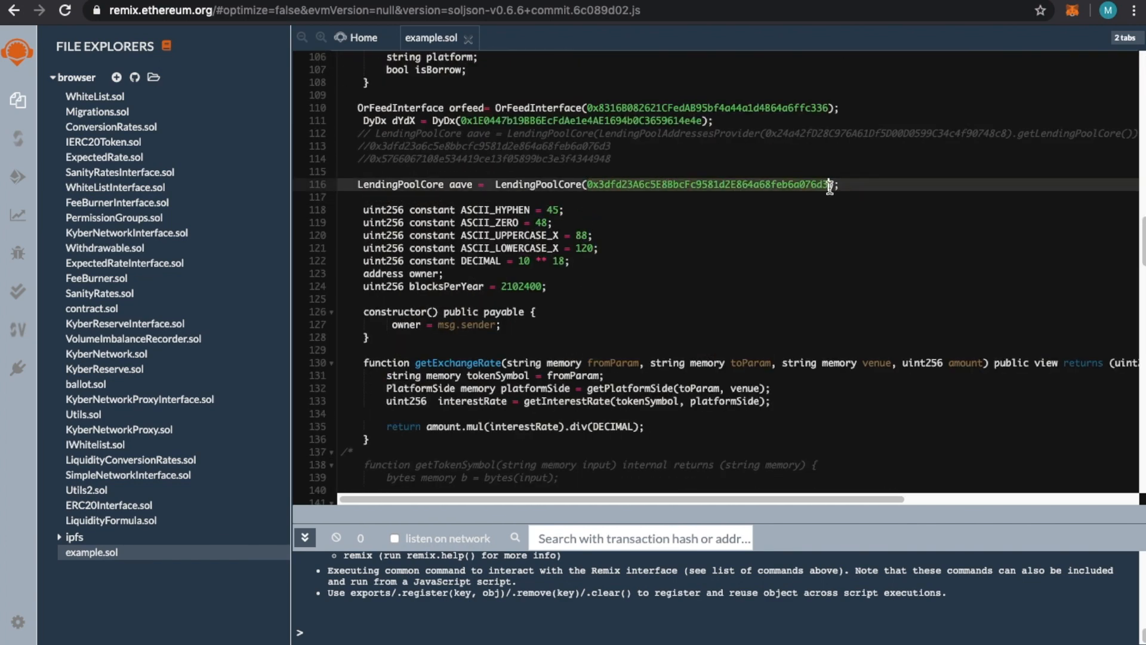
mouse_move(707, 279)
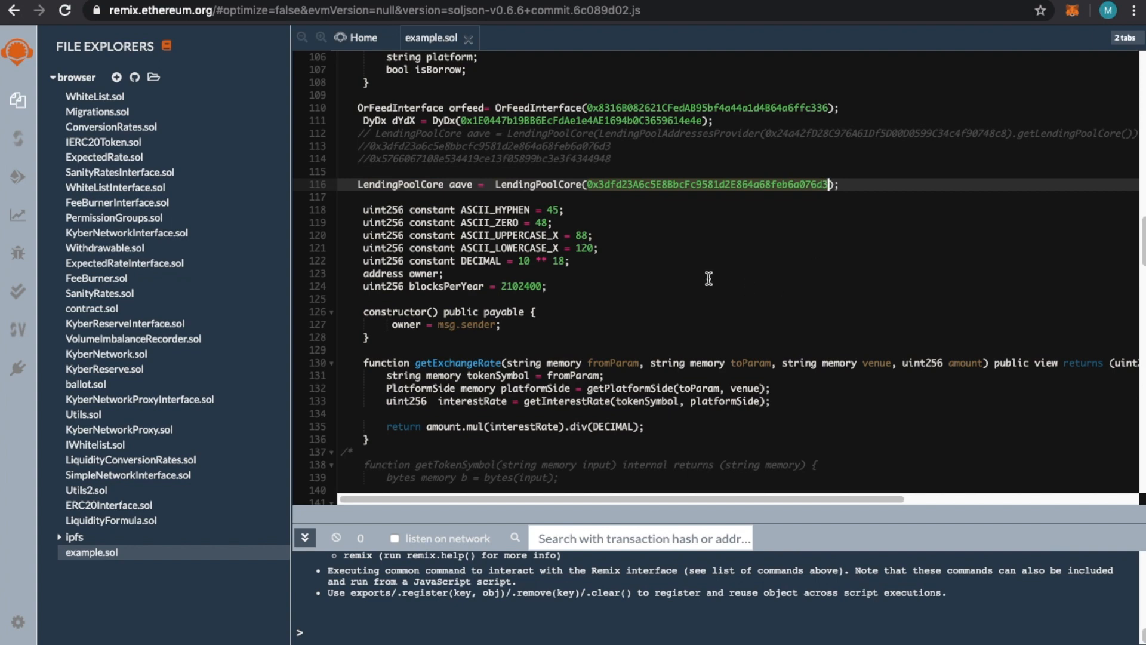
- Scroll to InterestRateOracleContract's getInterestRate function and its COMPOUND rate-per-block branch
scroll(down, 3)
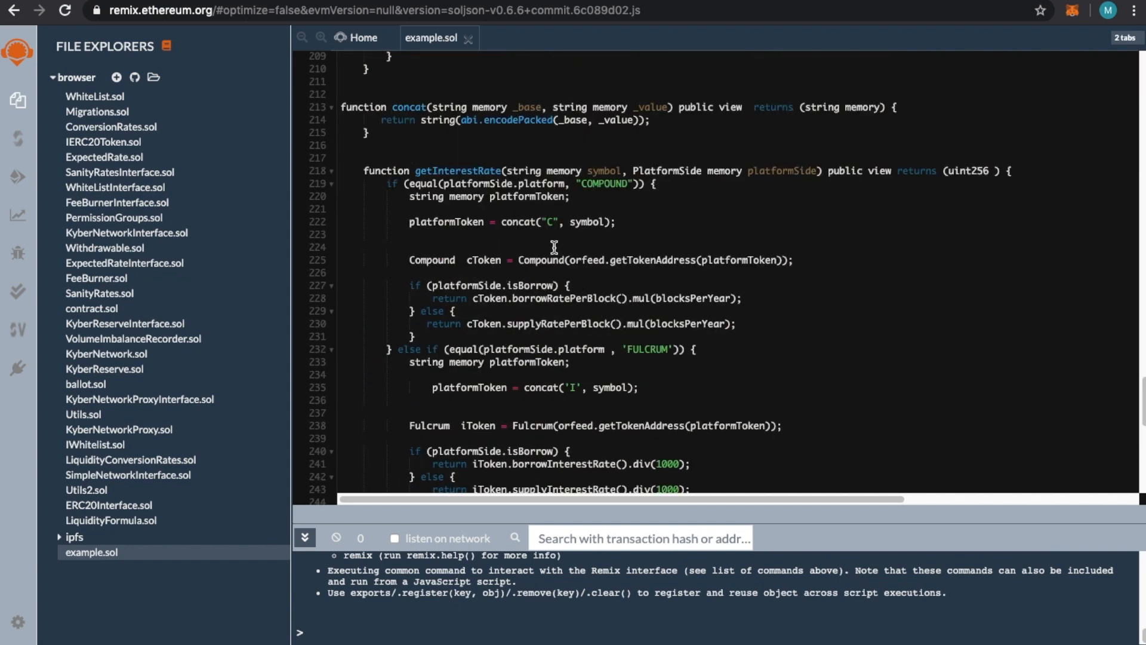
click(520, 259)
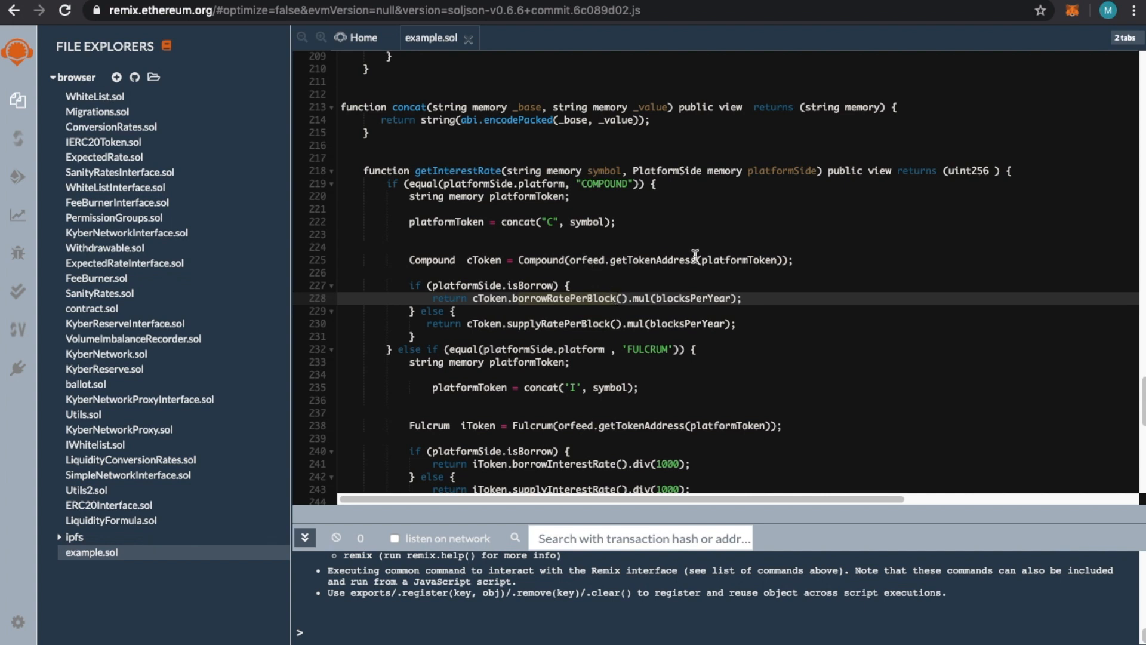
click(581, 259)
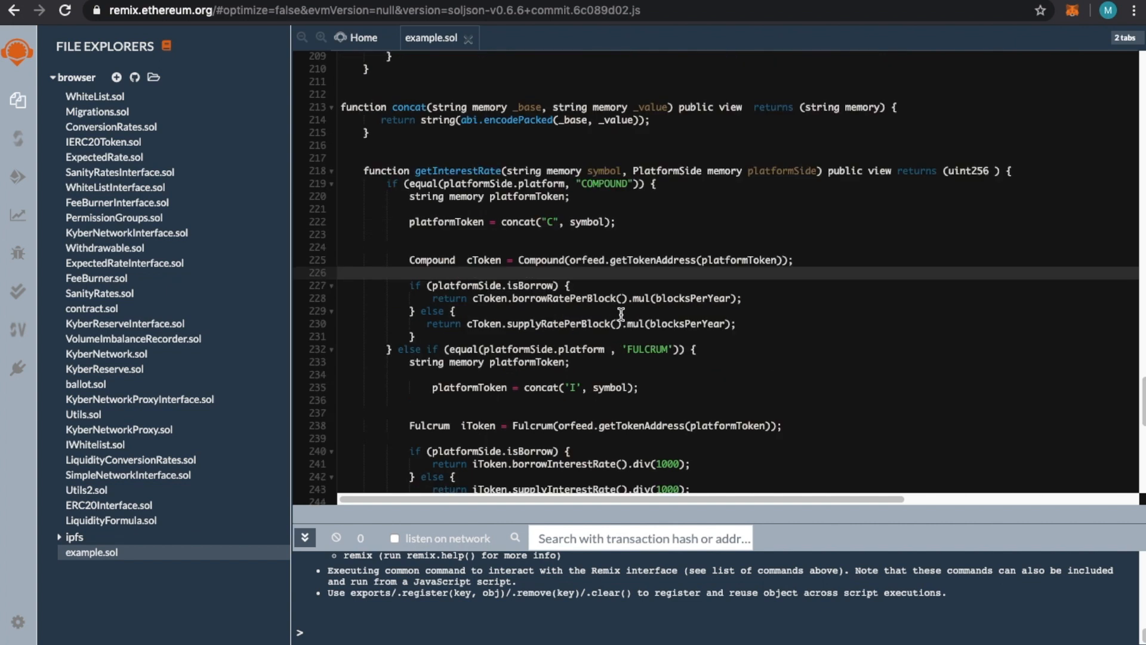
- Scroll example.sol to getInterestRate's Fulcrum, dYdX and Aave branches ending in 'Platform not supported'
click(342, 273)
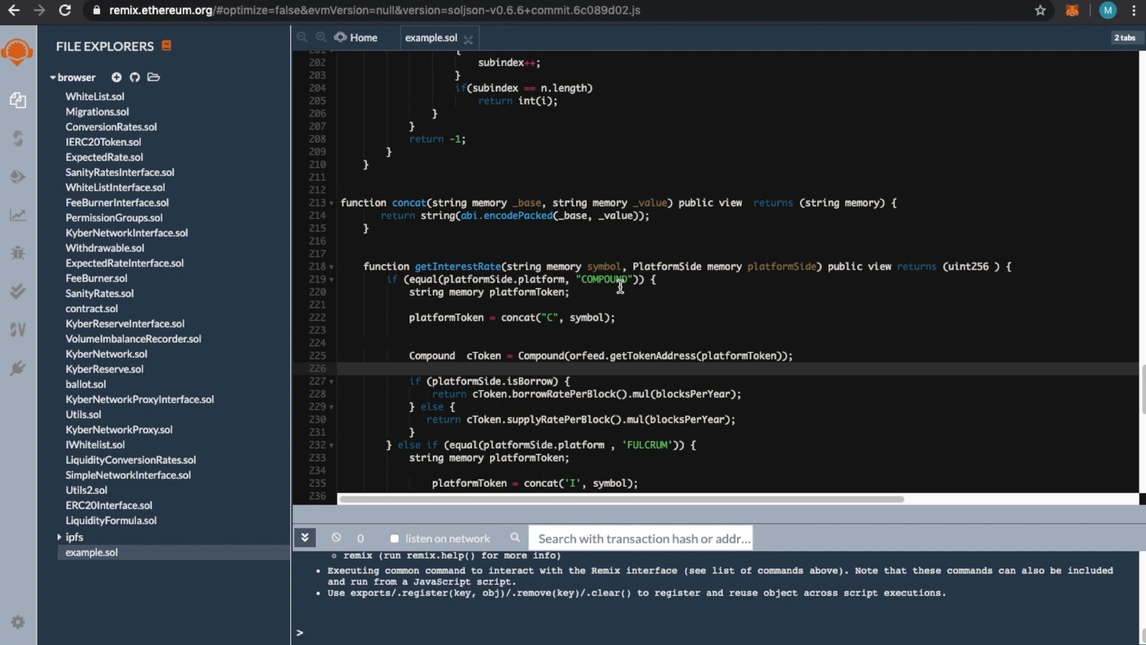
mouse_move(634, 297)
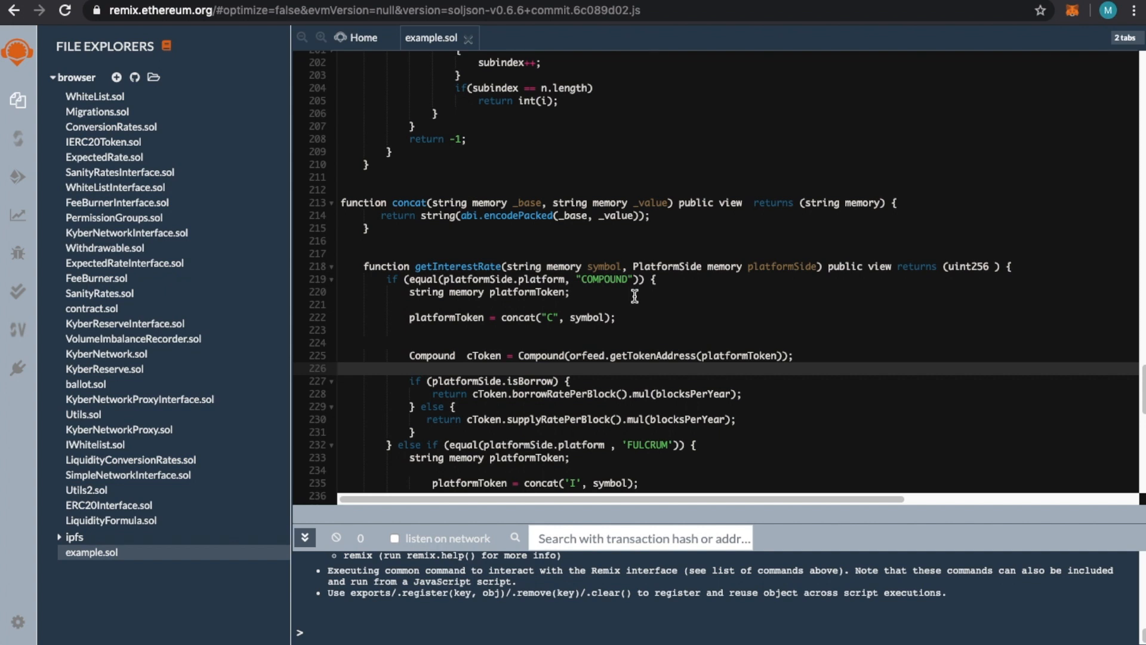
scroll(down, 3)
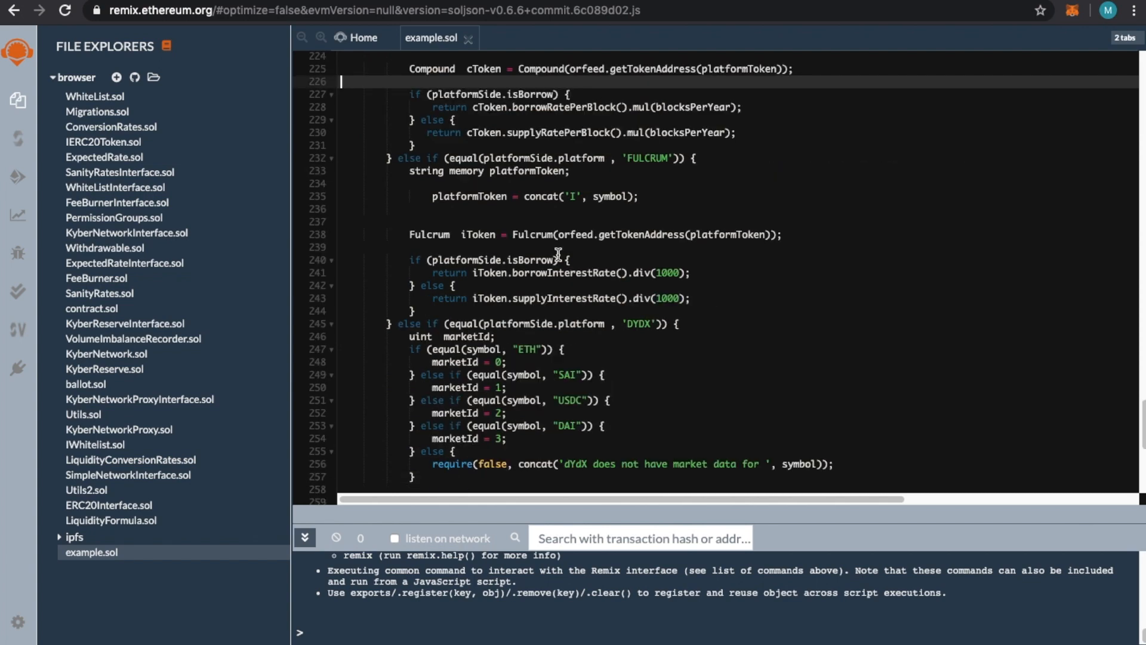
scroll(down, 3)
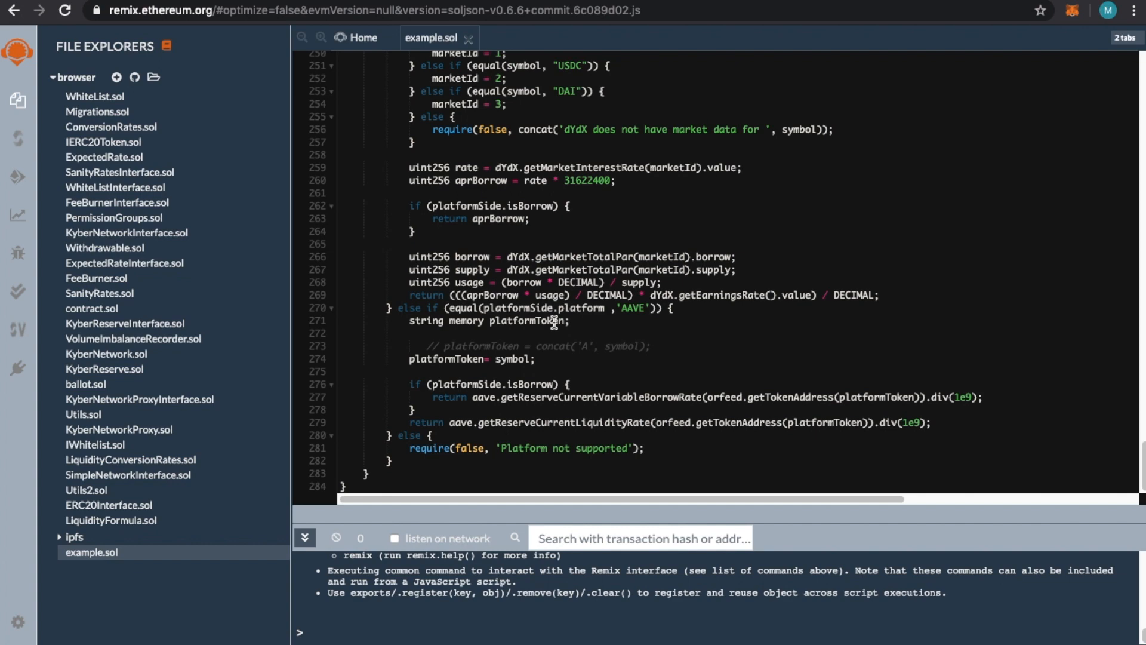
mouse_move(530, 373)
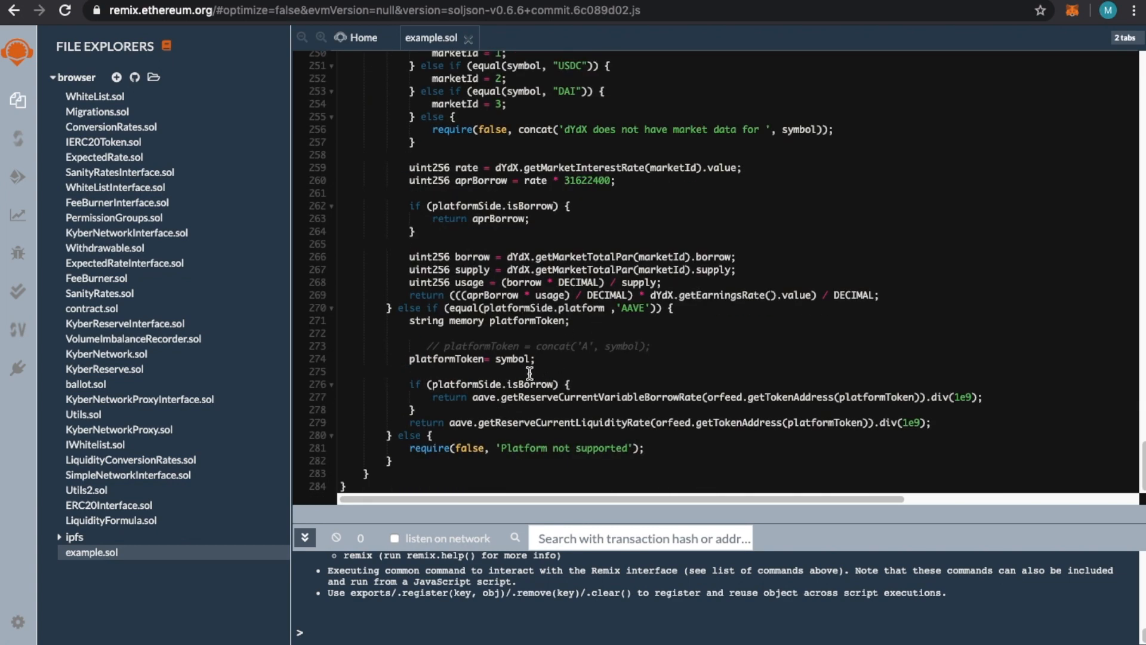
mouse_move(414, 441)
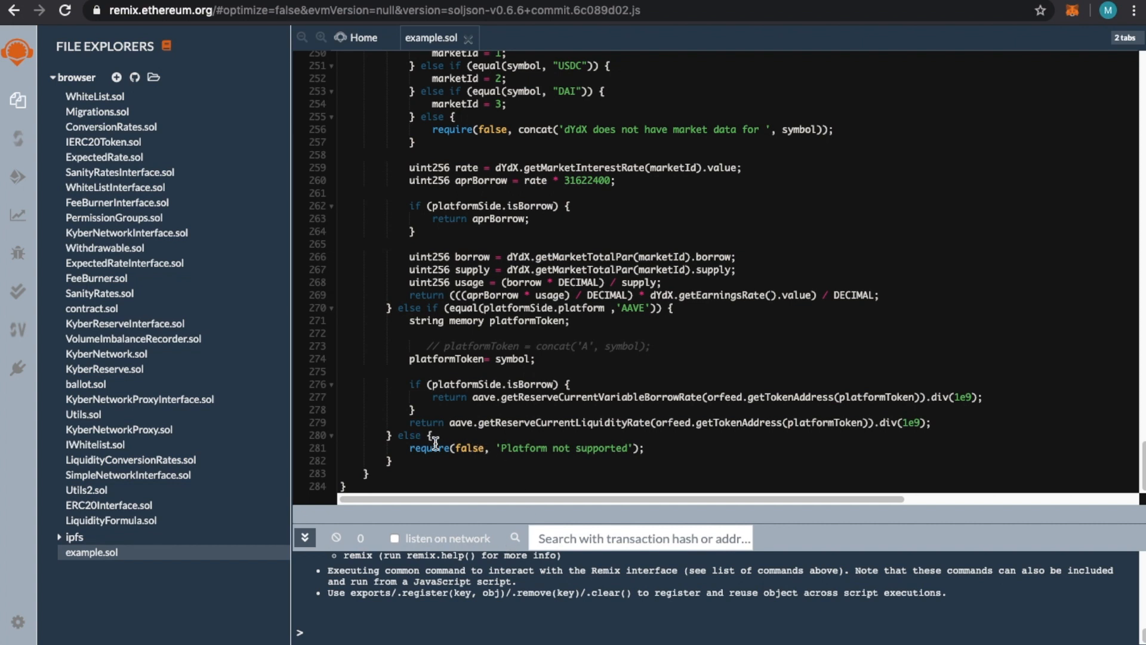
click(666, 447)
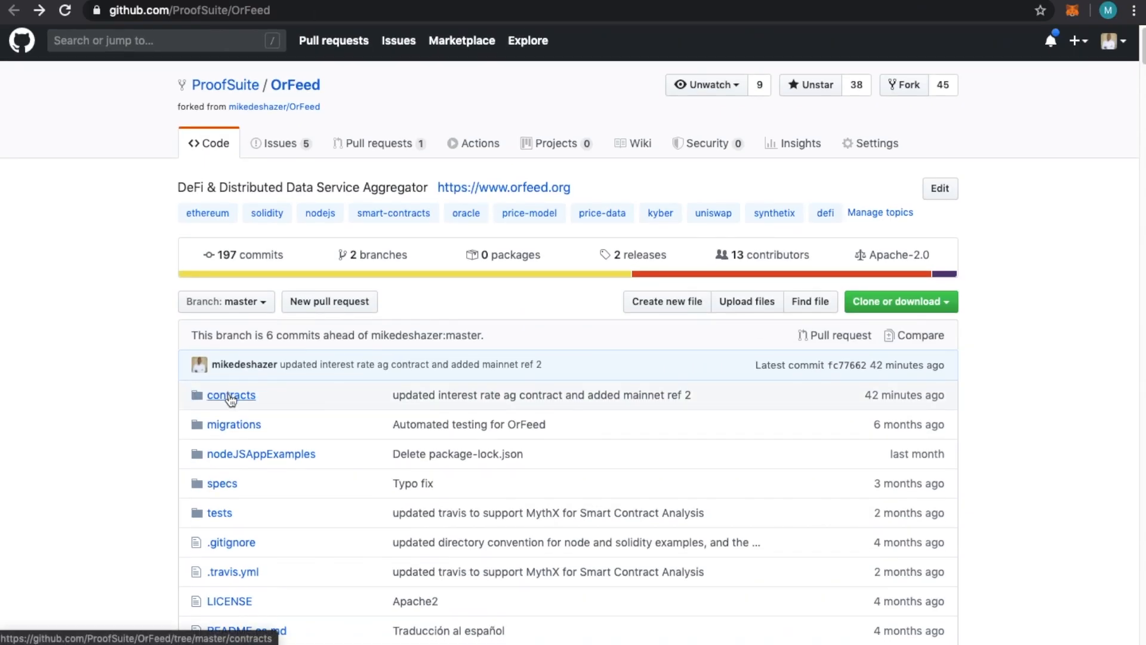
- Navigate contracts → examples → ProvideDataExamples in the ProofSuite/OrFeed repository
click(231, 395)
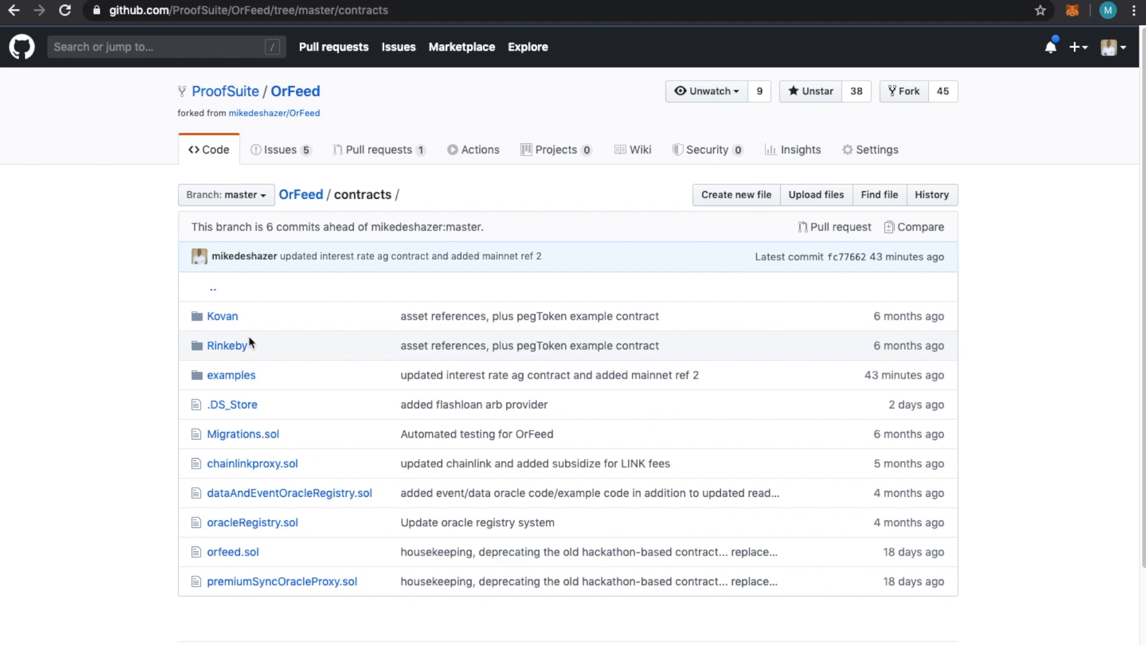
click(231, 375)
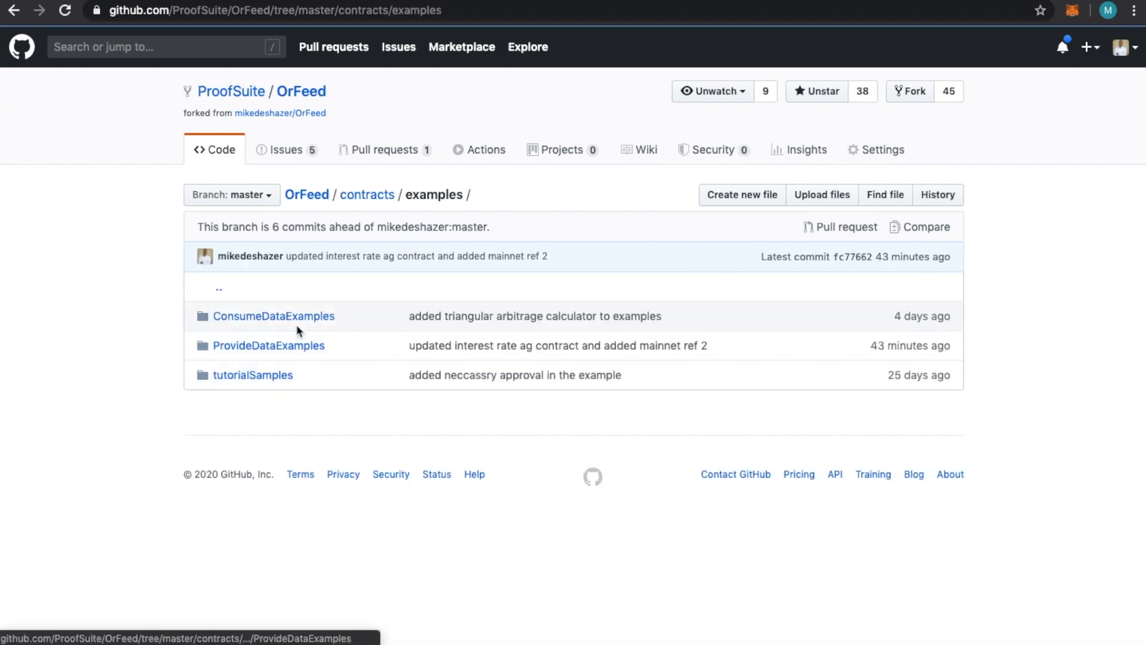
click(269, 345)
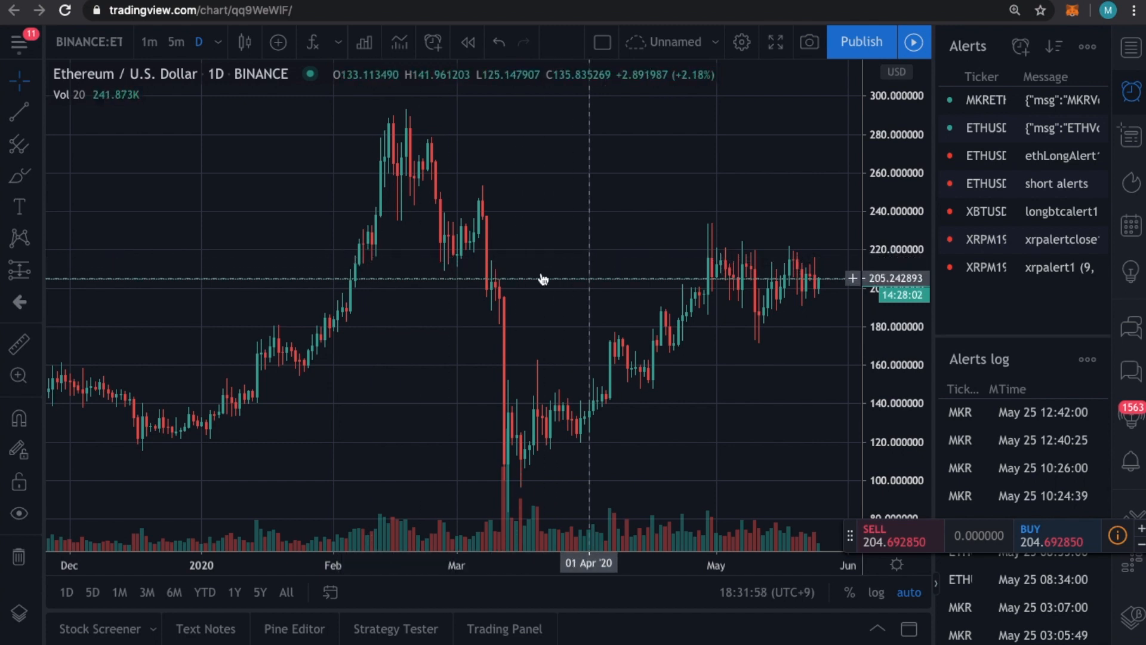
mouse_move(367, 253)
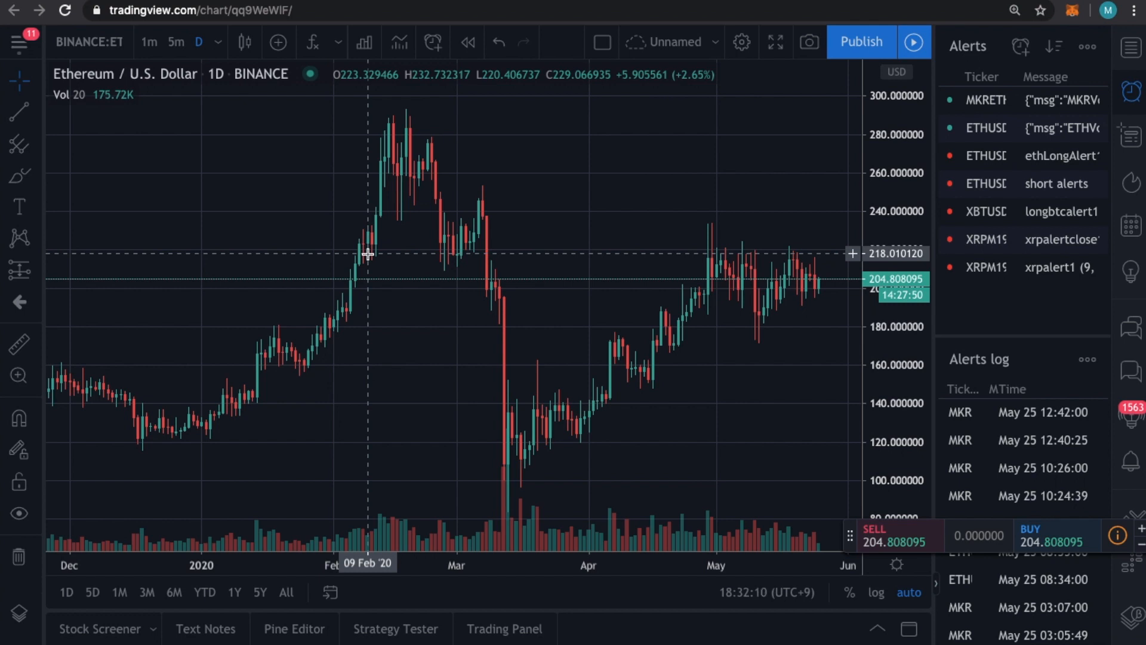
mouse_move(386, 244)
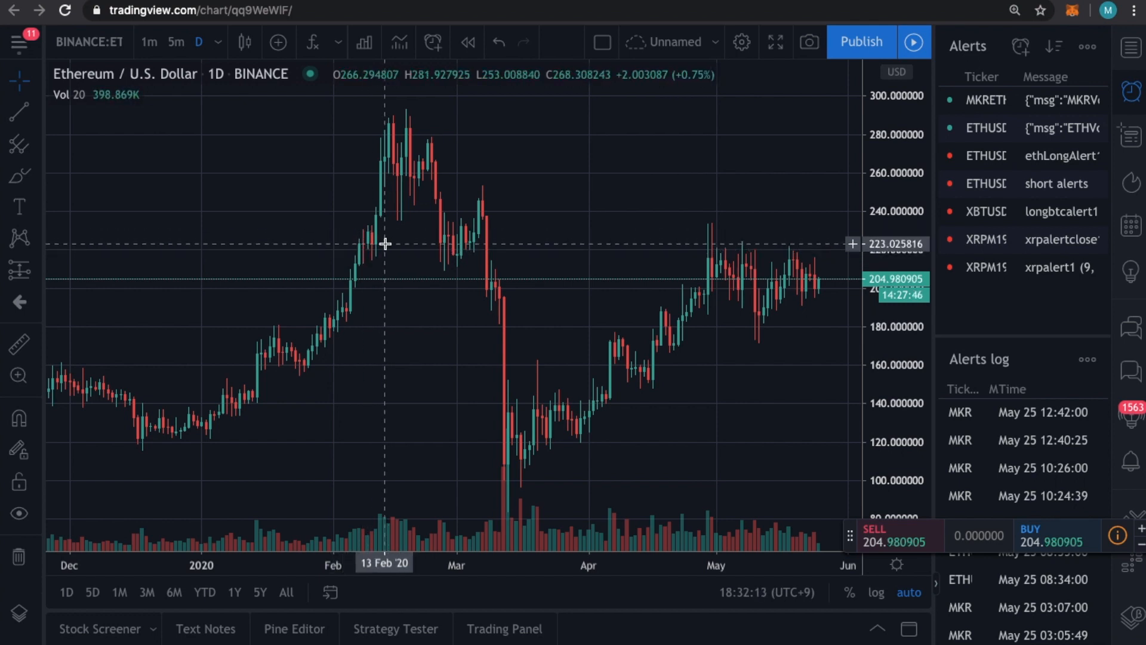
mouse_move(376, 247)
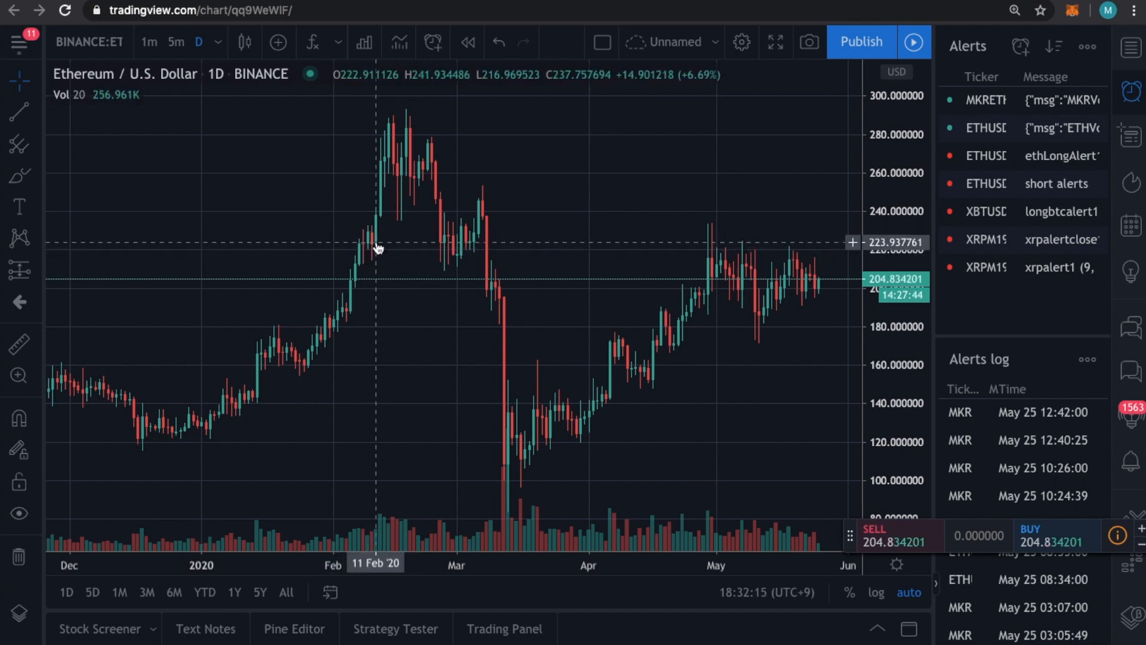
mouse_move(429, 226)
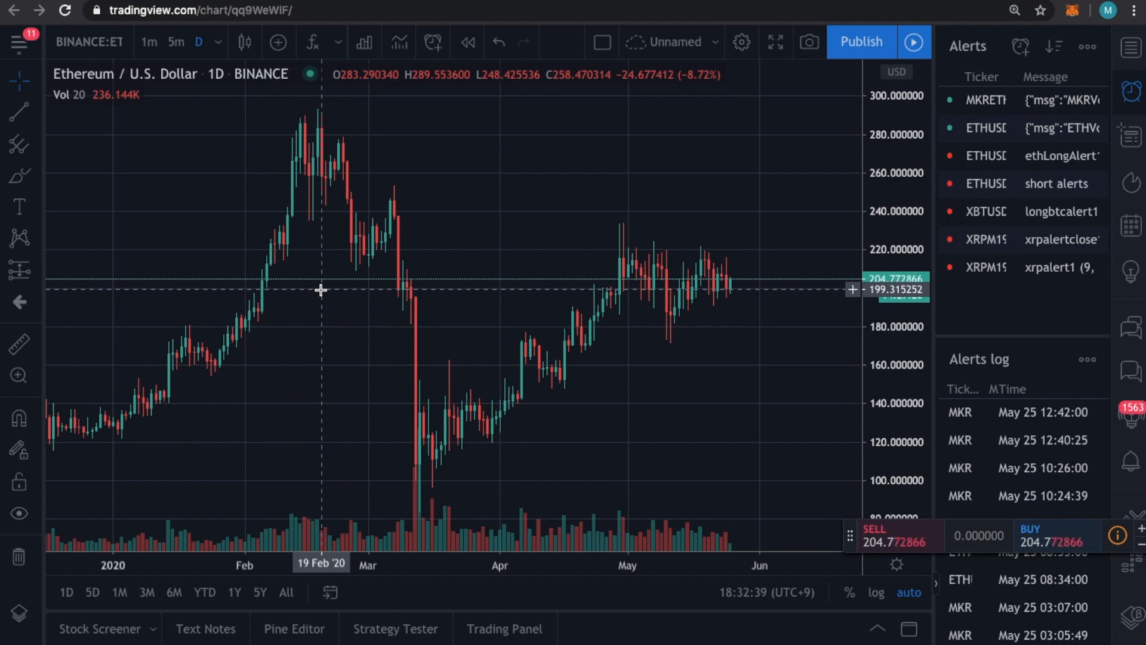
mouse_move(290, 220)
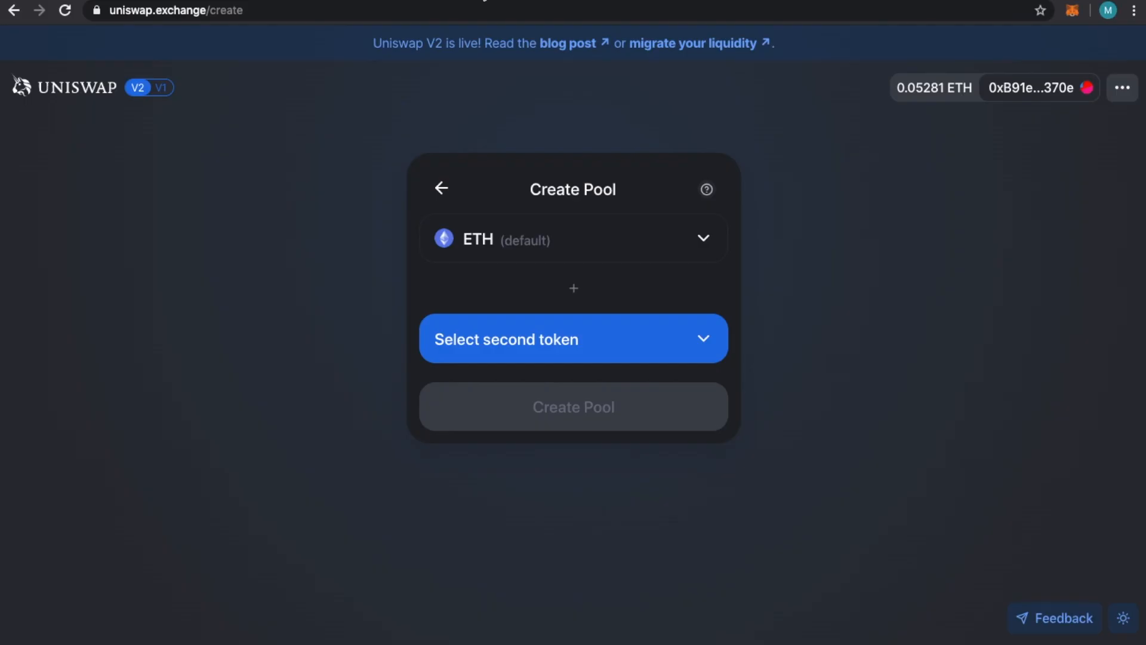
mouse_move(836, 240)
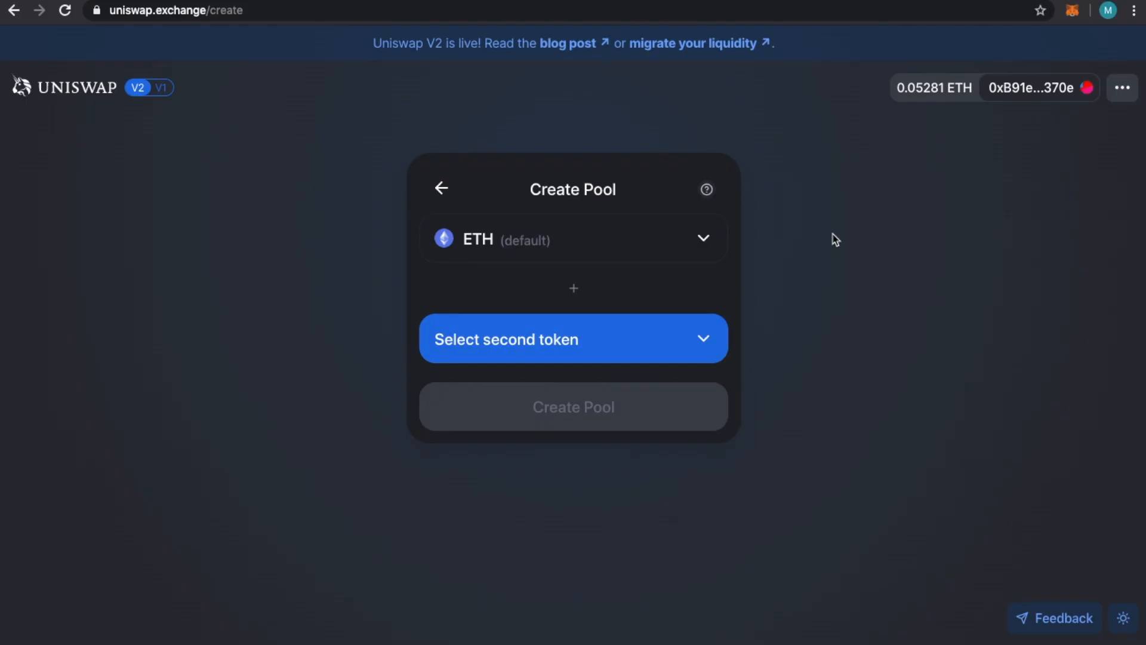
mouse_move(113, 114)
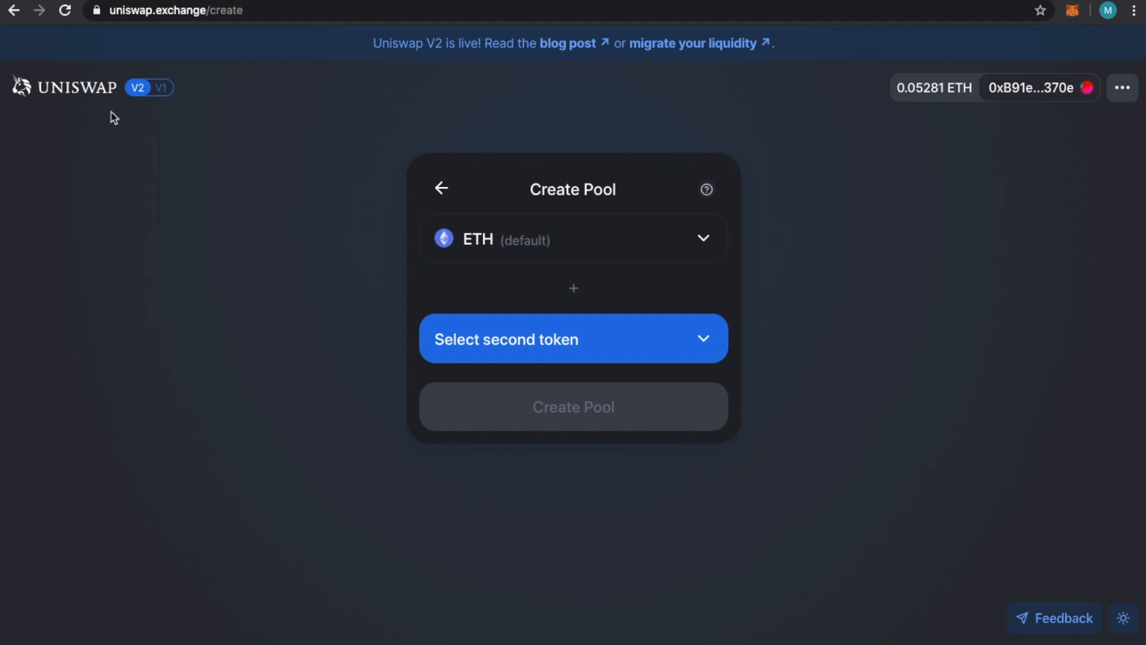
mouse_move(816, 41)
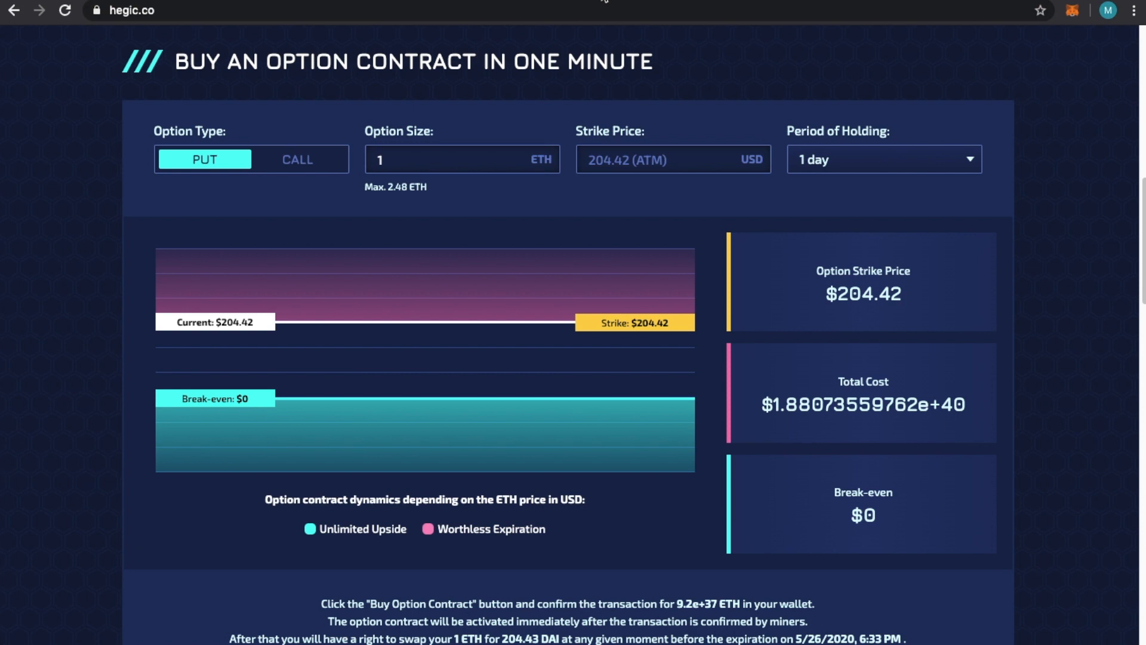
mouse_move(512, 6)
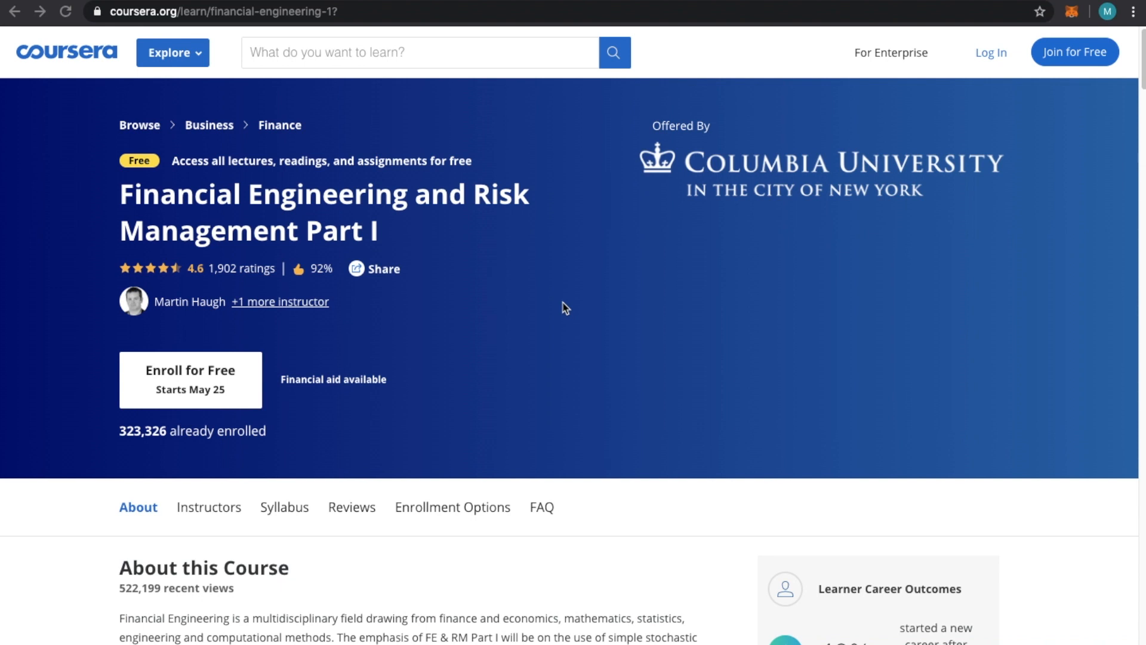
mouse_move(450, 199)
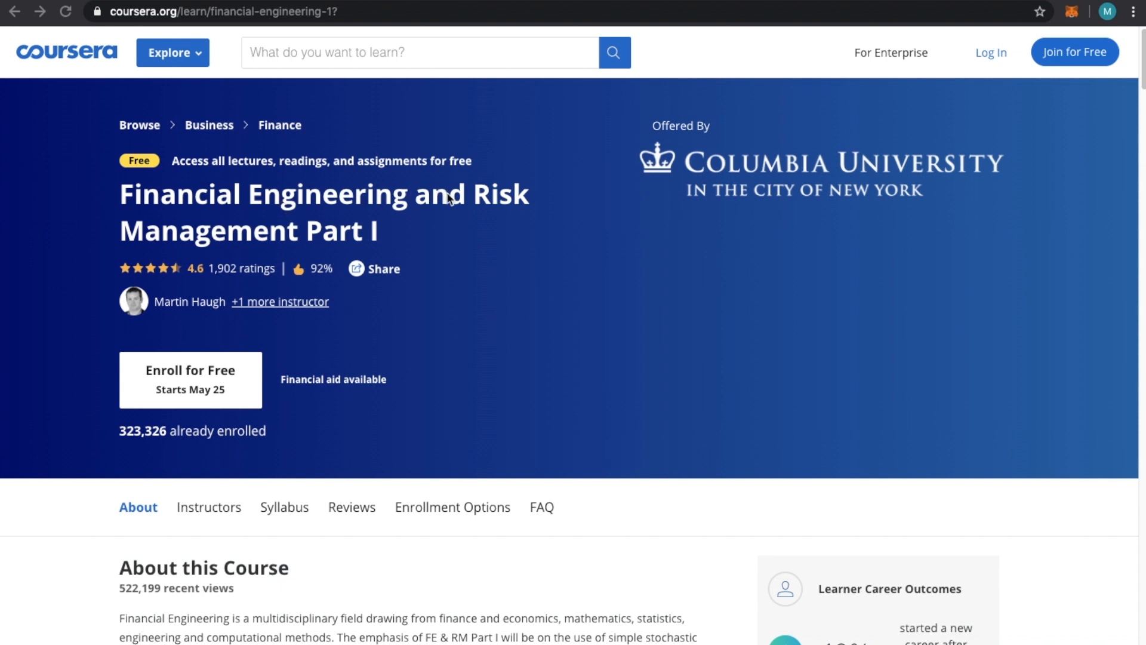
mouse_move(522, 303)
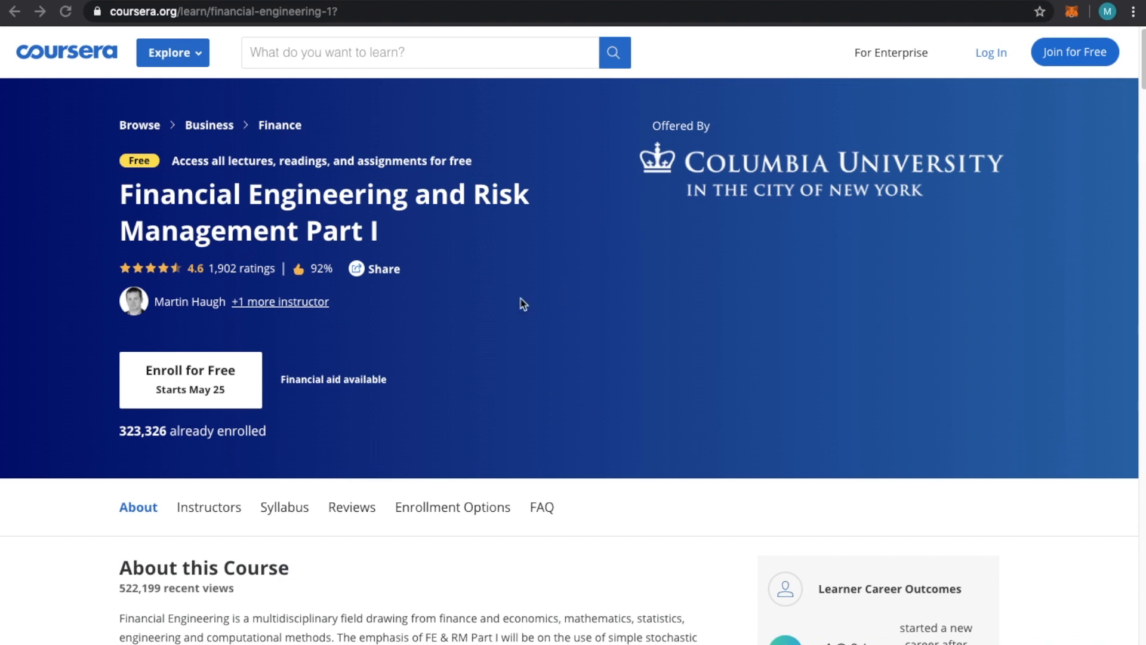
mouse_move(669, 434)
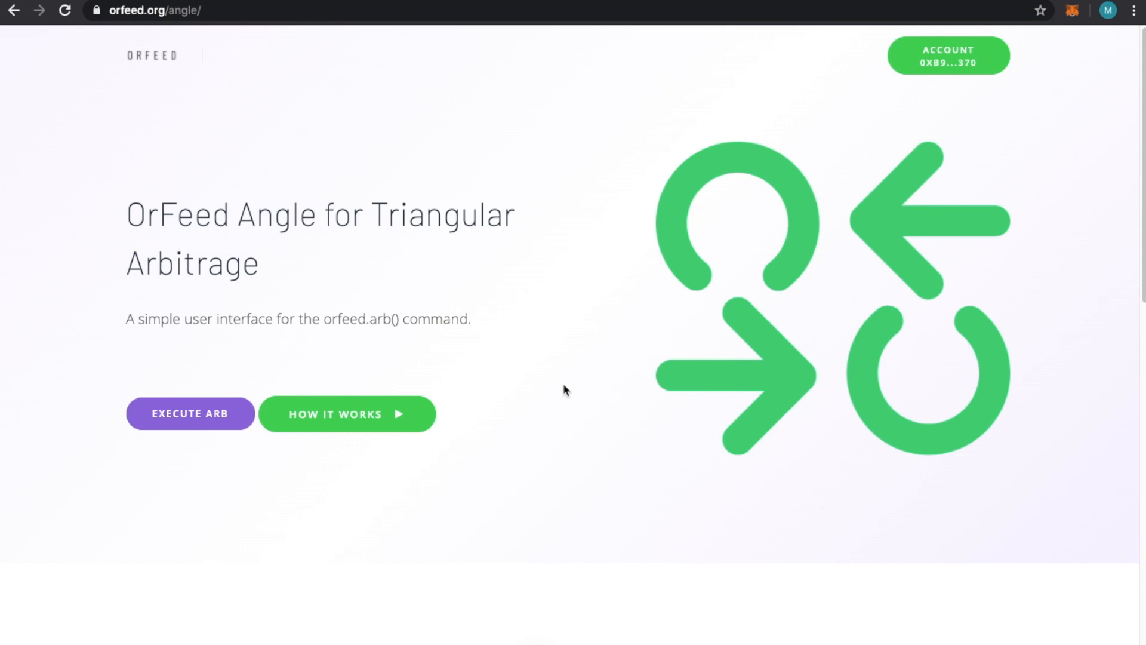
- Switch the Aave Flash Loan toggle On for the DAI→MKR→USDC arbitrage card
scroll(down, 3)
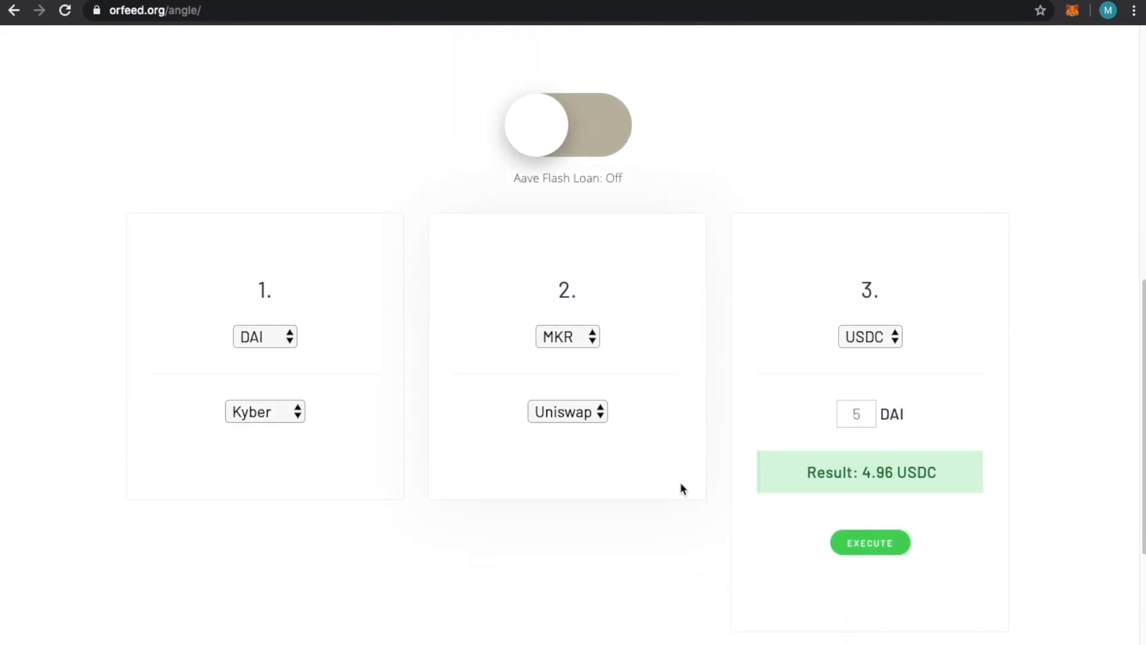
mouse_move(367, 76)
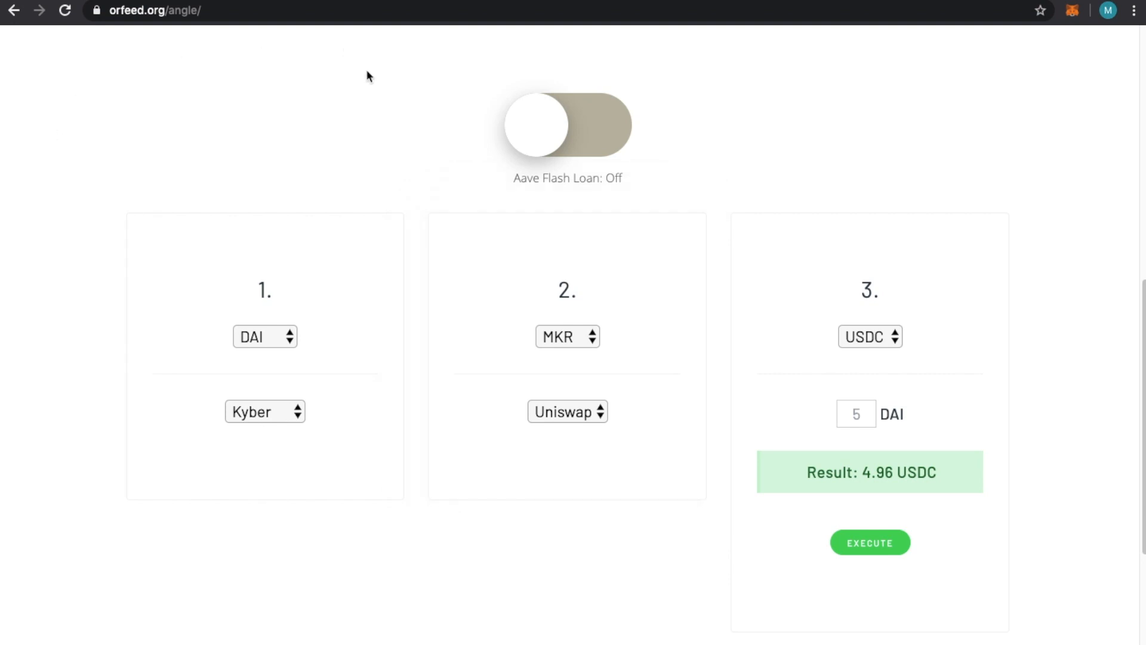
mouse_move(389, 302)
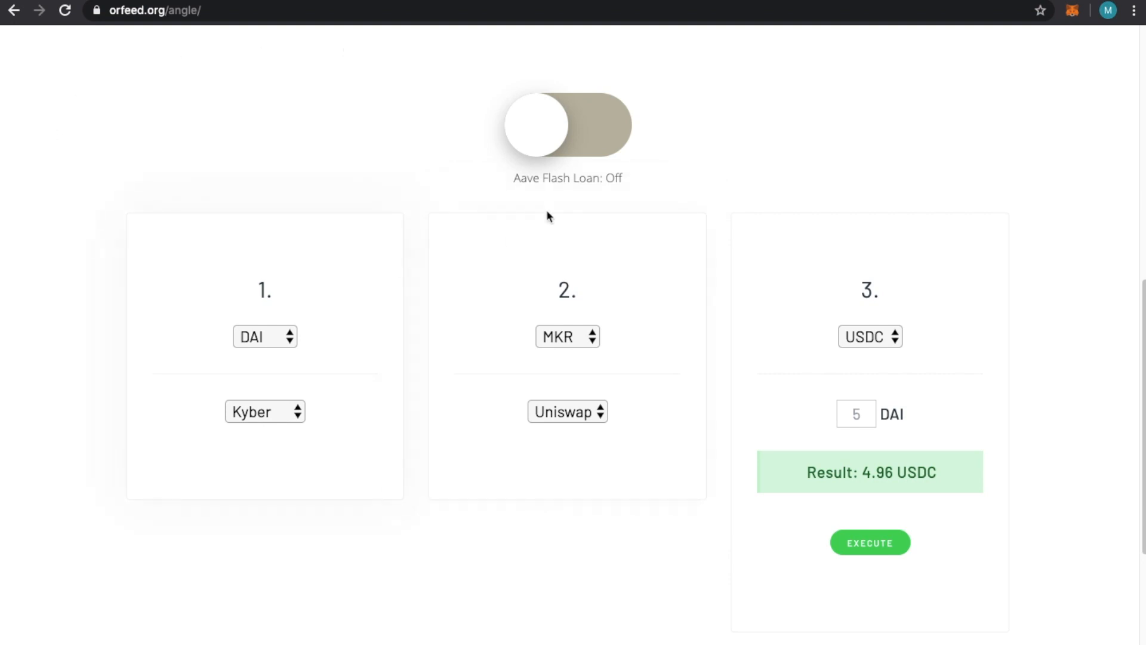
click(566, 124)
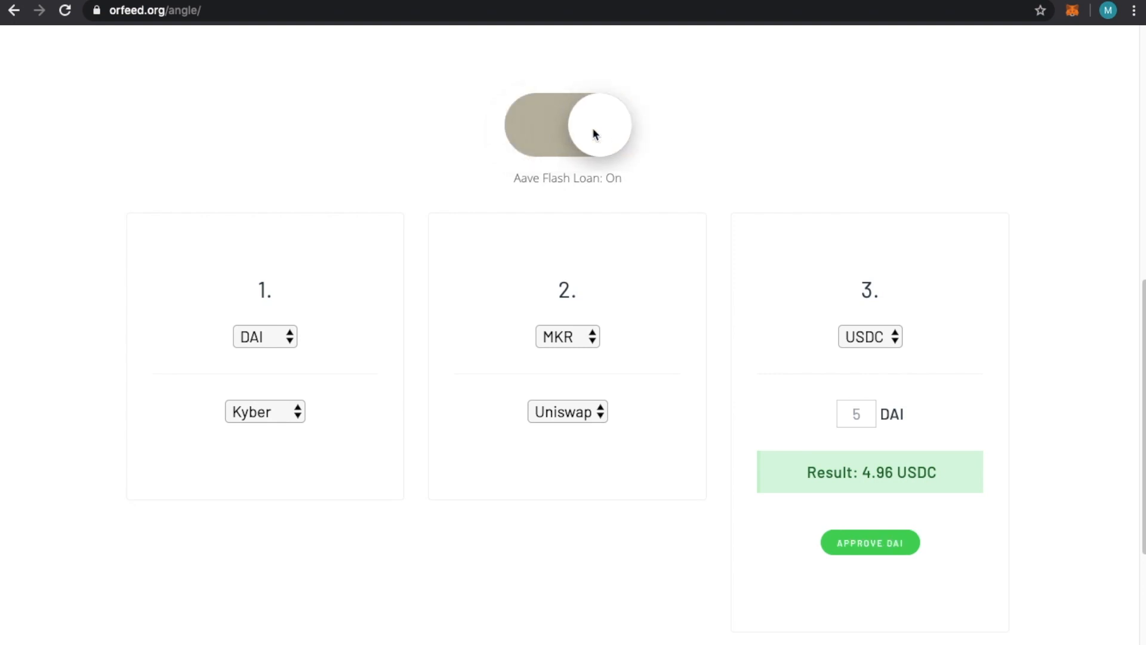
mouse_move(500, 245)
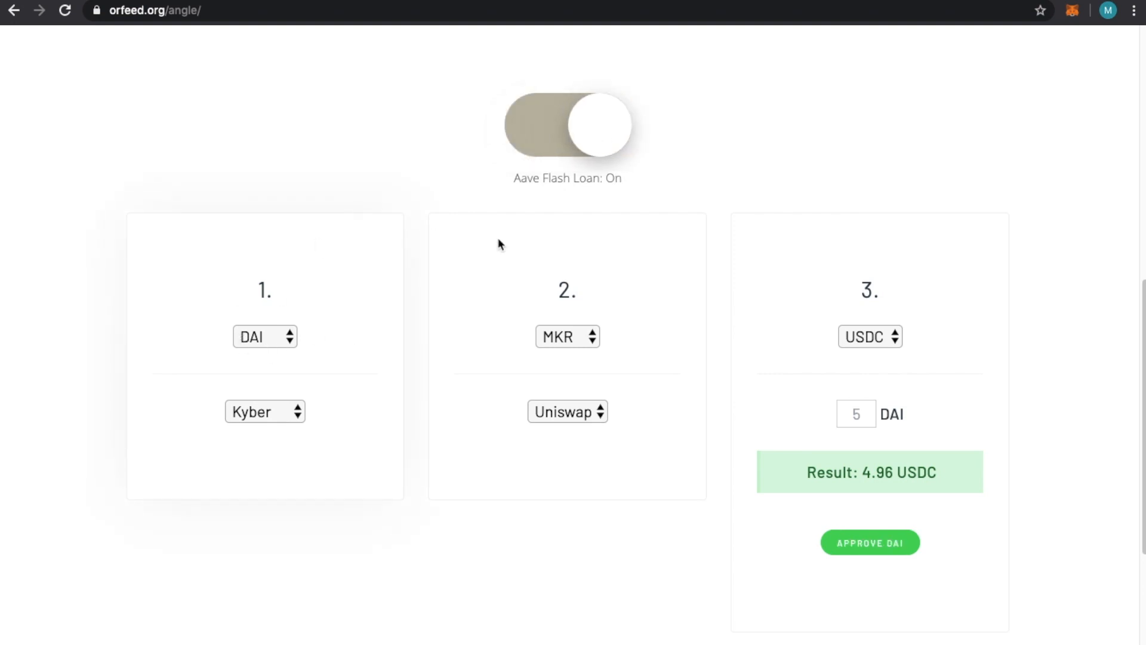
mouse_move(901, 437)
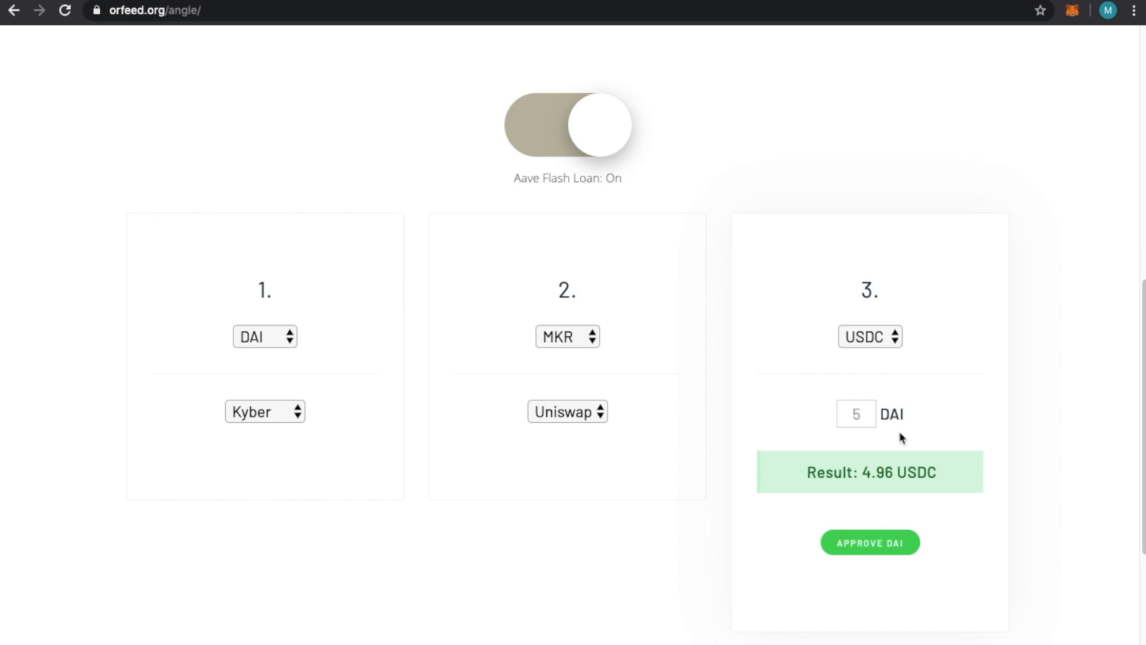
mouse_move(972, 498)
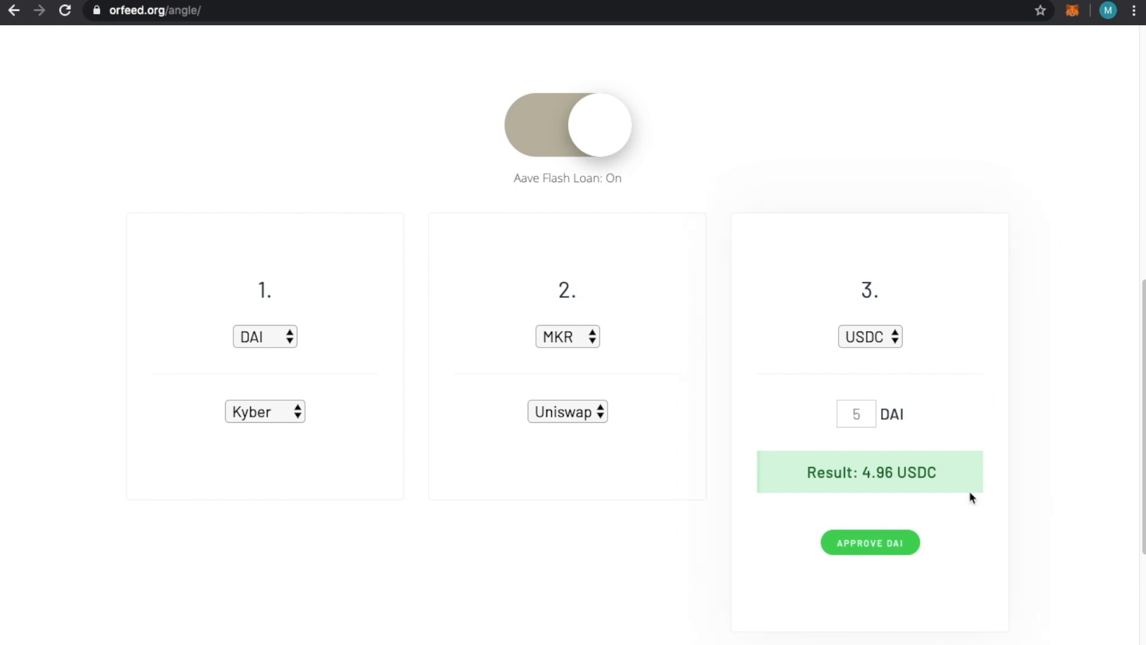
mouse_move(721, 348)
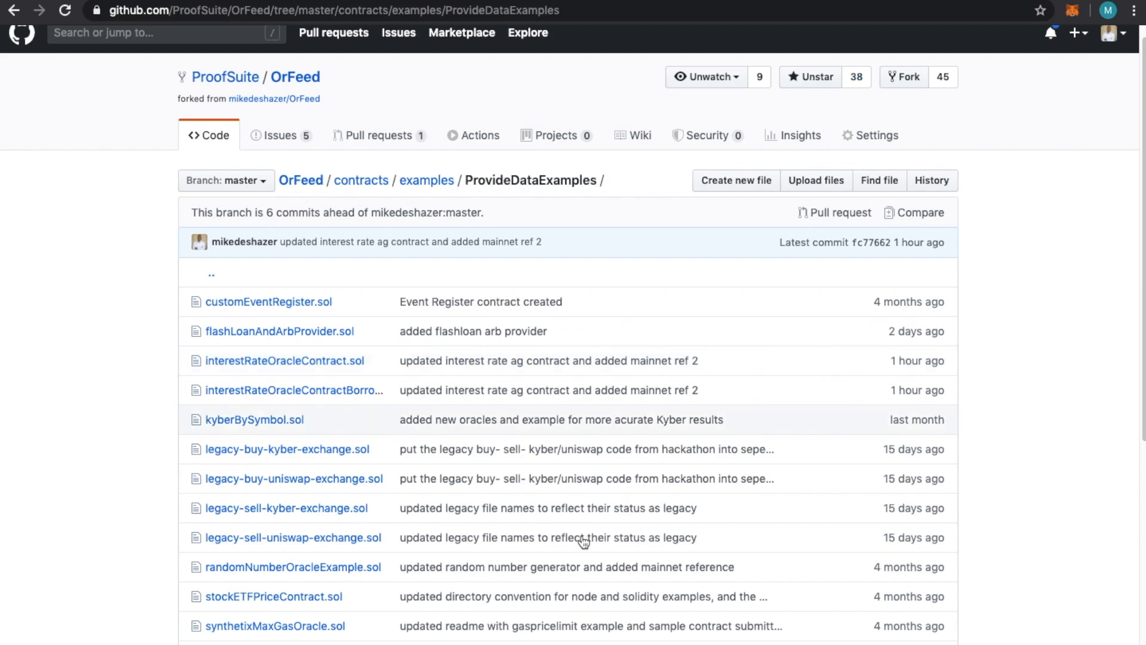
- Return to the OrFeed repository main page and scroll to its README.md
scroll(down, 3)
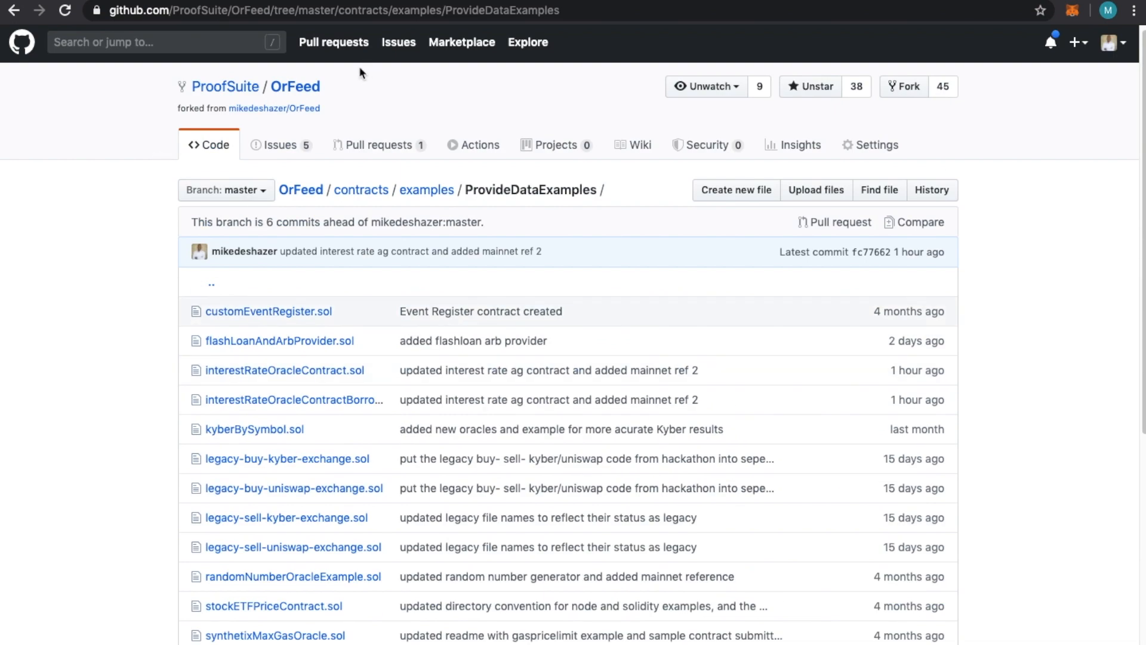
scroll(down, 3)
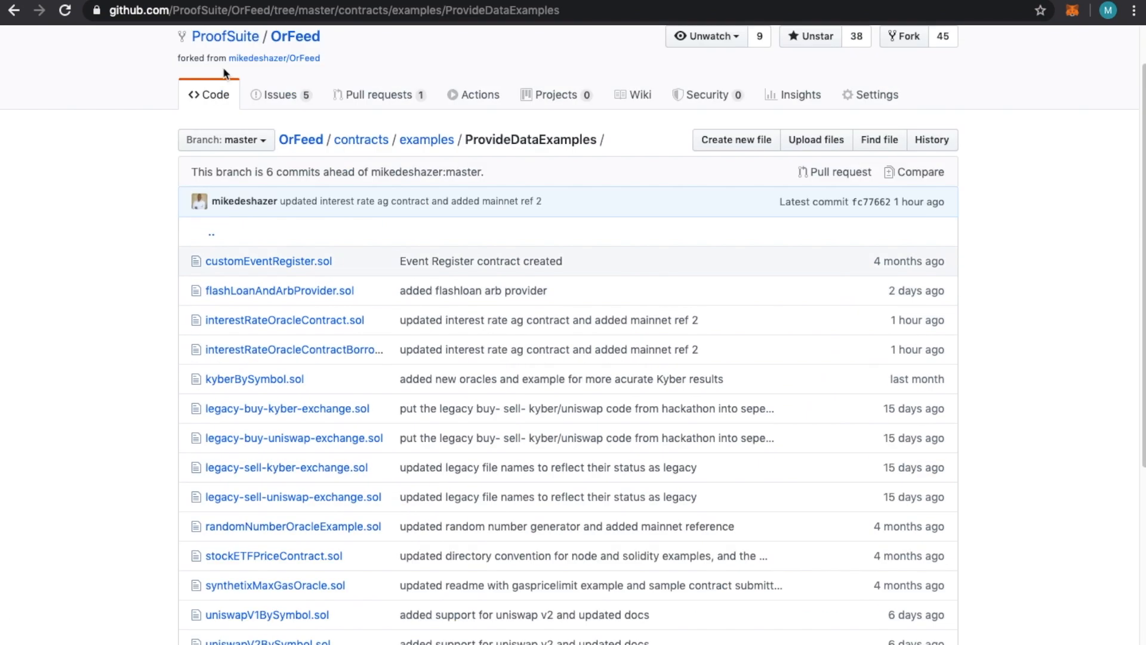
click(295, 35)
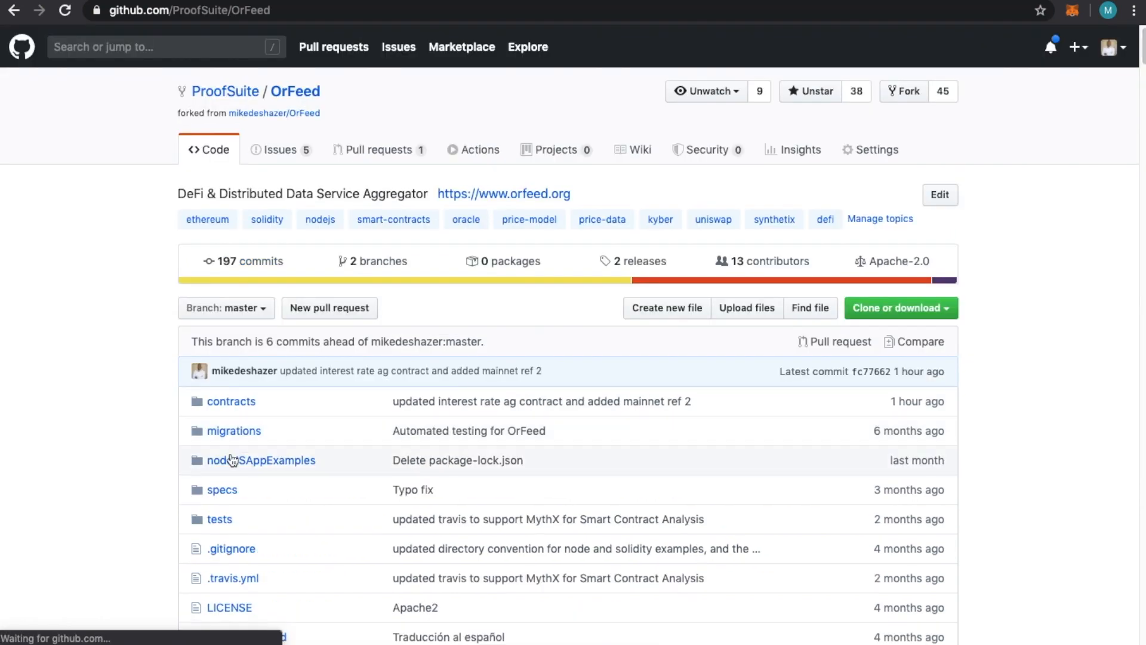
scroll(down, 3)
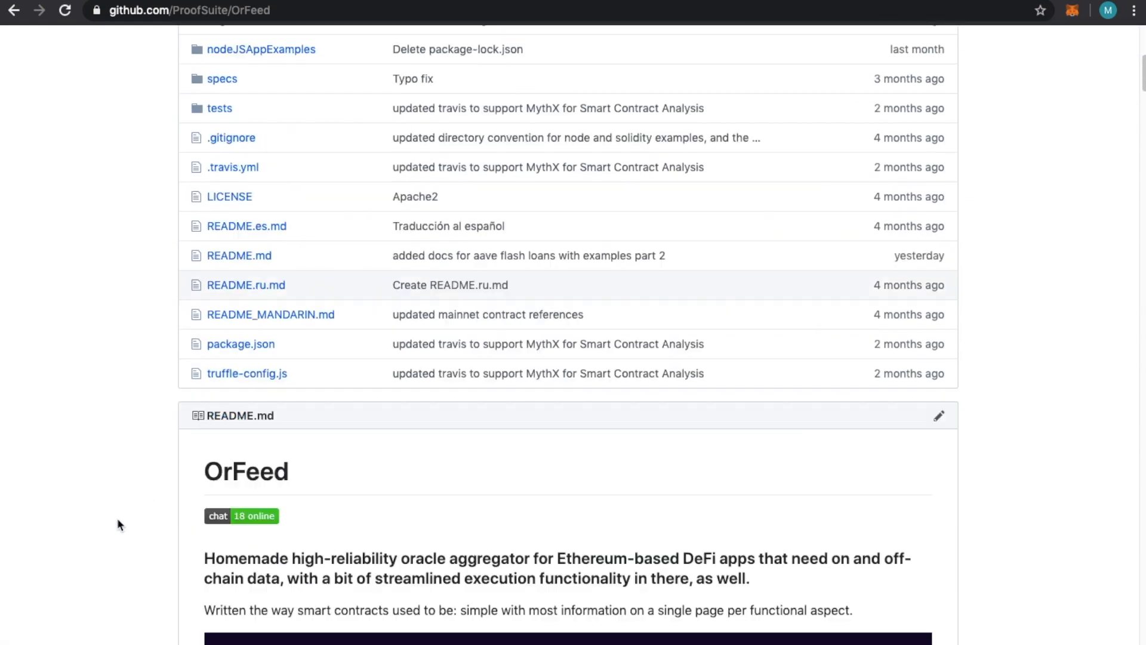
scroll(down, 3)
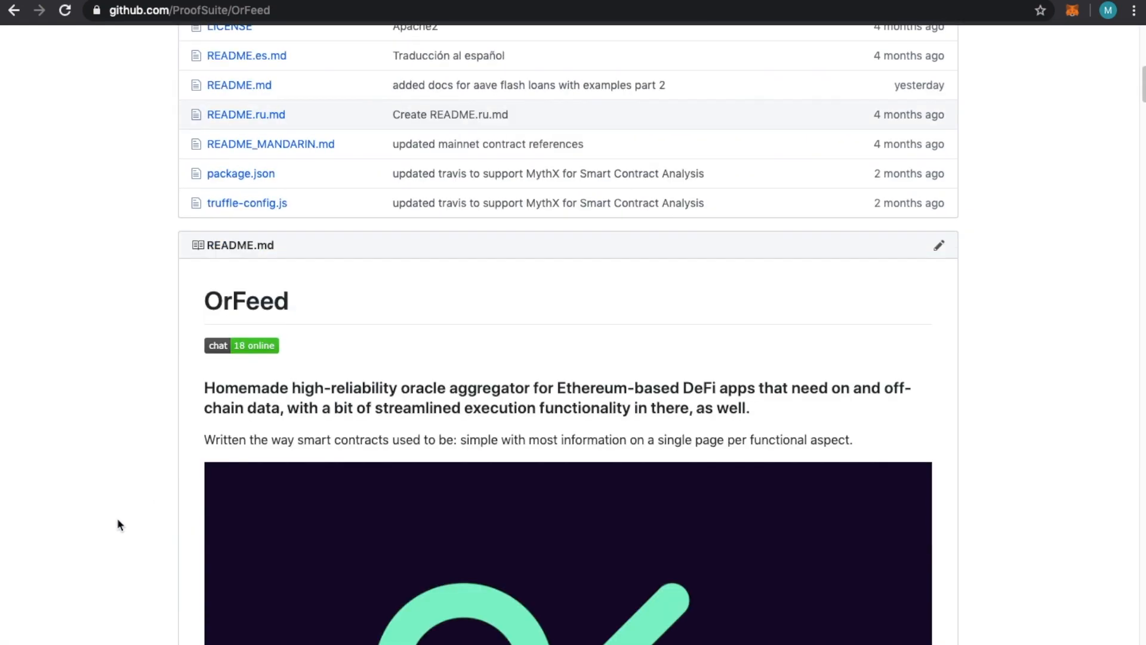